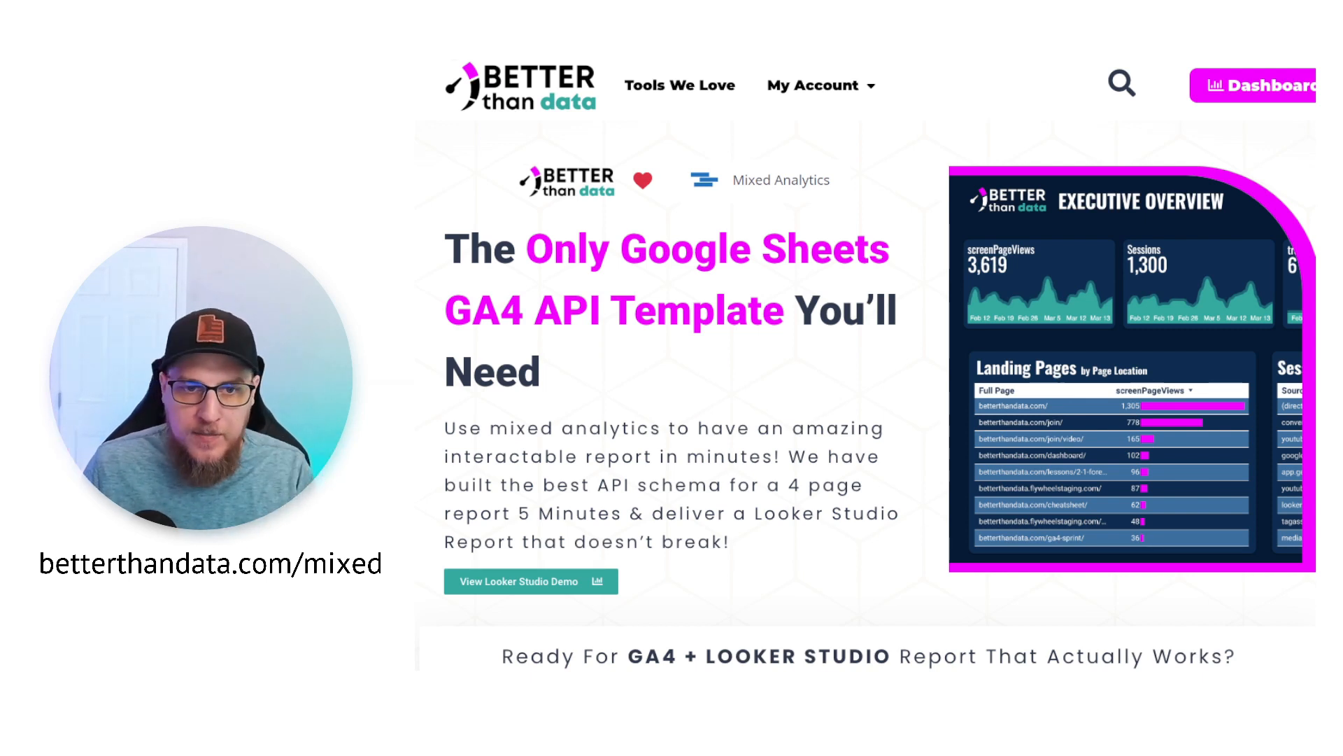
pyautogui.moveTo(1069, 321)
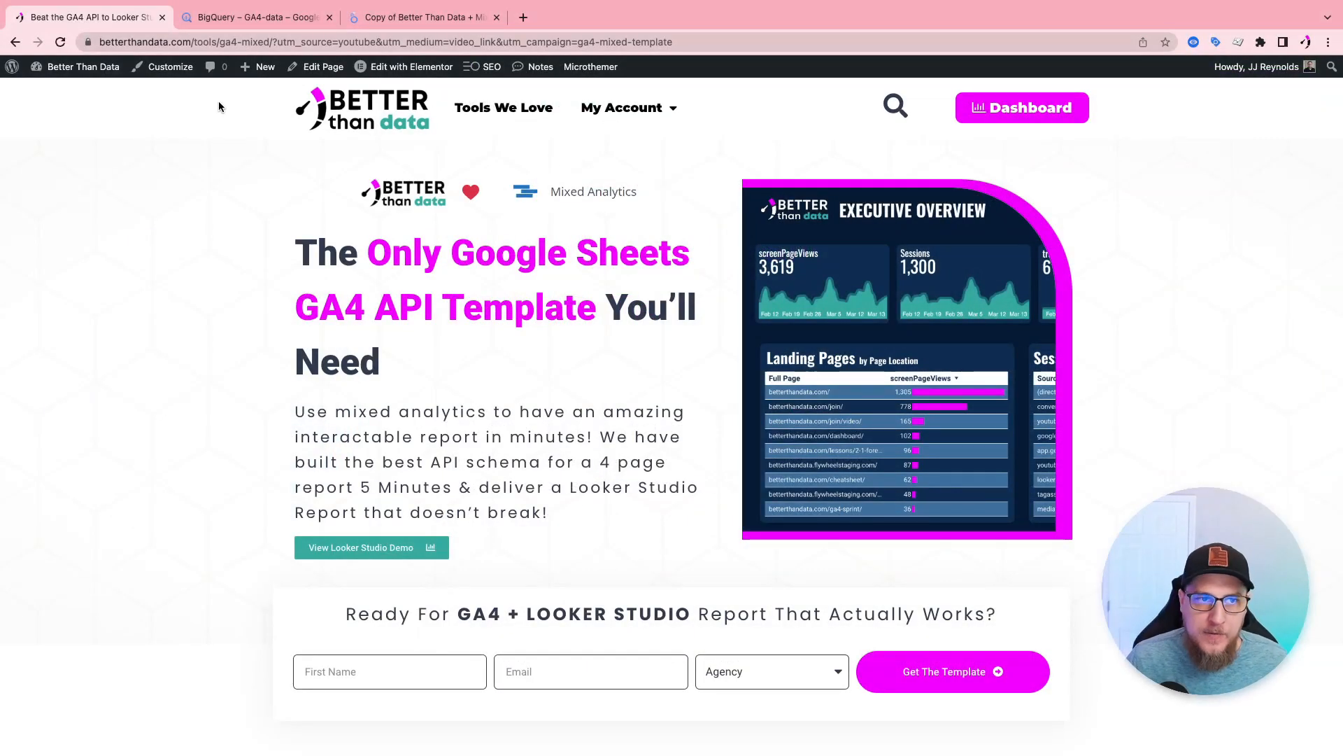
# Step: Switch to BigQuery to review the GA4-data analytics dataset's tables in Explorer
pyautogui.scroll(-3)
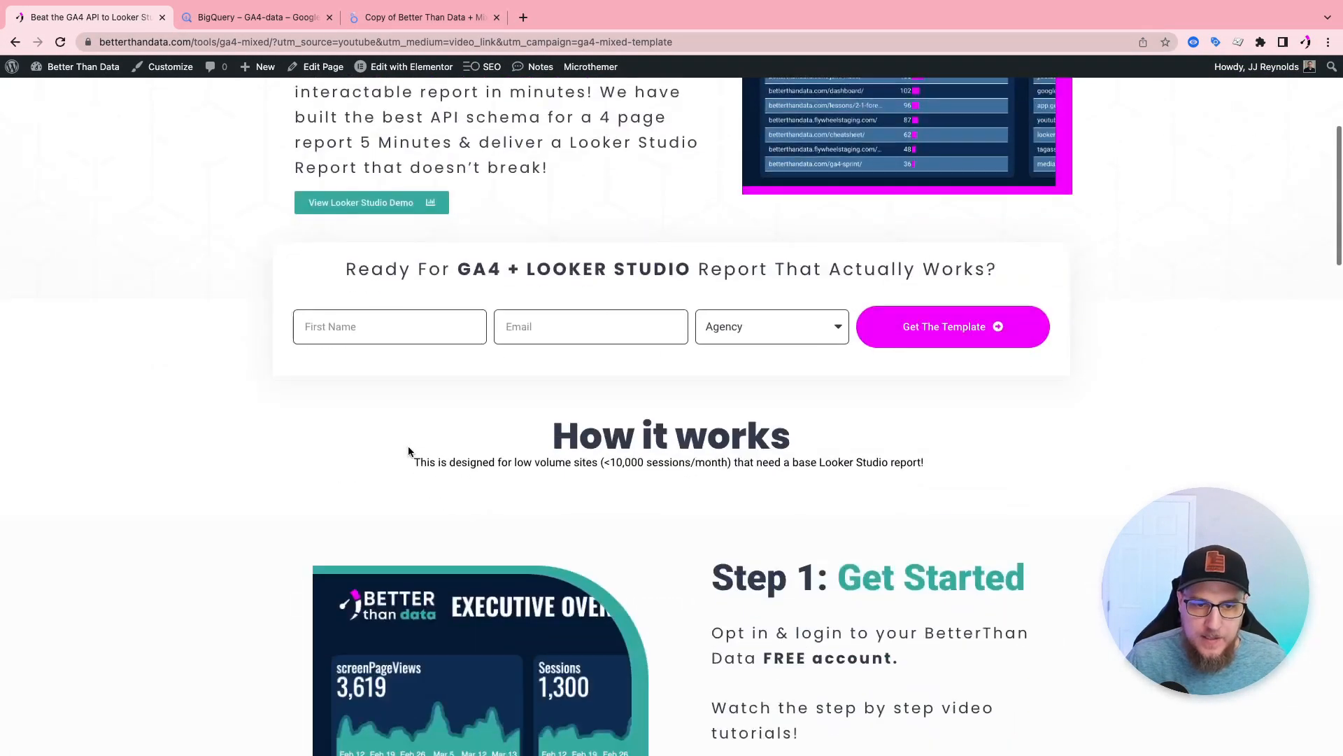
pyautogui.scroll(3)
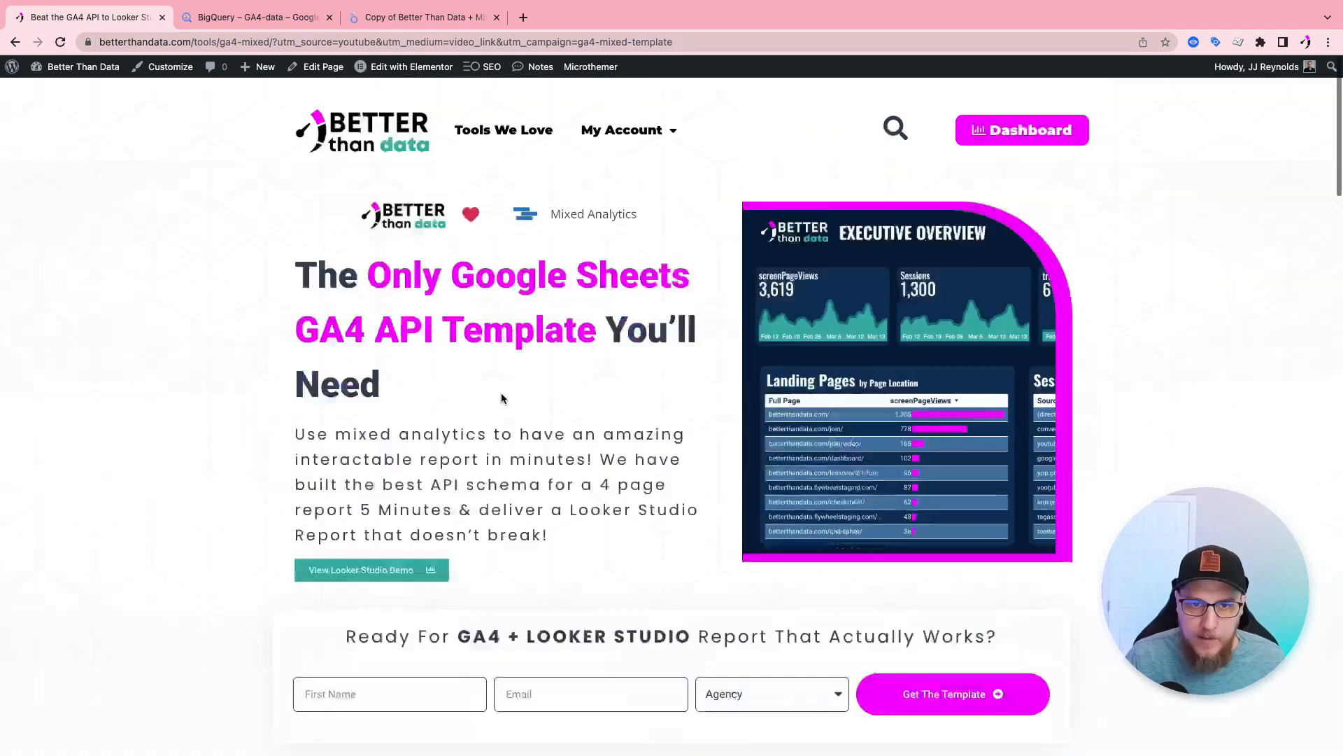
pyautogui.scroll(-3)
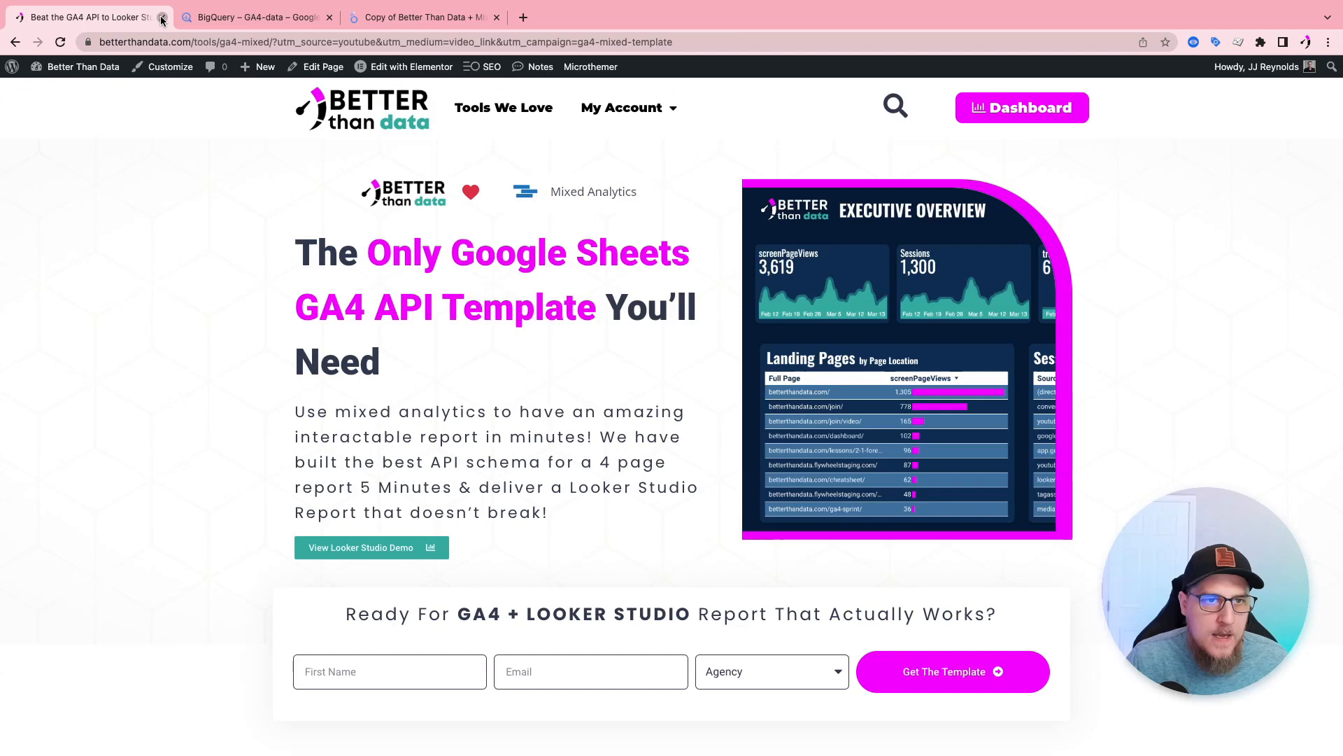
pyautogui.click(162, 16)
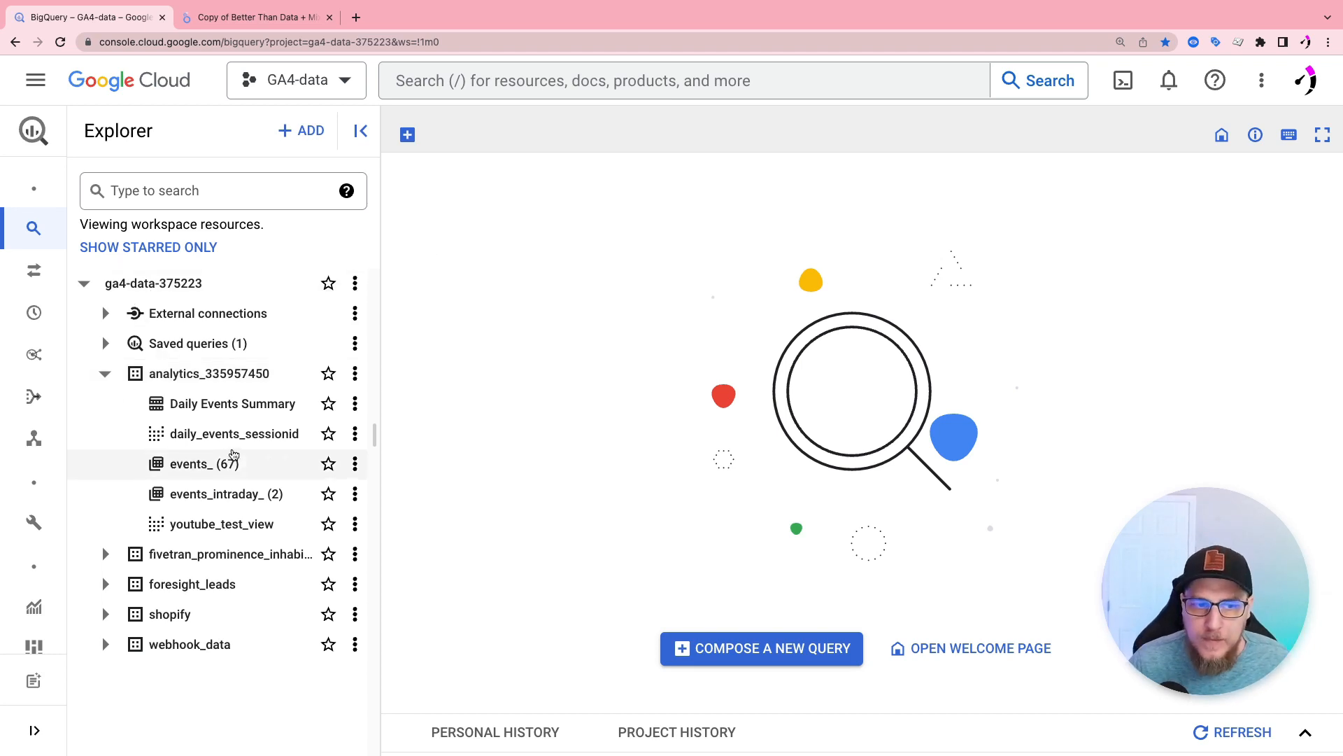
pyautogui.moveTo(222, 524)
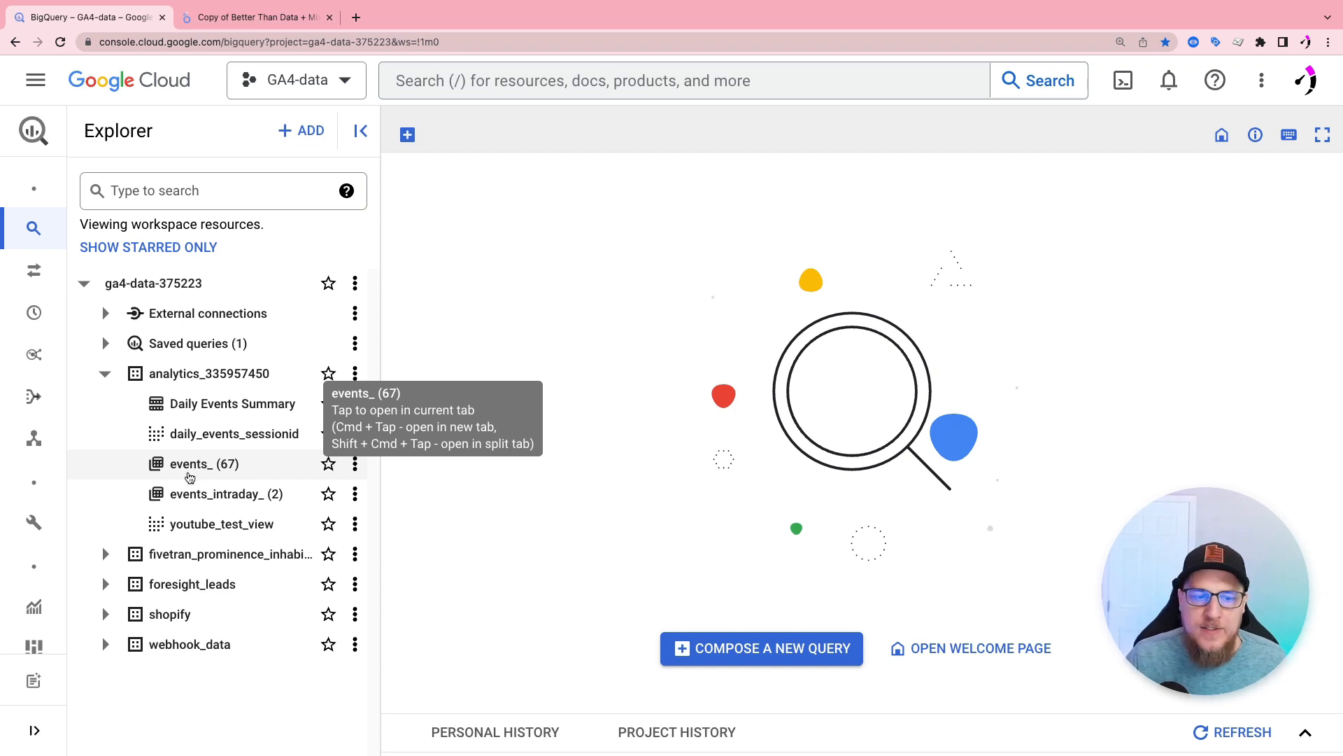
pyautogui.moveTo(225, 493)
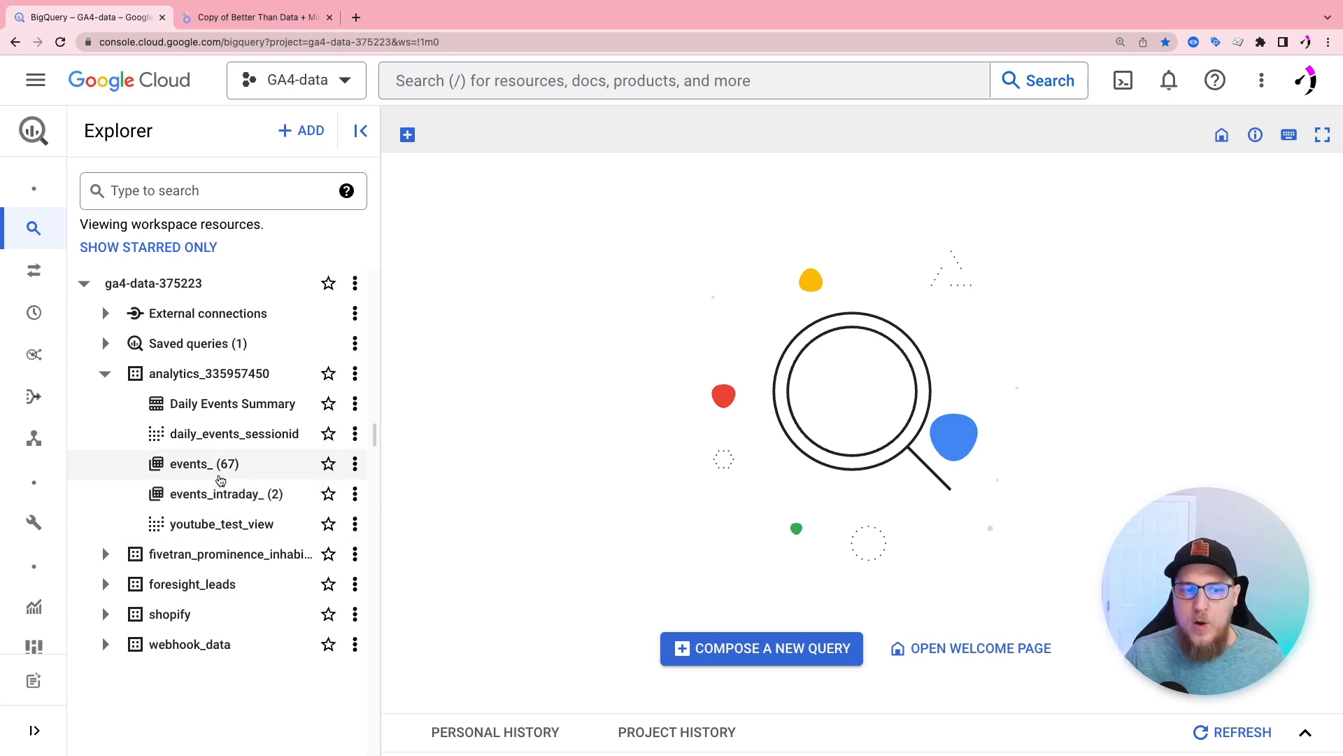
pyautogui.moveTo(203, 463)
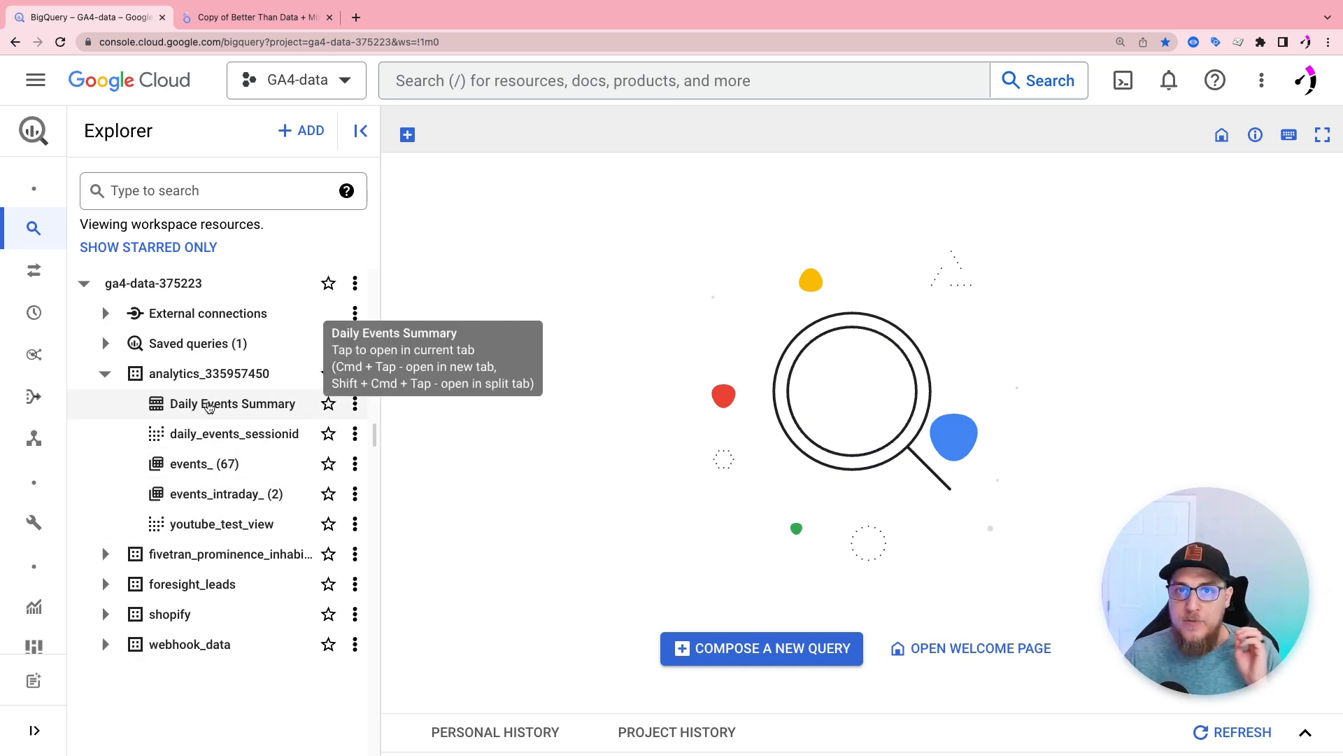
pyautogui.moveTo(397, 310)
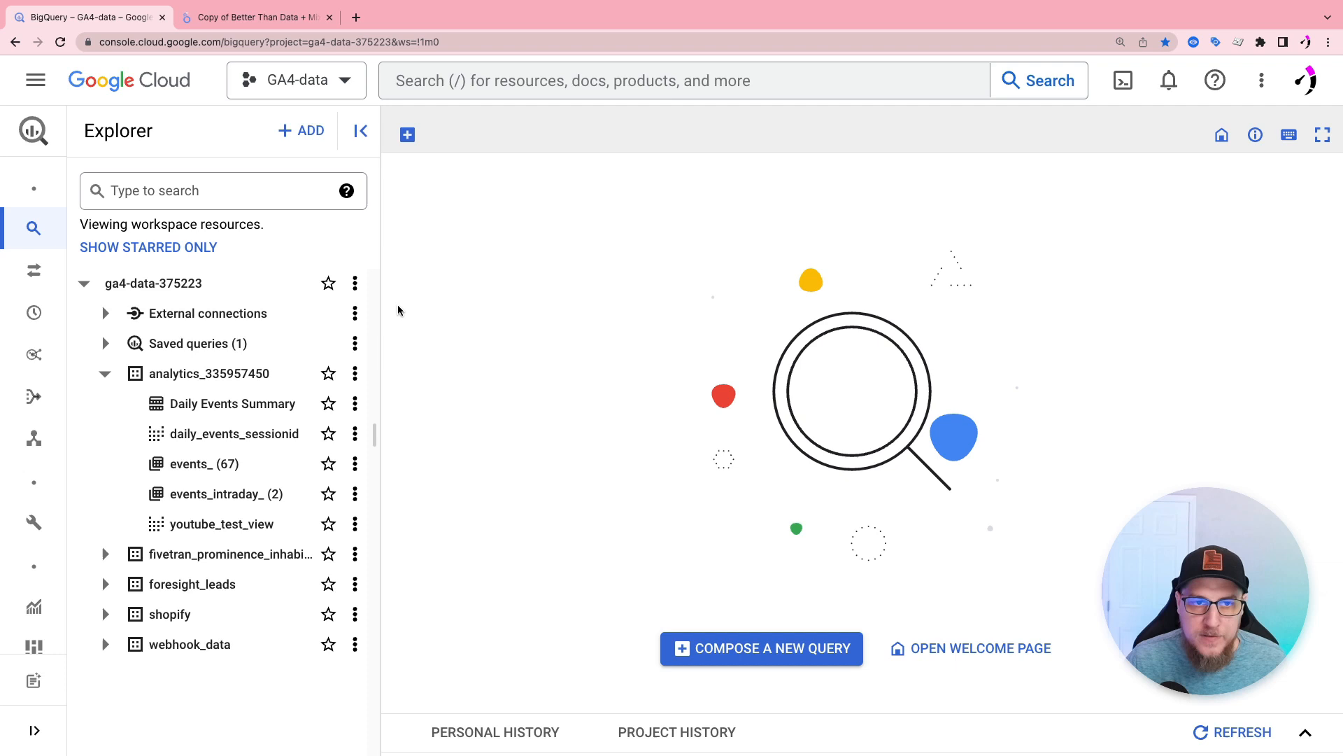
# Step: Add BigQuery data to the report, choosing project GA4-data and dataset analytics_335957450
pyautogui.click(255, 17)
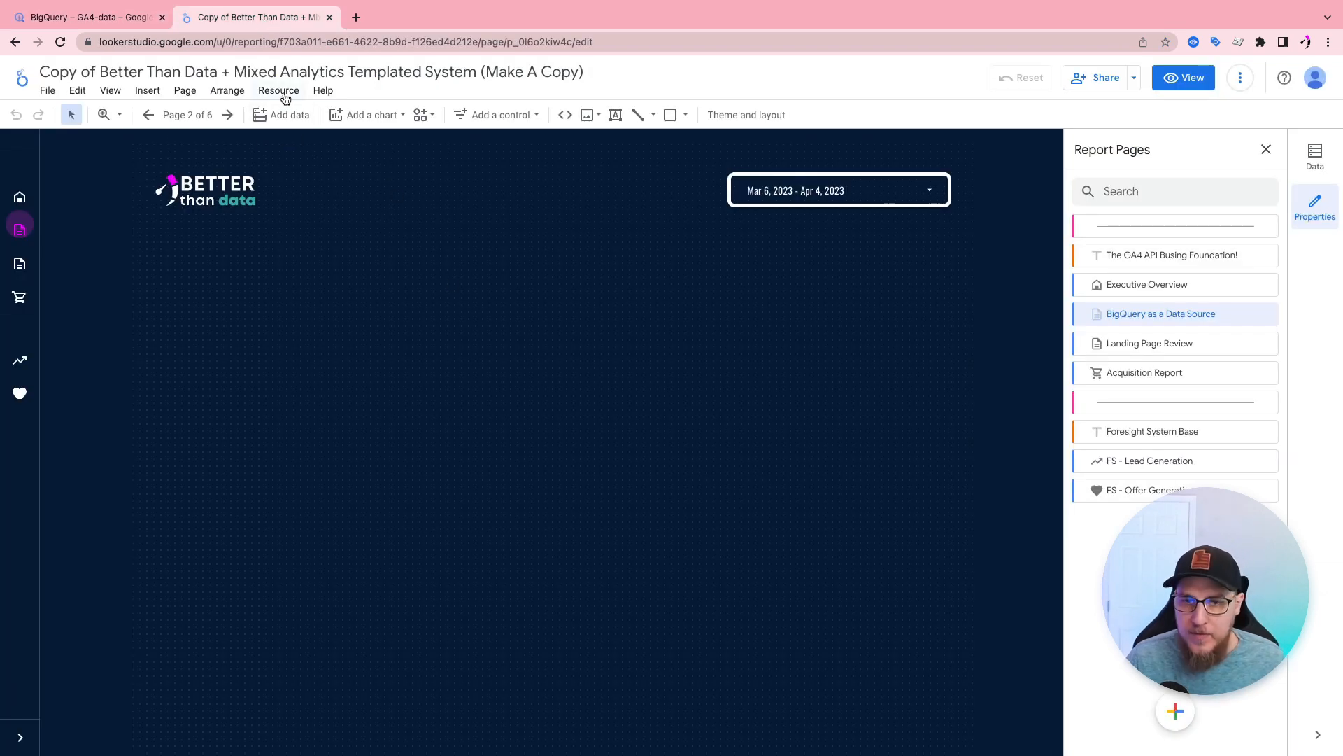
pyautogui.click(278, 90)
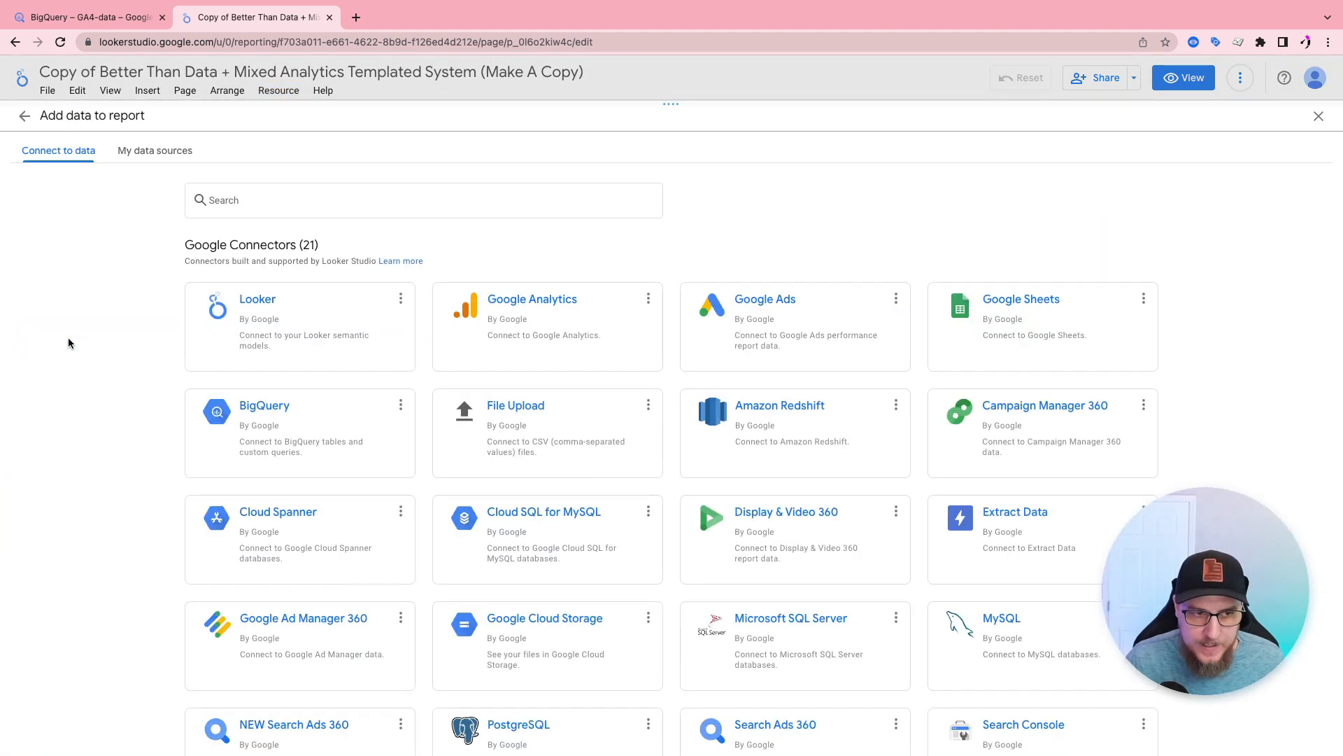
pyautogui.click(264, 406)
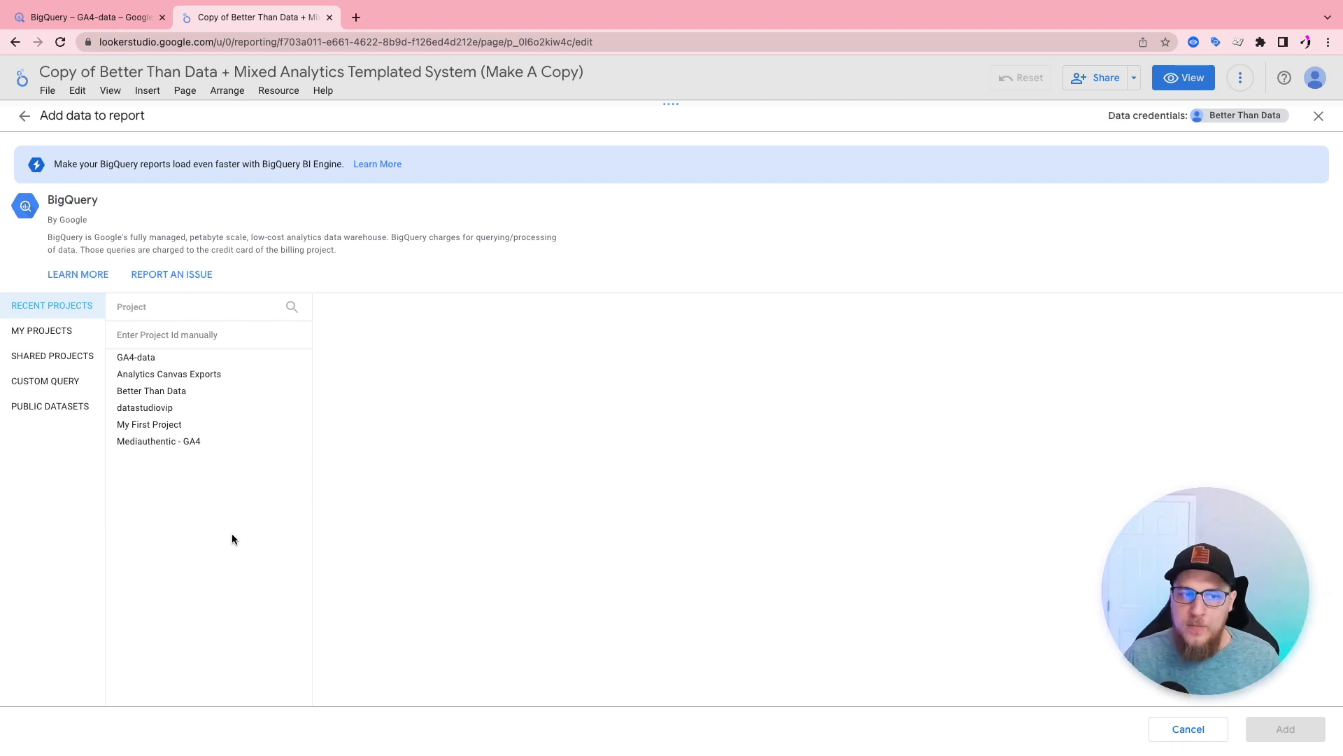
pyautogui.click(135, 358)
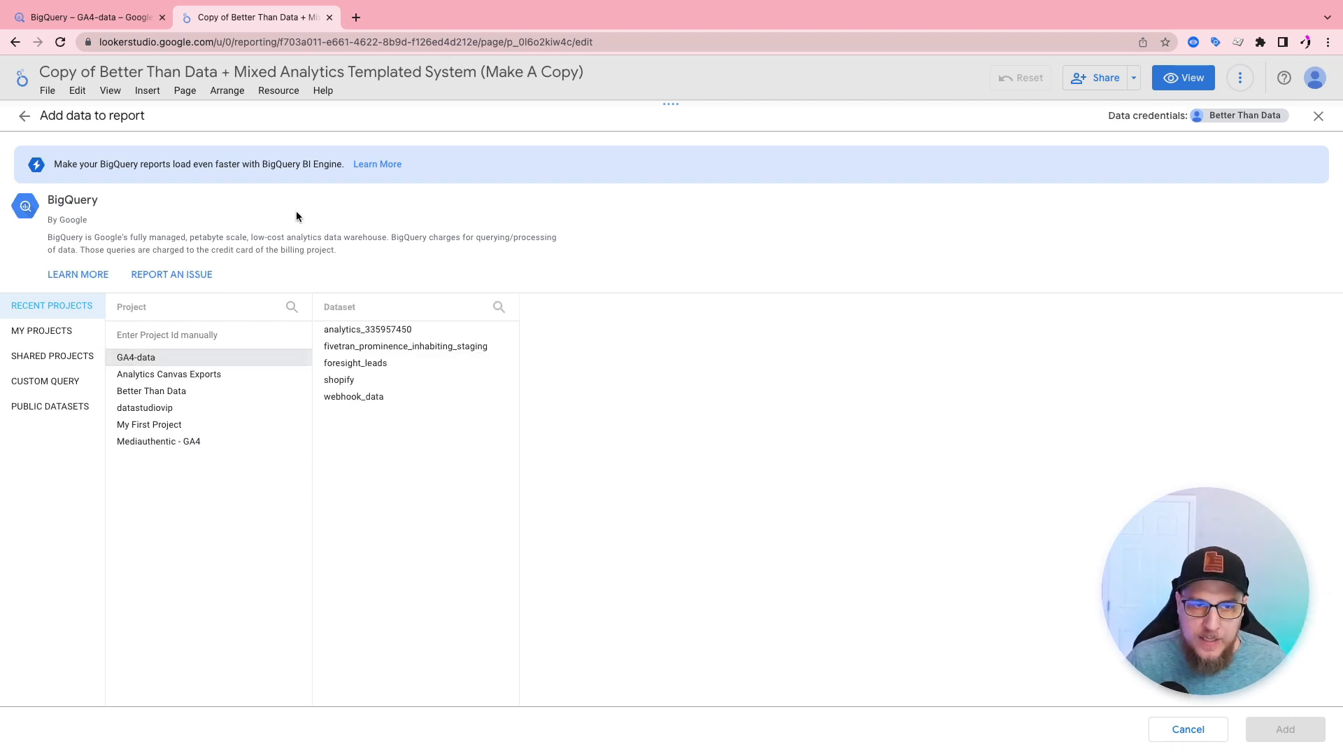
pyautogui.click(85, 17)
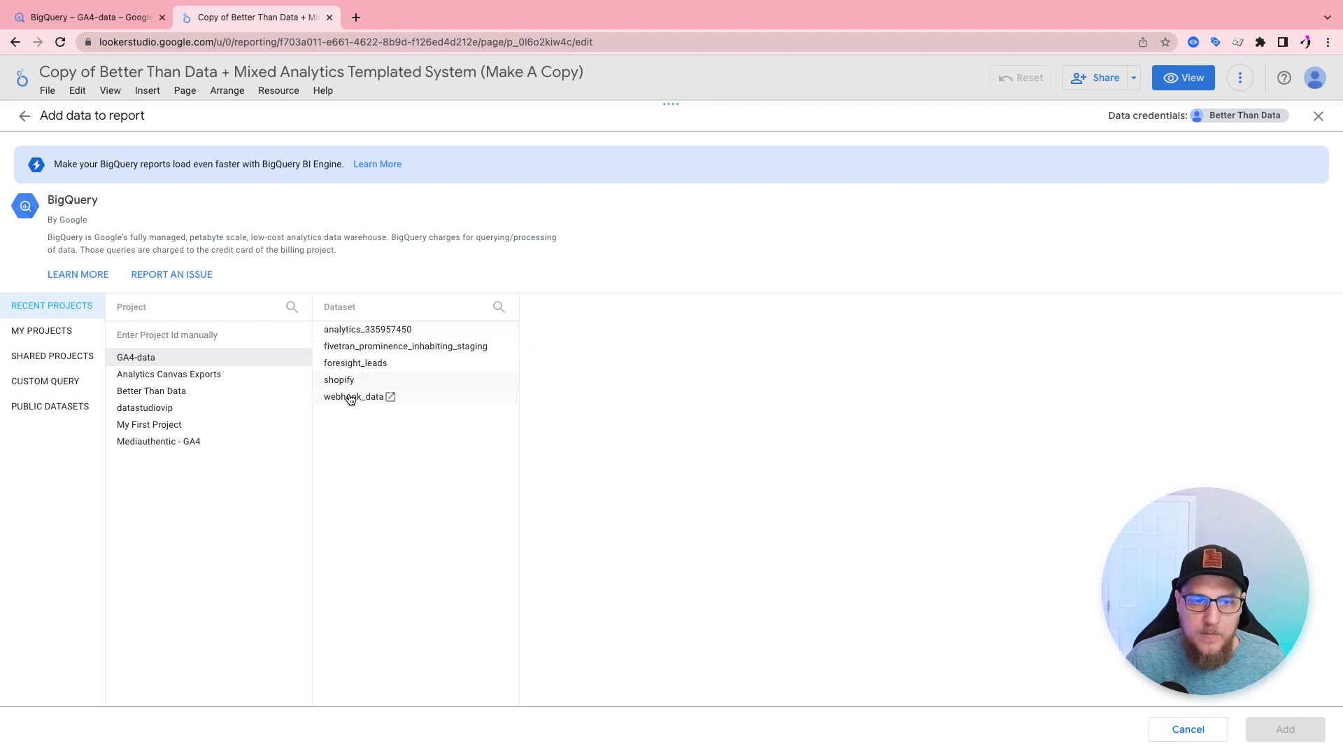
pyautogui.click(367, 328)
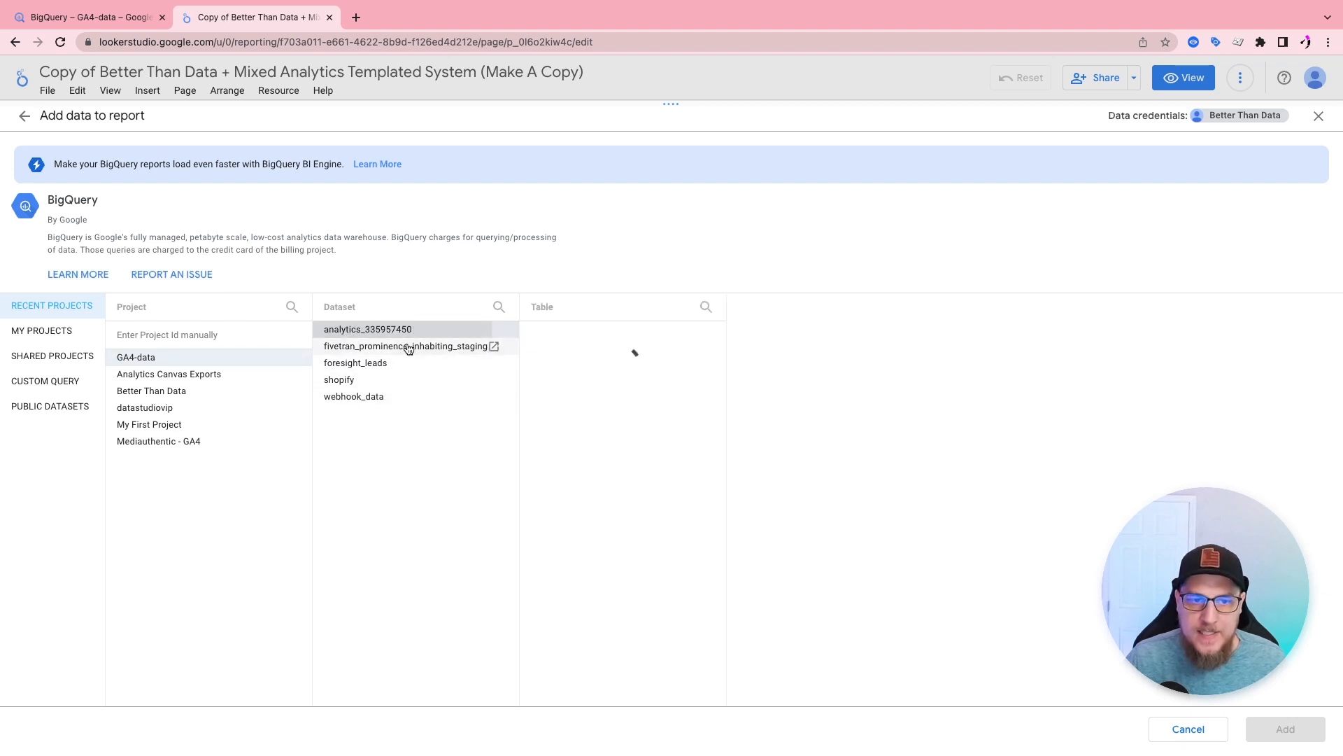
# Step: Select the events_YYYYMMDD table with the Events template level as the source
pyautogui.click(85, 17)
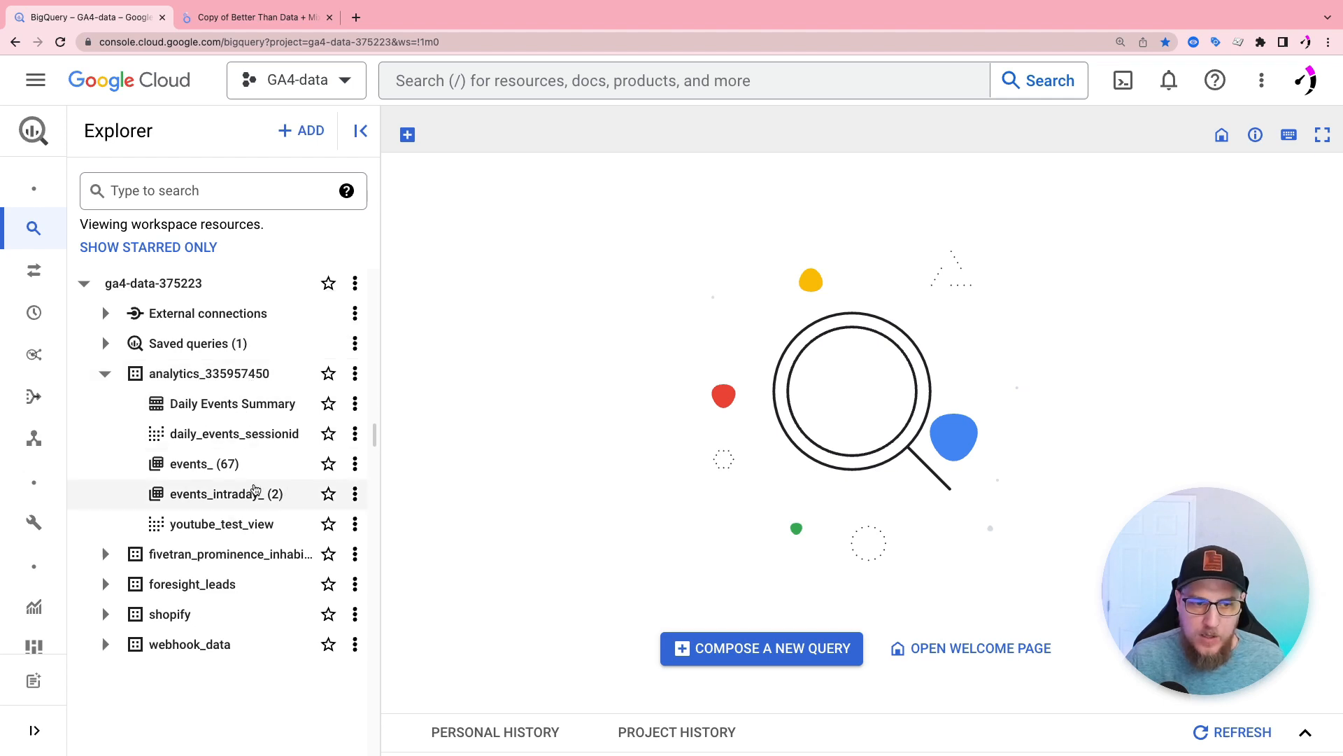
pyautogui.click(255, 17)
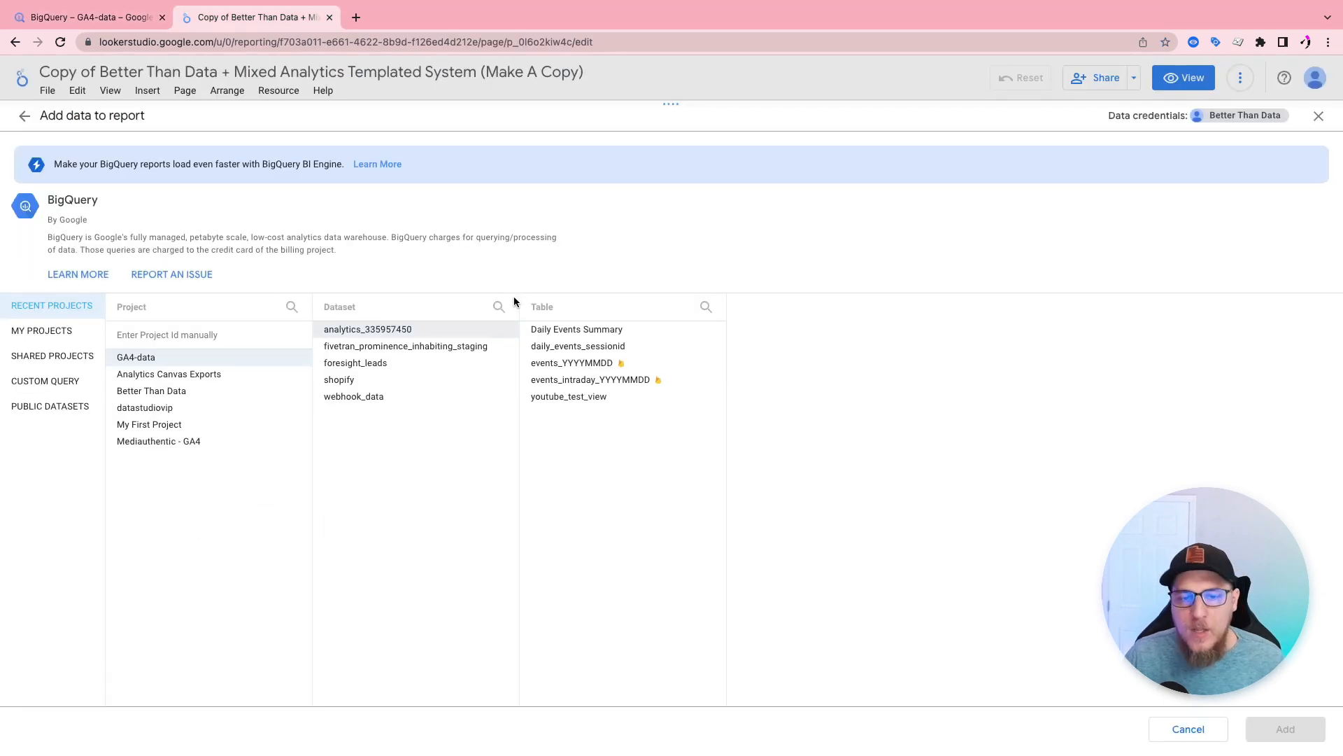
pyautogui.moveTo(600, 362)
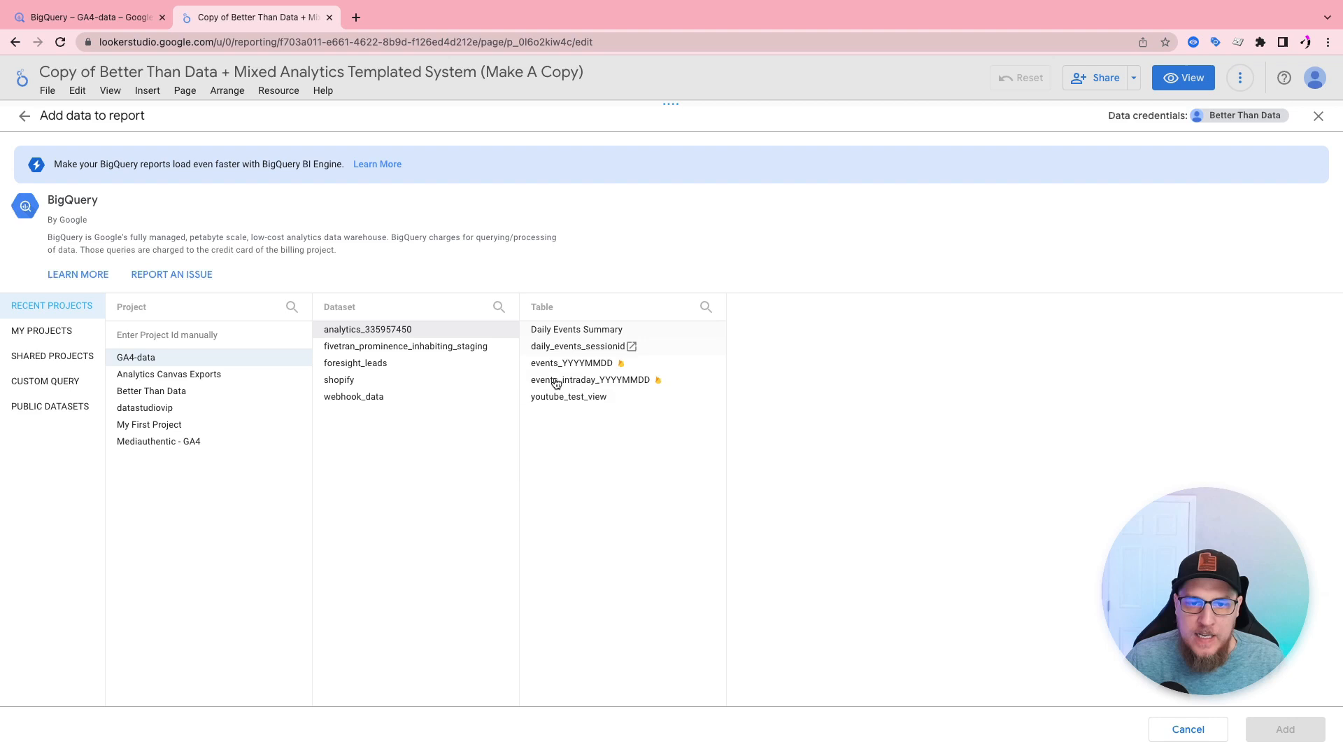
pyautogui.click(572, 362)
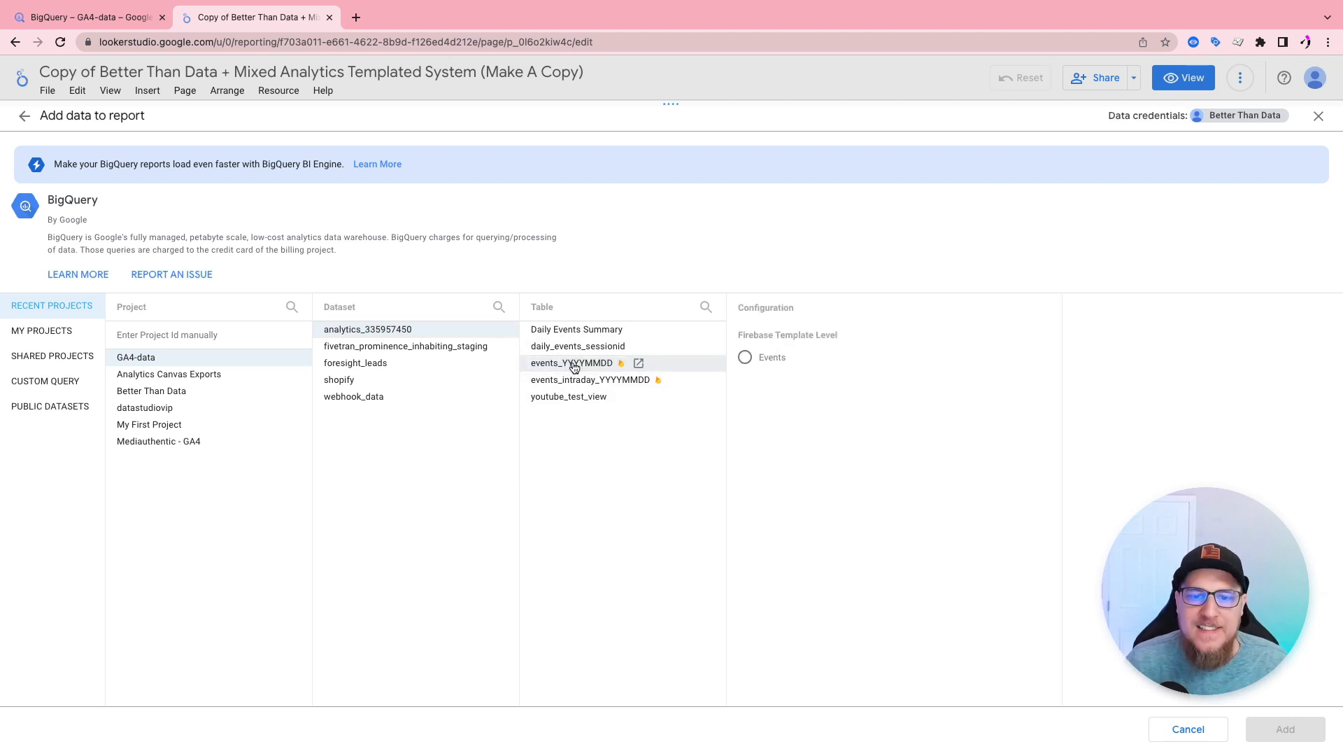
pyautogui.click(573, 363)
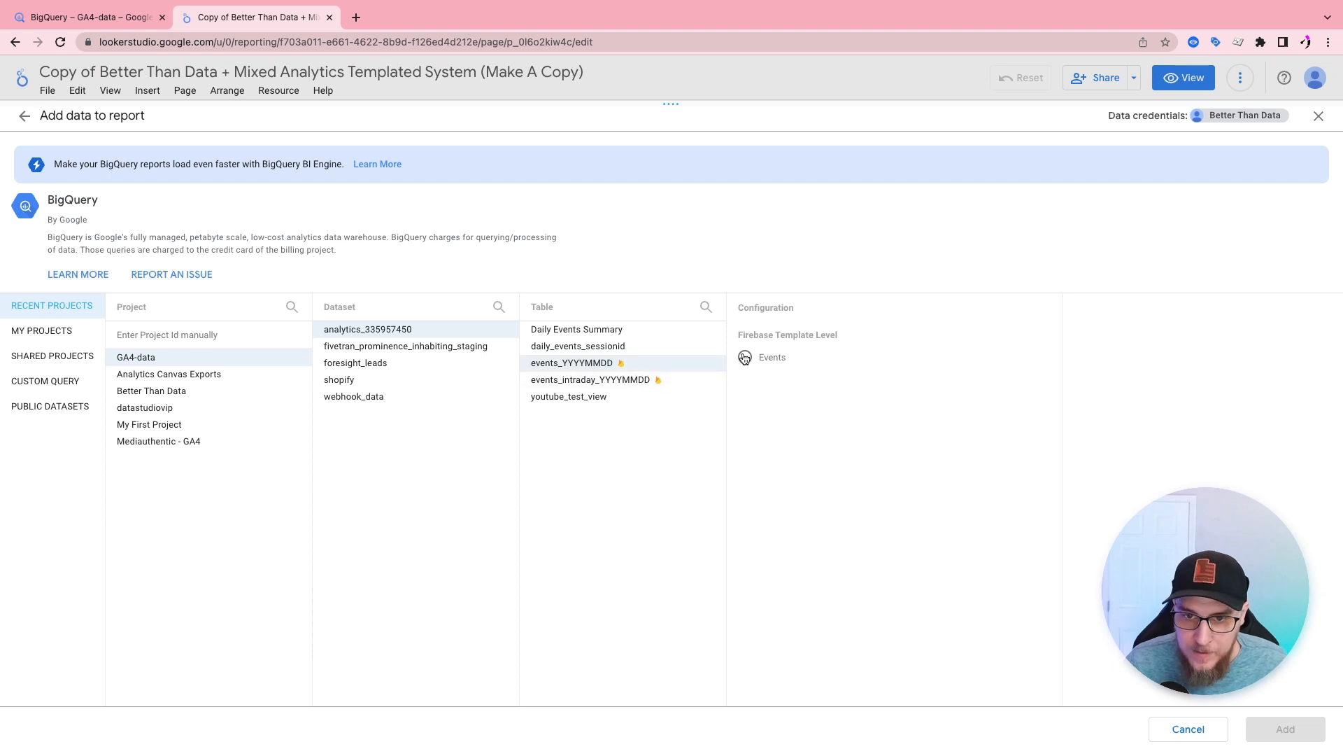
pyautogui.click(745, 358)
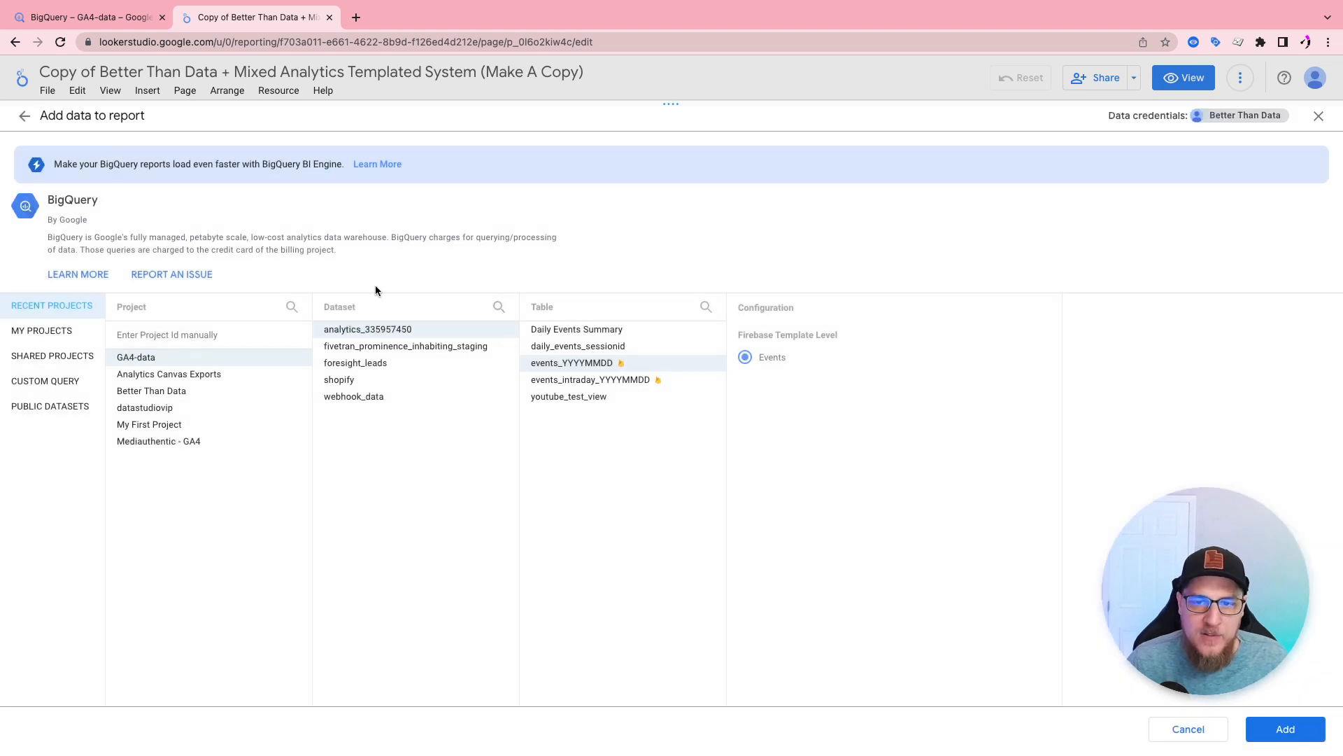
# Step: Add the events_YYYYMMDD source and review the time-series chart's Style options, returning to Setup
pyautogui.click(1285, 729)
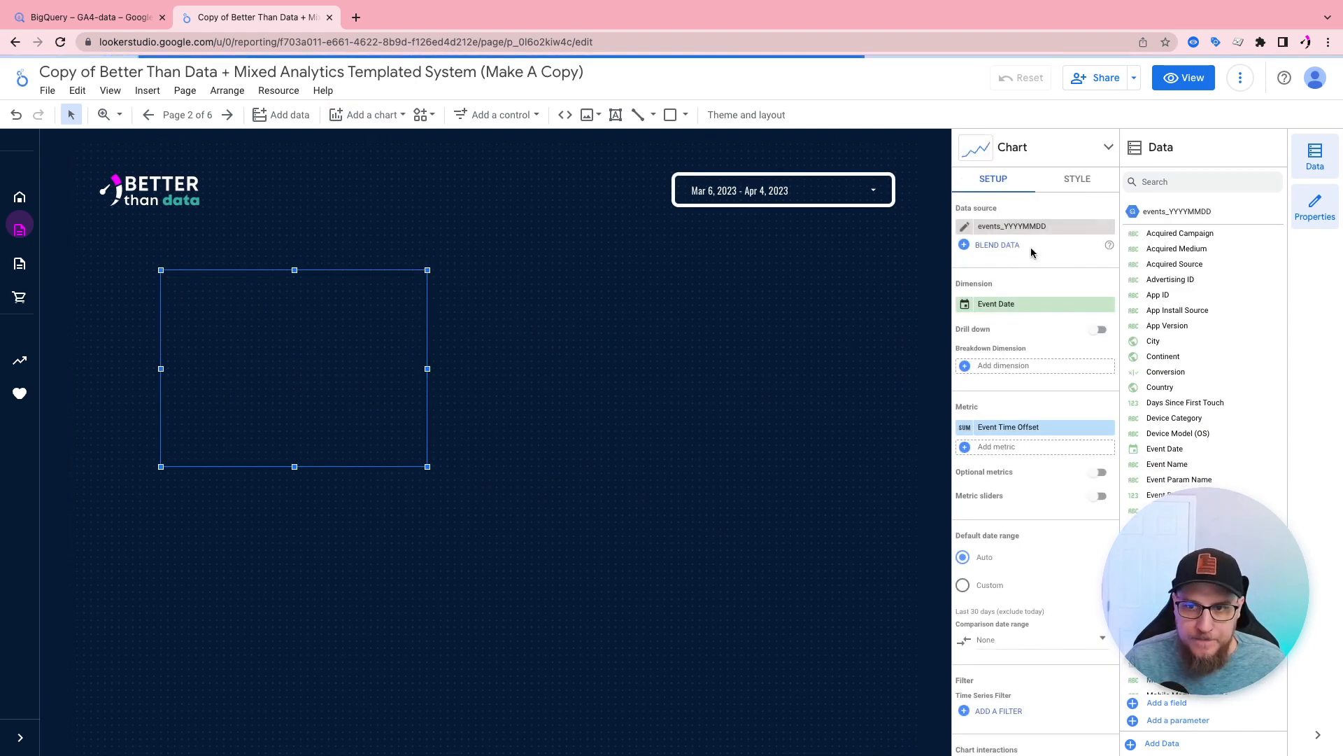
pyautogui.click(1077, 180)
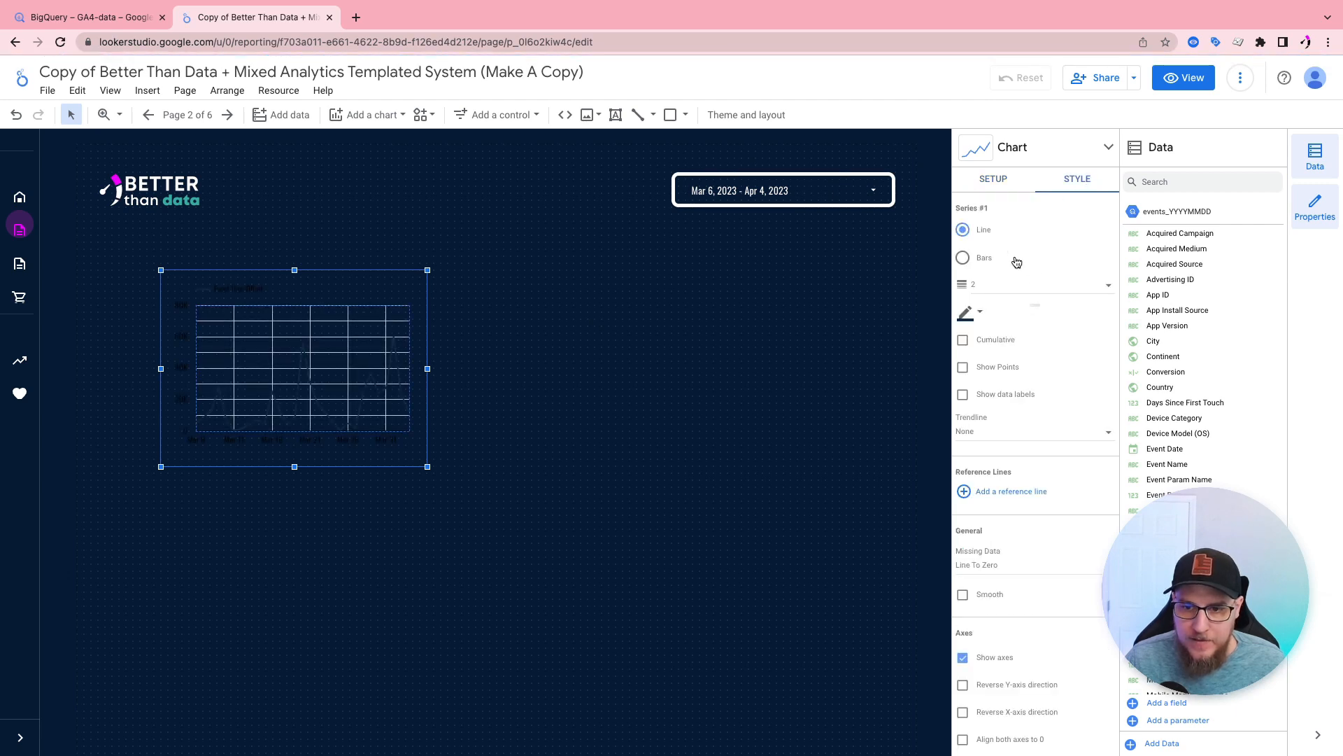
pyautogui.scroll(-3)
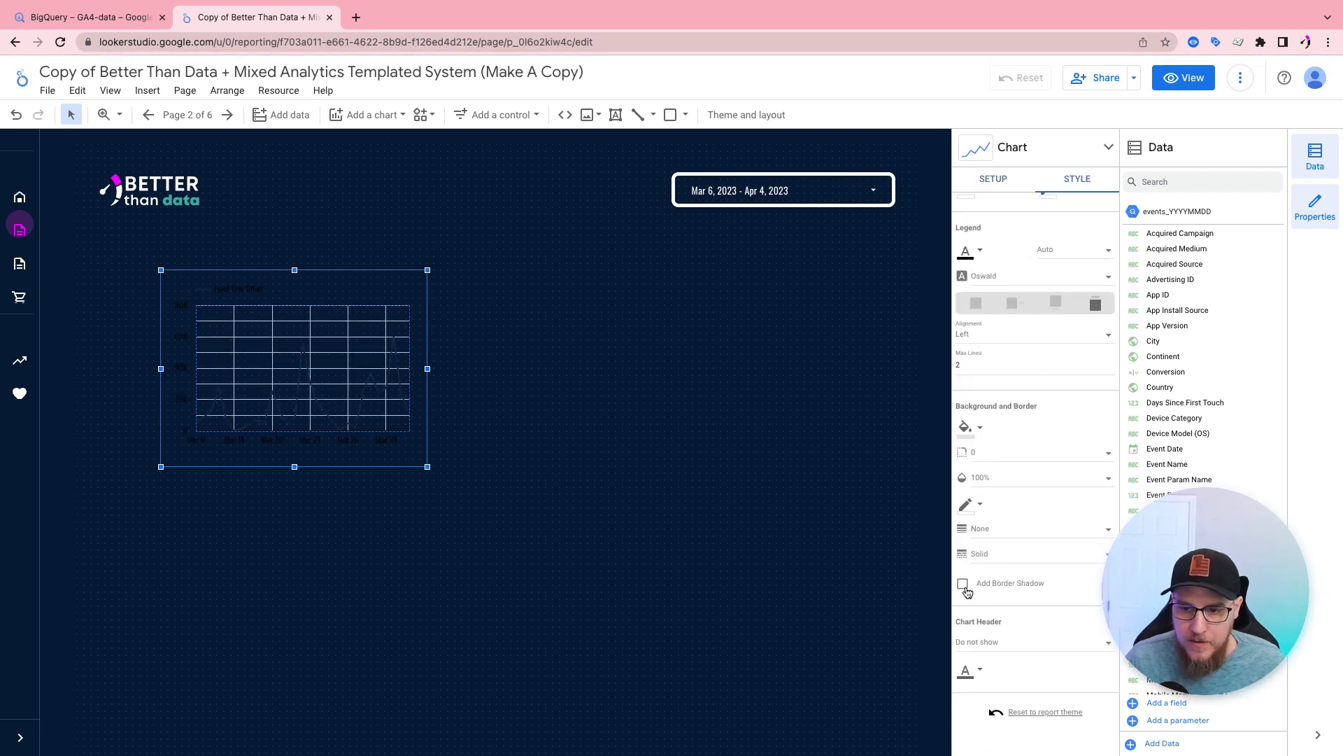
pyautogui.click(966, 426)
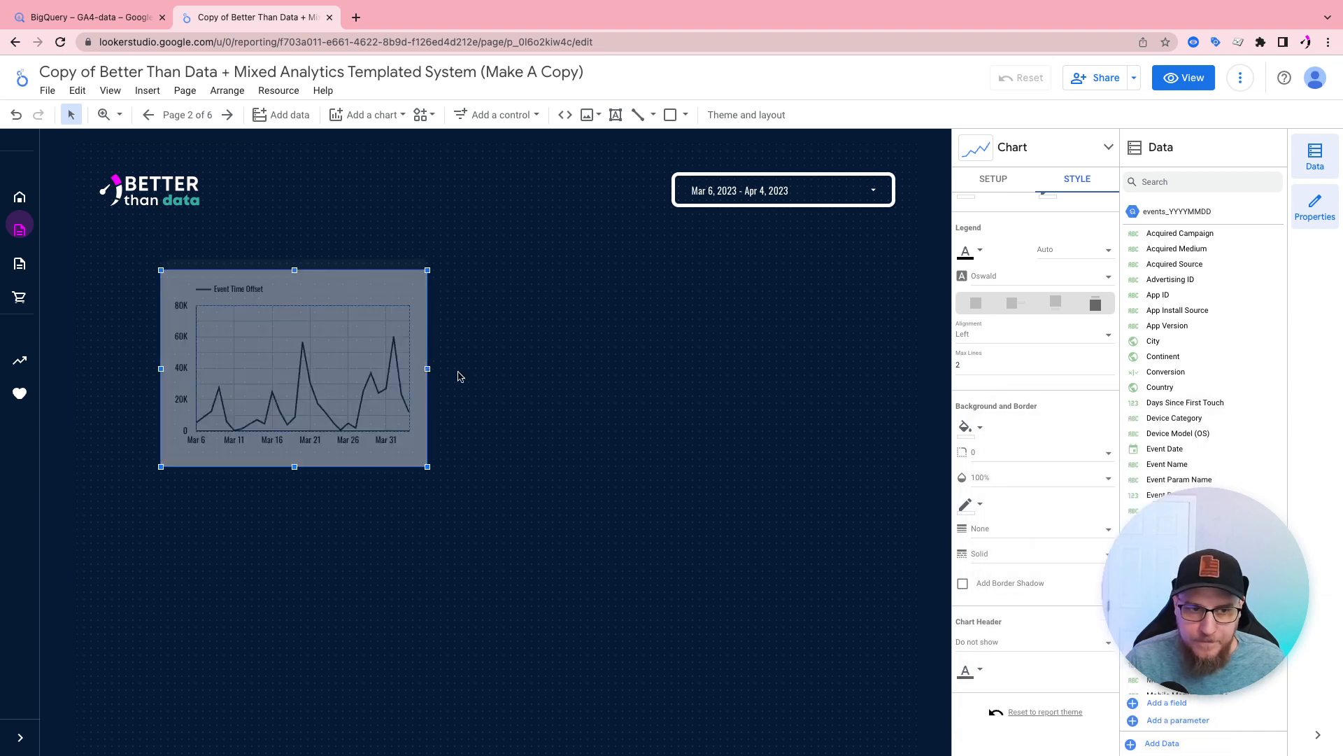
pyautogui.click(993, 179)
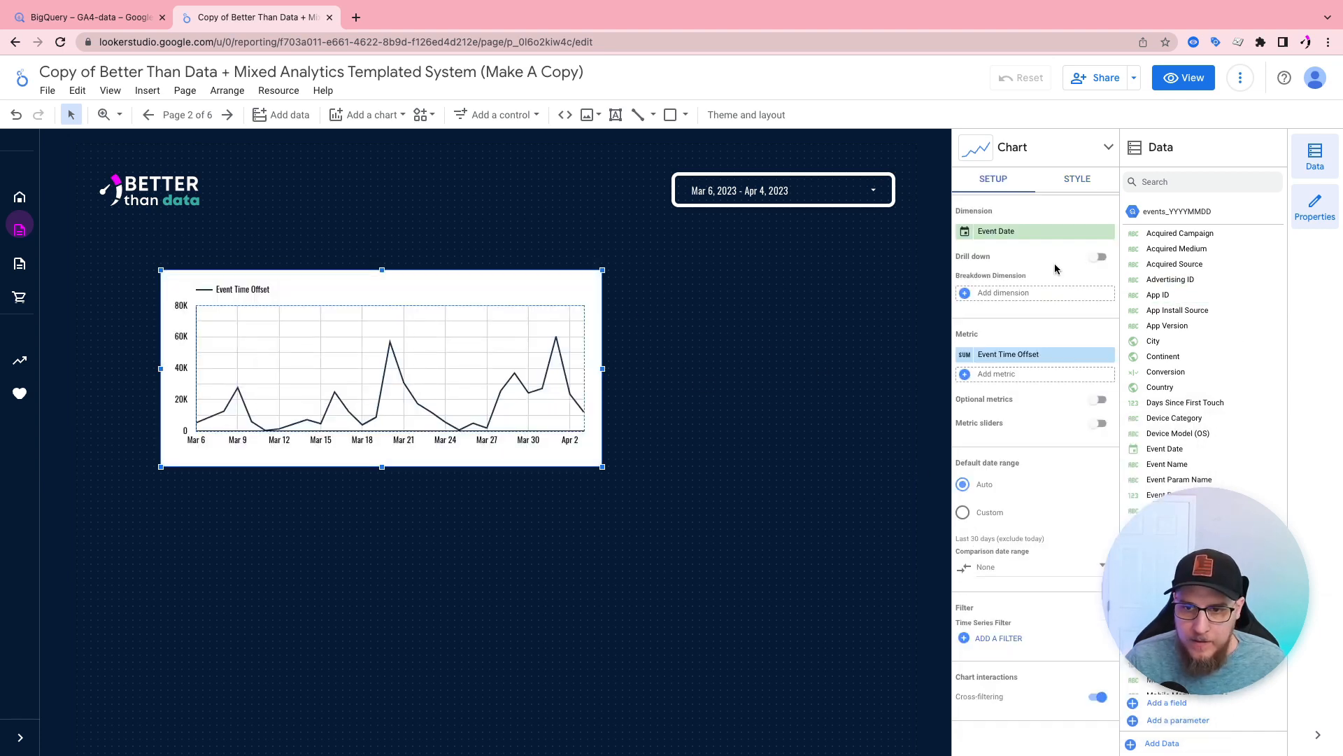
# Step: Add Event Name as the line chart's breakdown dimension
pyautogui.click(996, 374)
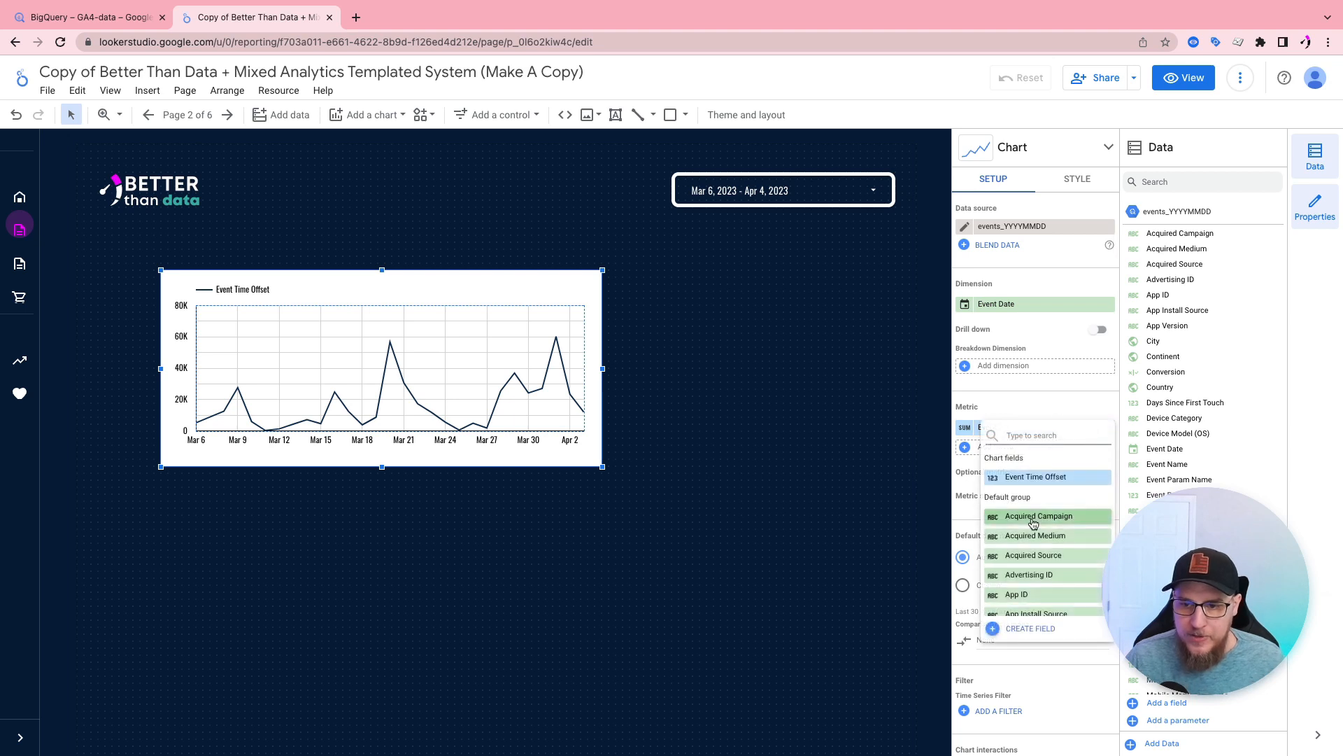
pyautogui.scroll(-3)
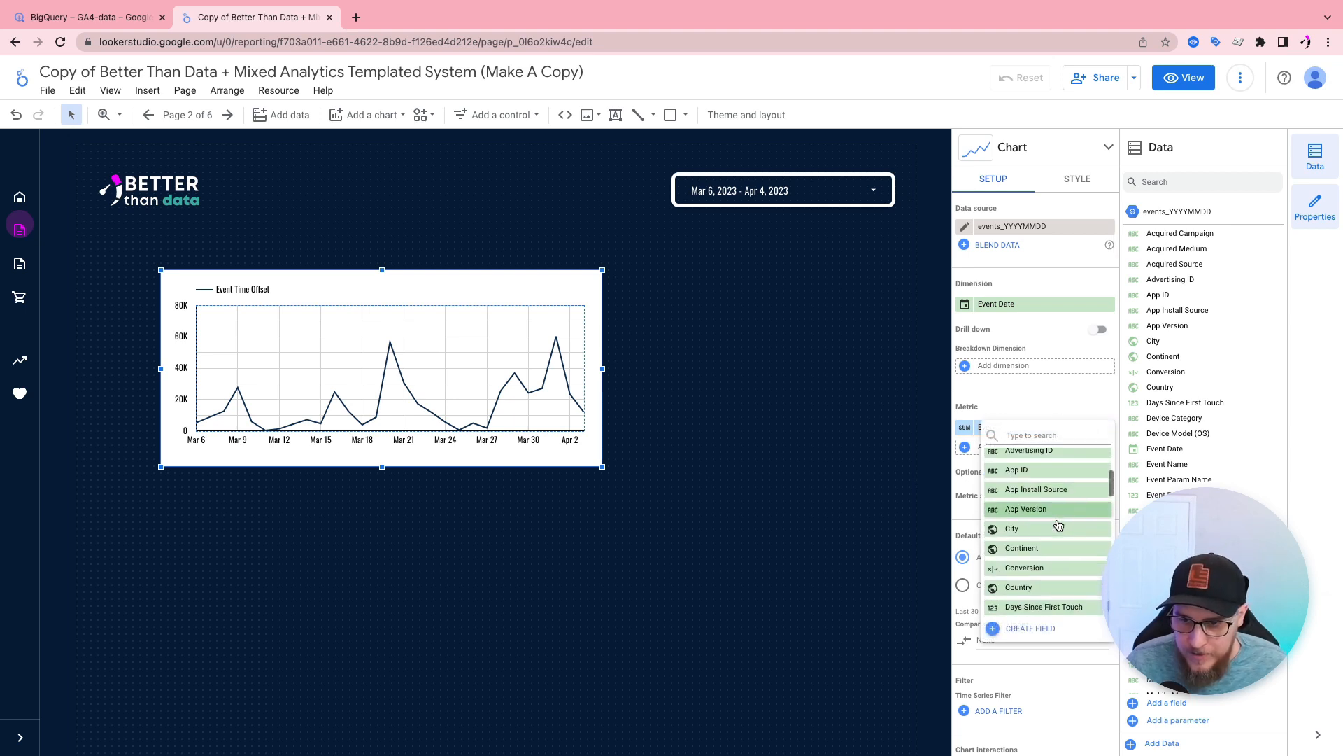
pyautogui.scroll(-3)
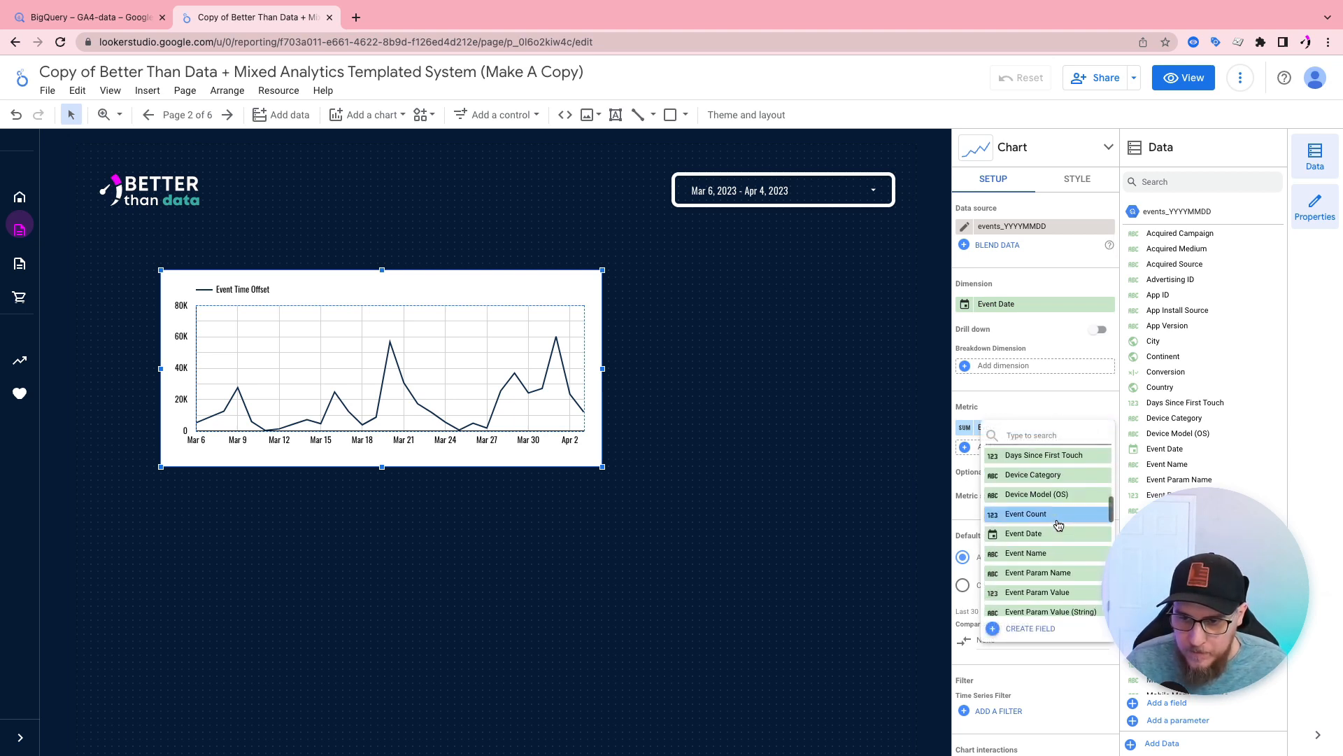
pyautogui.scroll(-3)
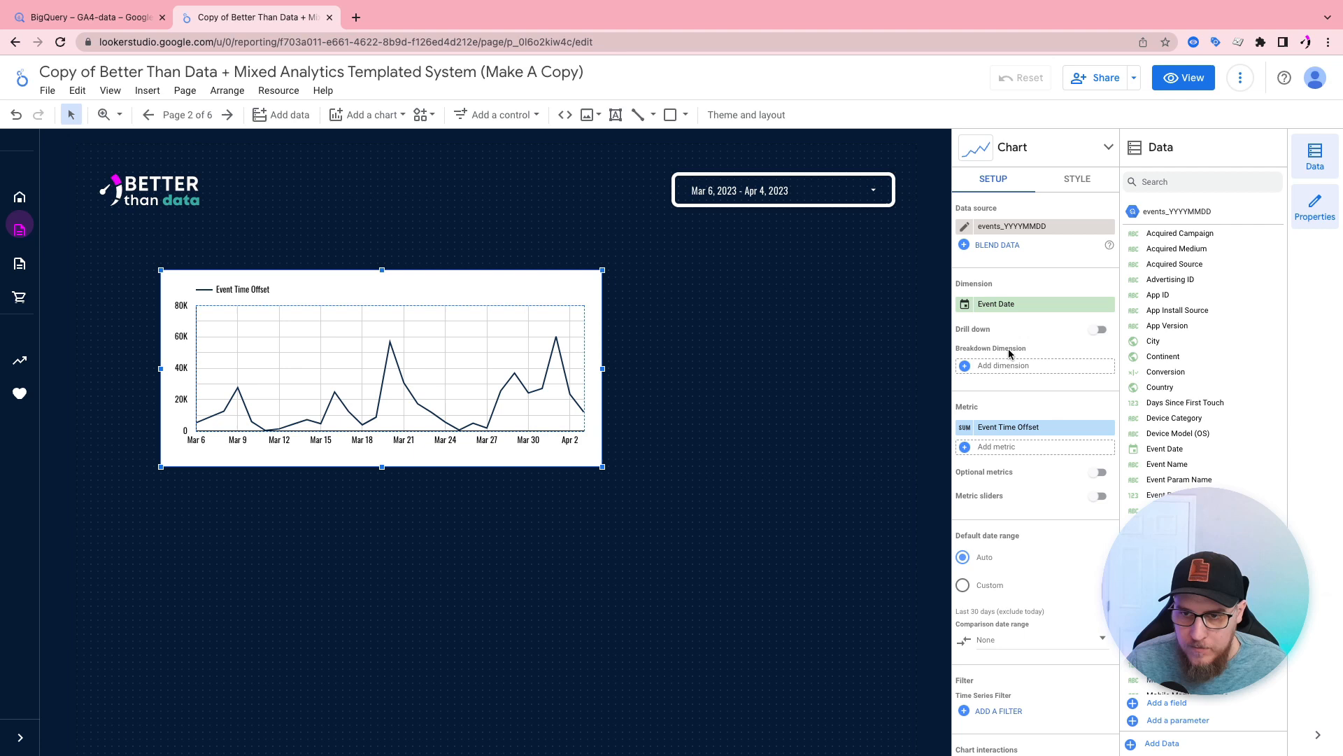
pyautogui.click(1003, 365)
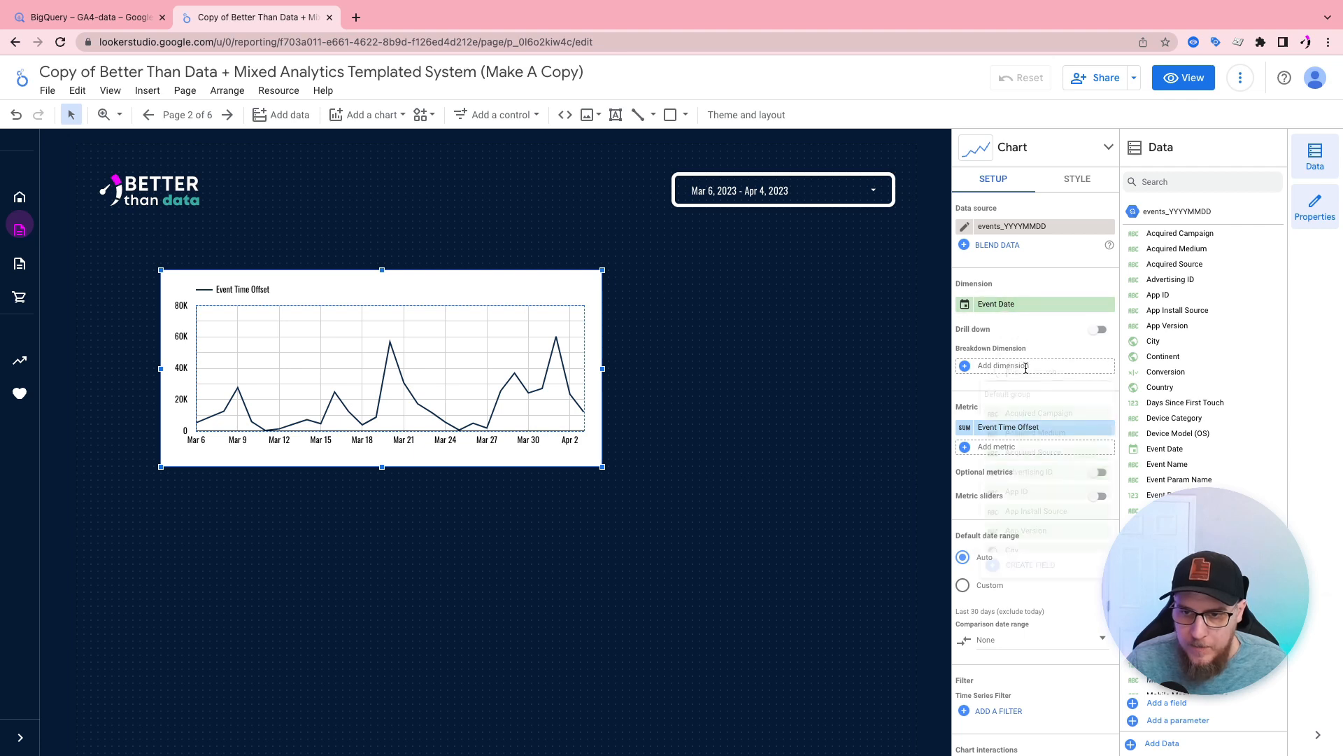
pyautogui.write('event name')
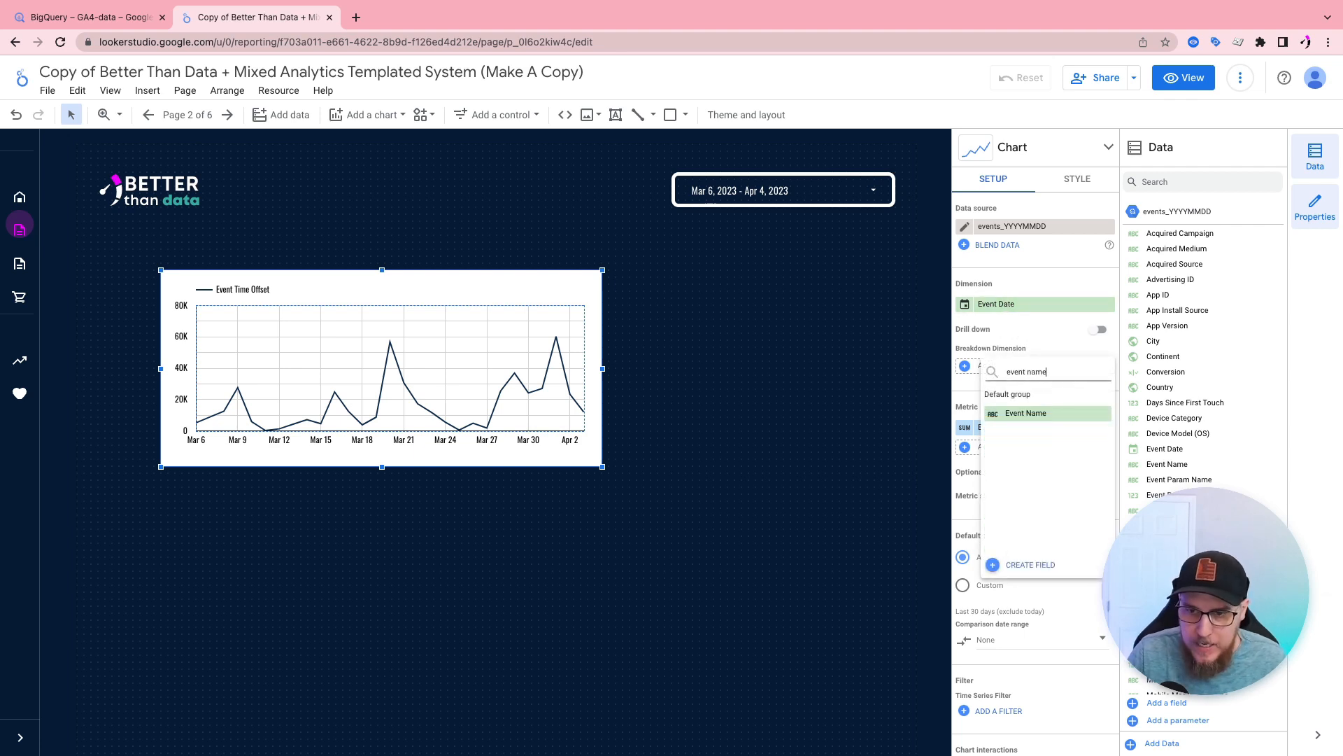
pyautogui.click(1025, 413)
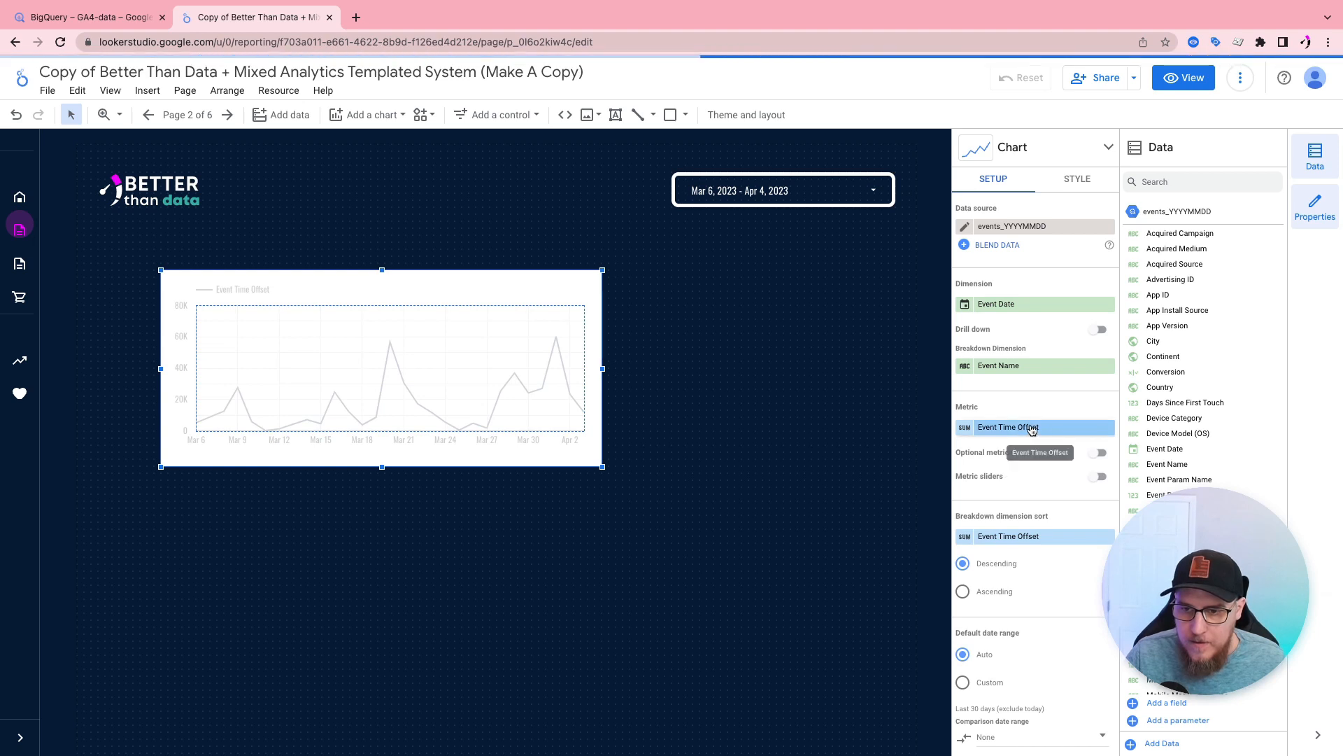
# Step: Replace the Event Time Offset metric with Event Count and widen the chart
pyautogui.click(1008, 427)
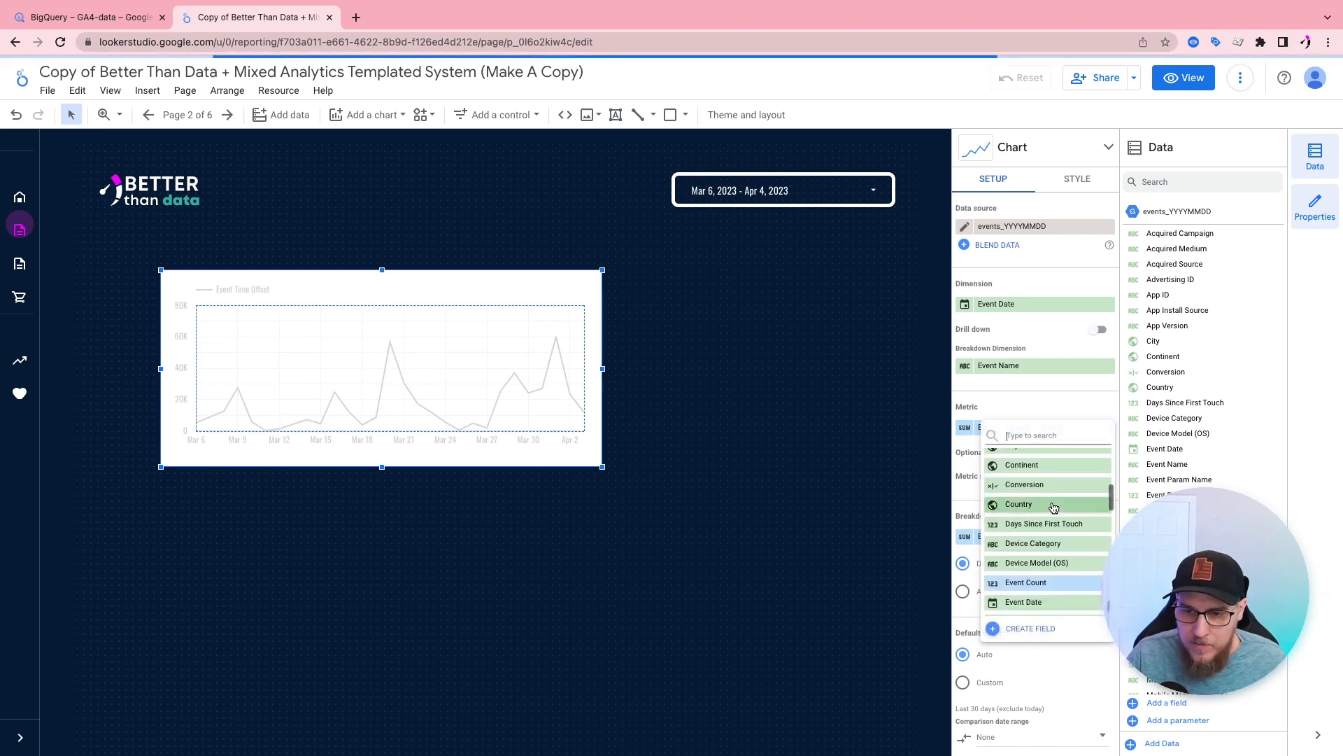
pyautogui.scroll(-3)
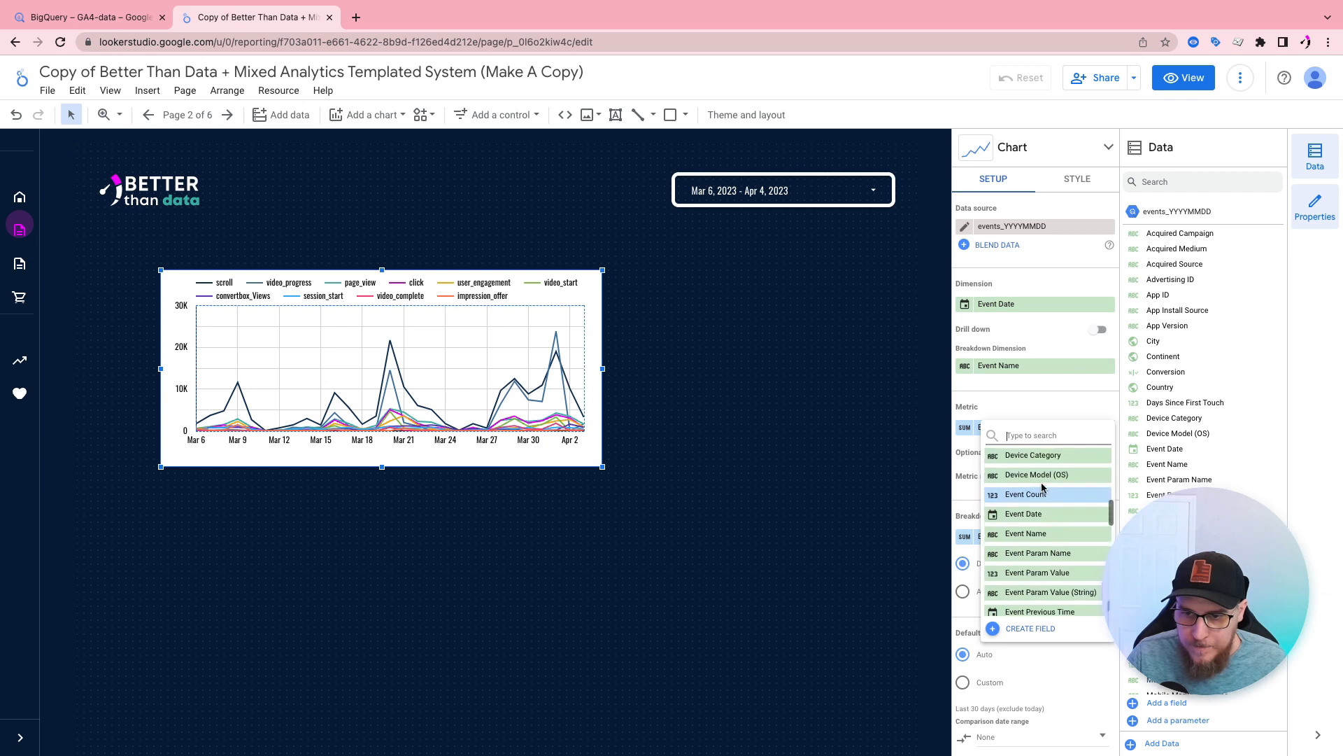
pyautogui.click(1025, 494)
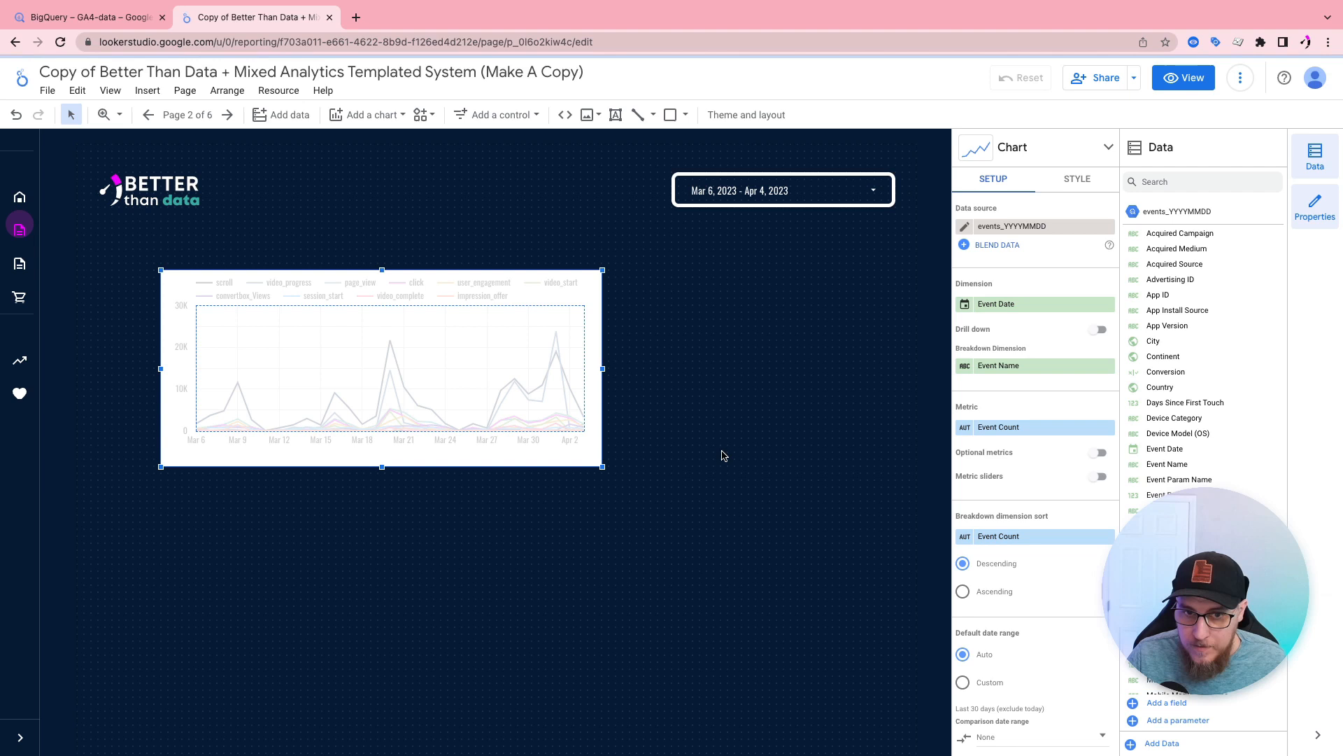
pyautogui.moveTo(602, 369); pyautogui.dragTo(818, 369)
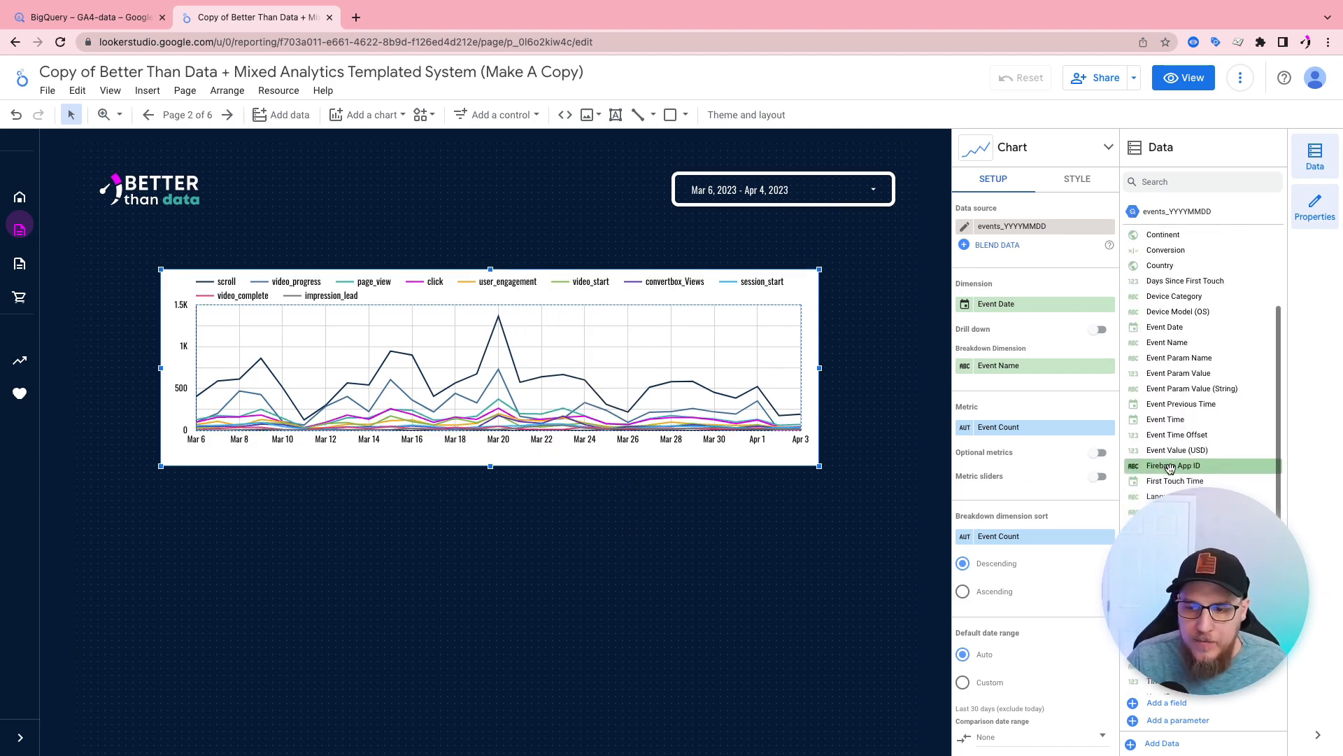
pyautogui.scroll(-3)
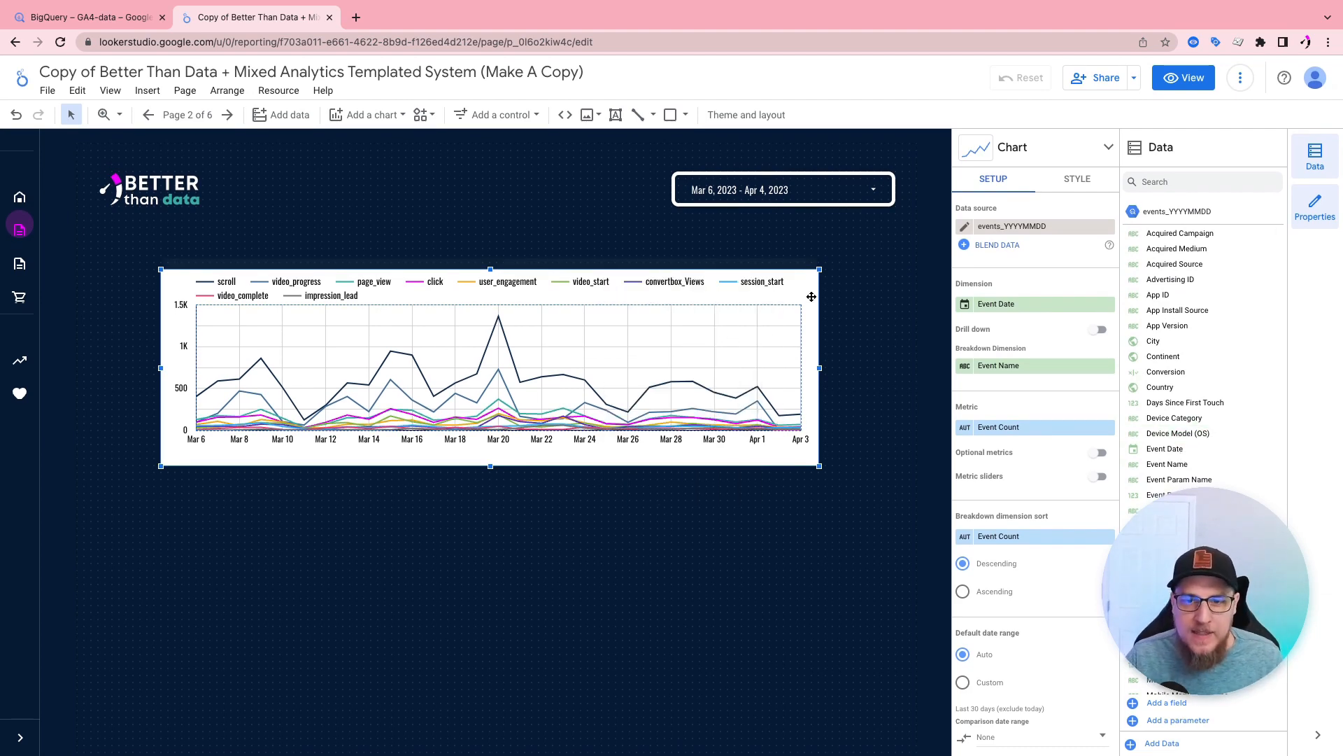
pyautogui.moveTo(835, 279)
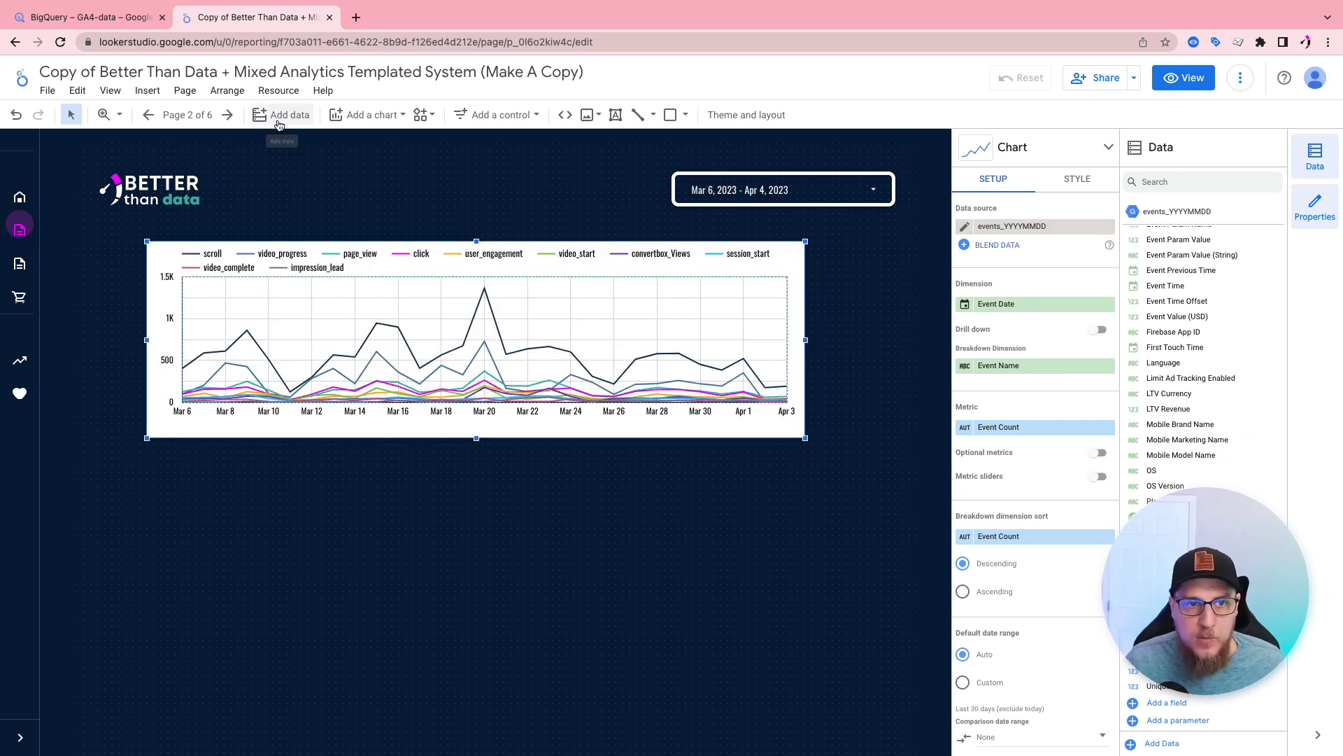
# Step: Add the Daily Events Summary table from GA4-data's analytics_335957450 dataset as a source
pyautogui.click(278, 90)
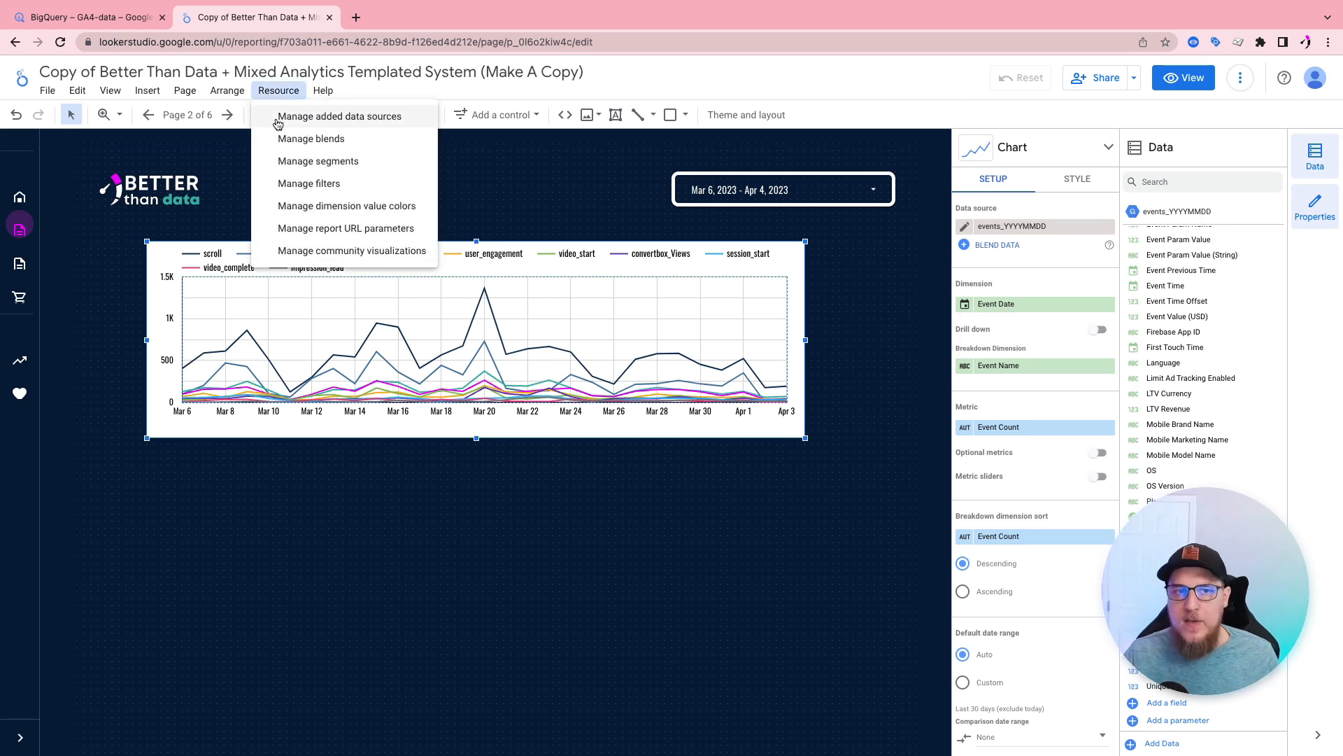
pyautogui.click(340, 115)
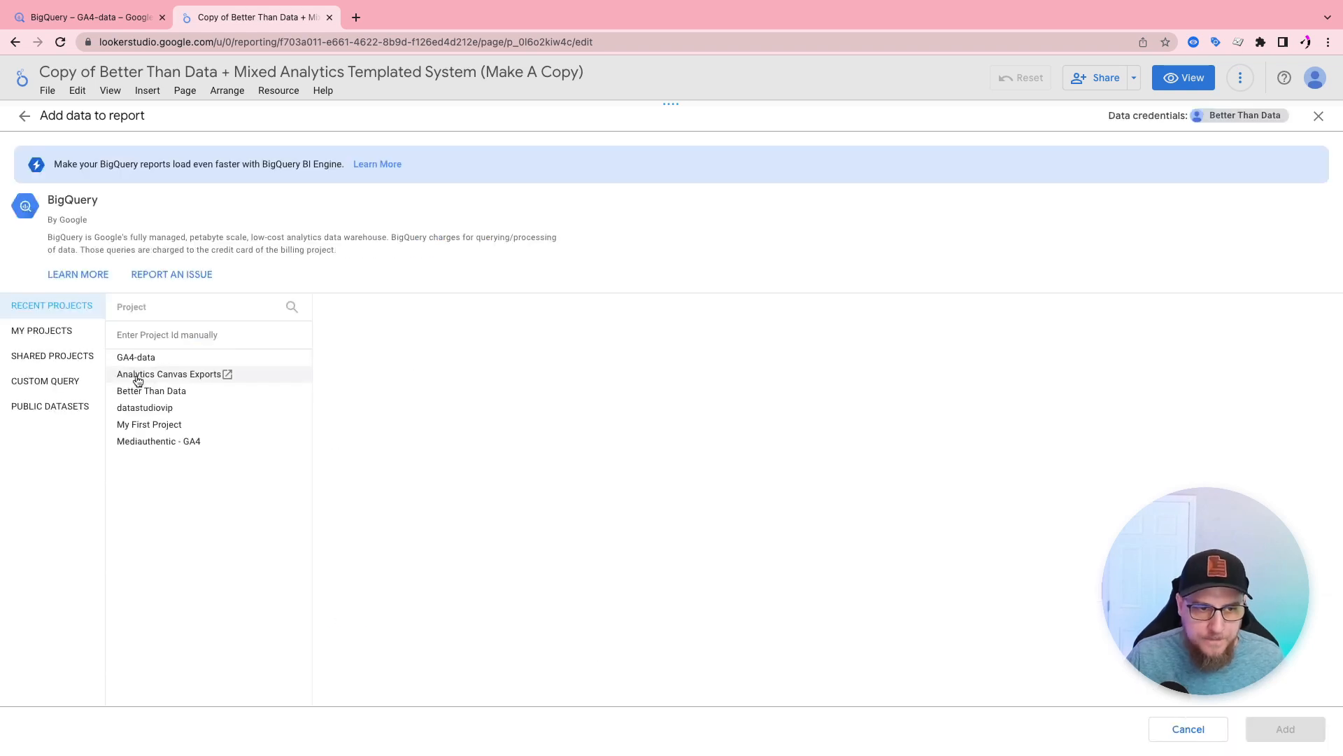
pyautogui.click(135, 357)
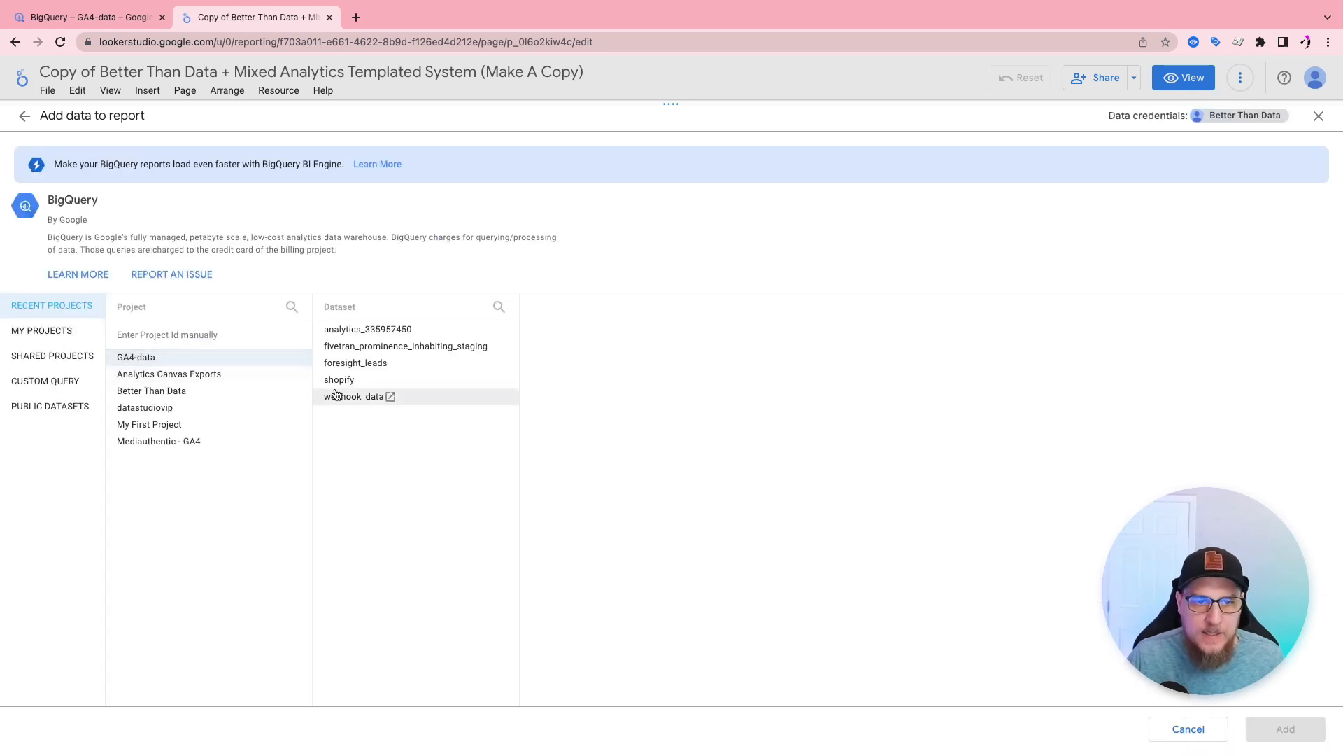
pyautogui.click(366, 329)
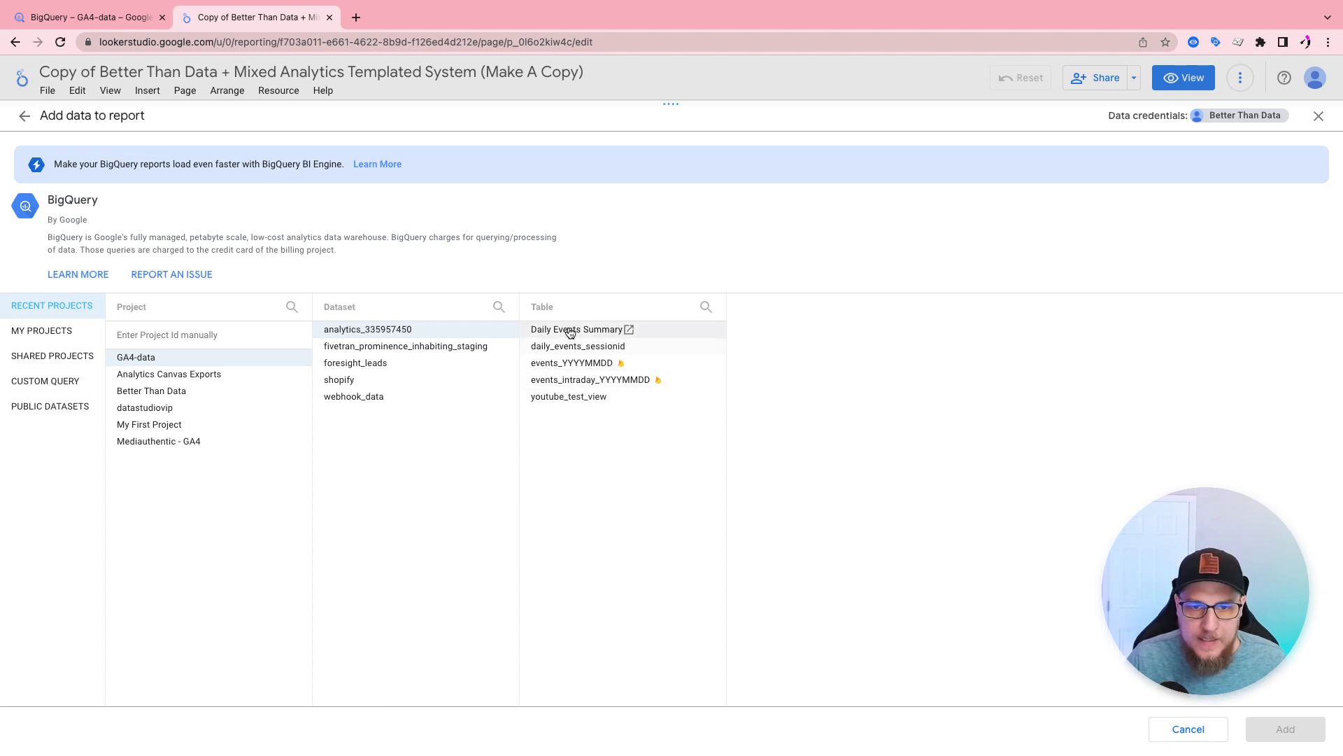
pyautogui.click(576, 329)
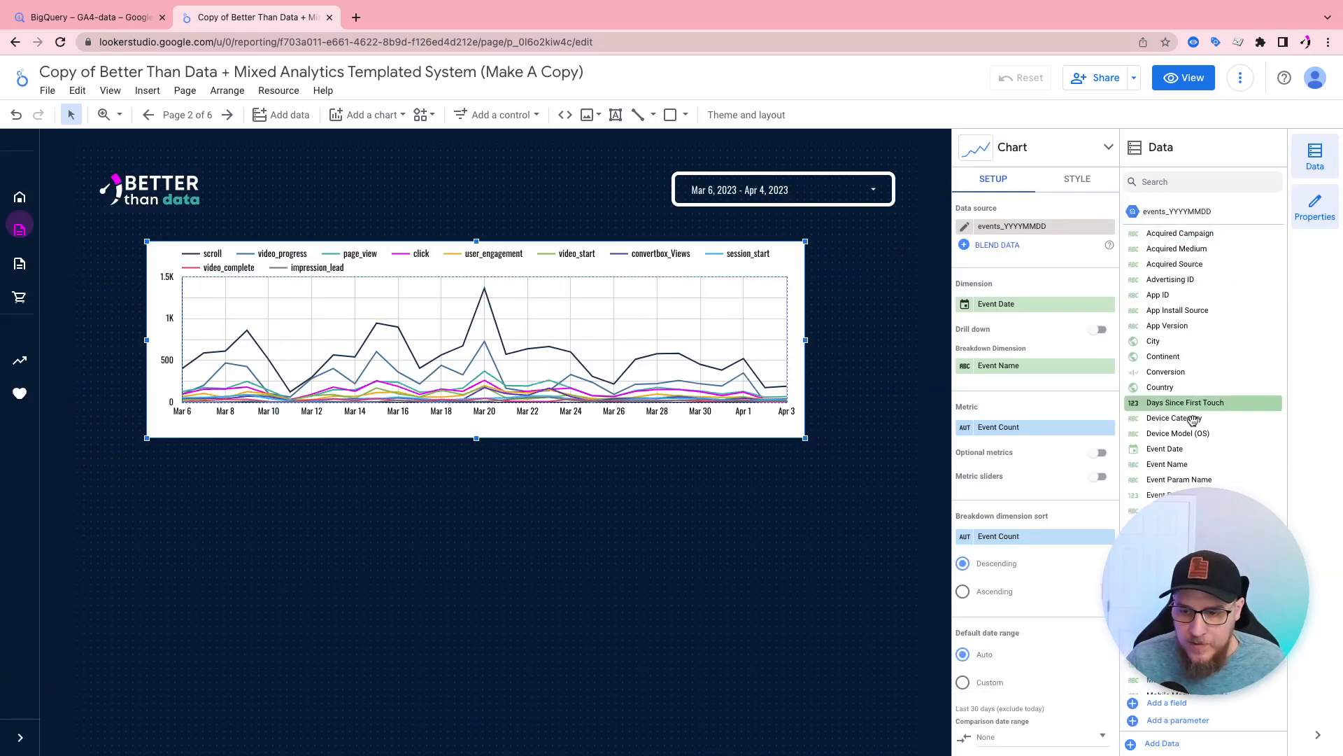
pyautogui.moveTo(1276, 213)
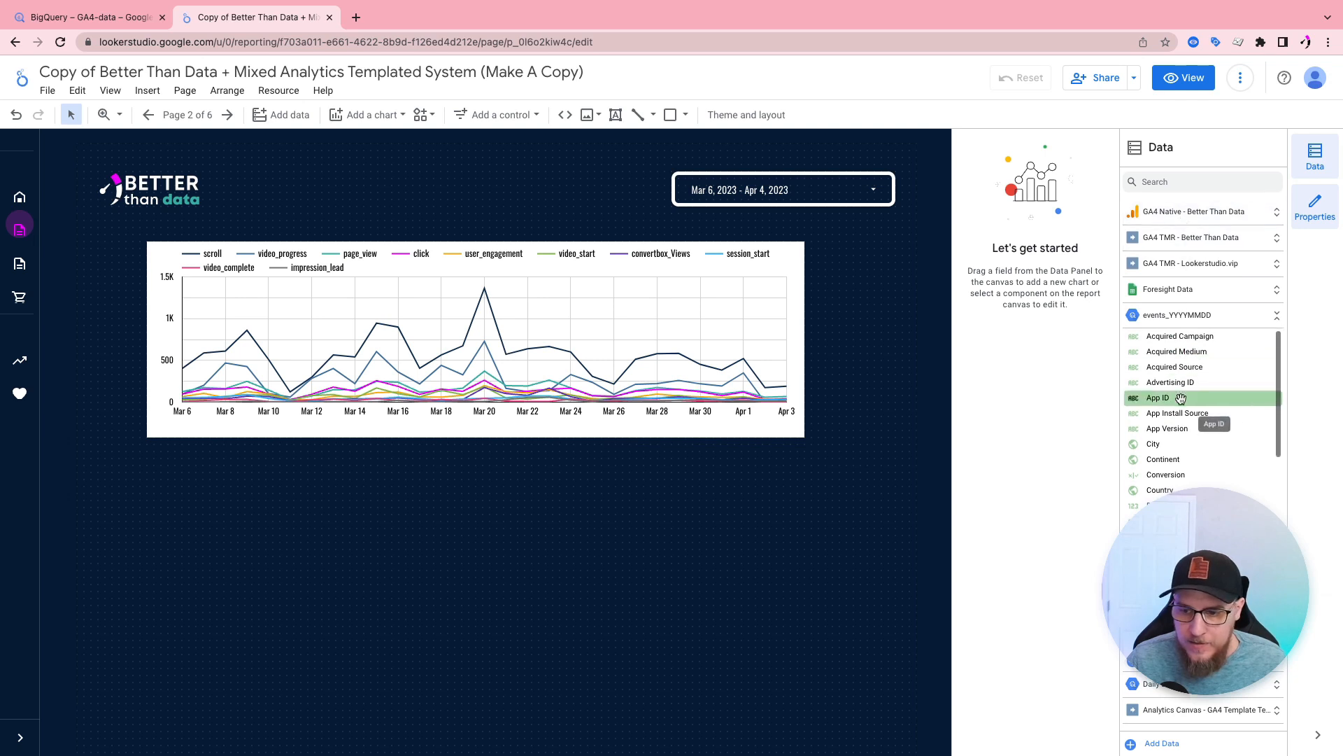
# Step: Place a Daily Events Summary chart below the first, add view_item and users, and widen it
pyautogui.scroll(-3)
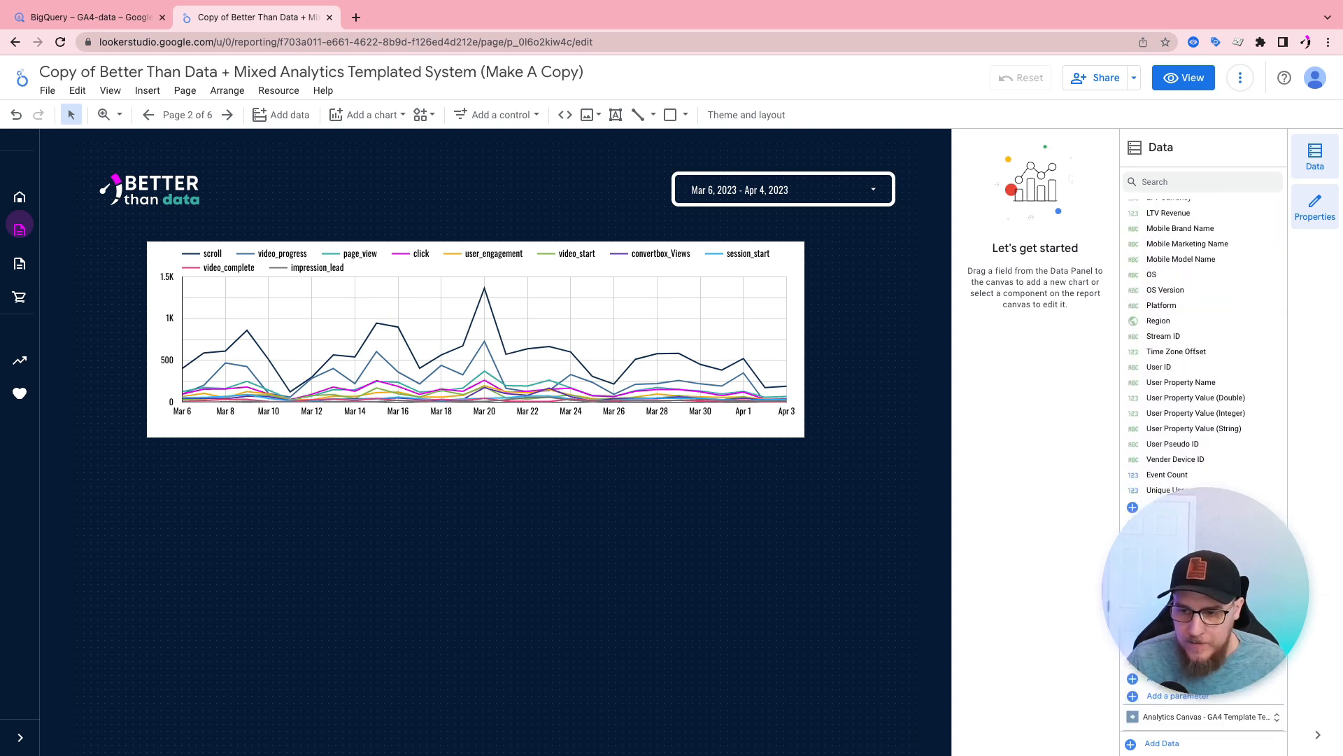
pyautogui.moveTo(154, 451); pyautogui.dragTo(420, 649)
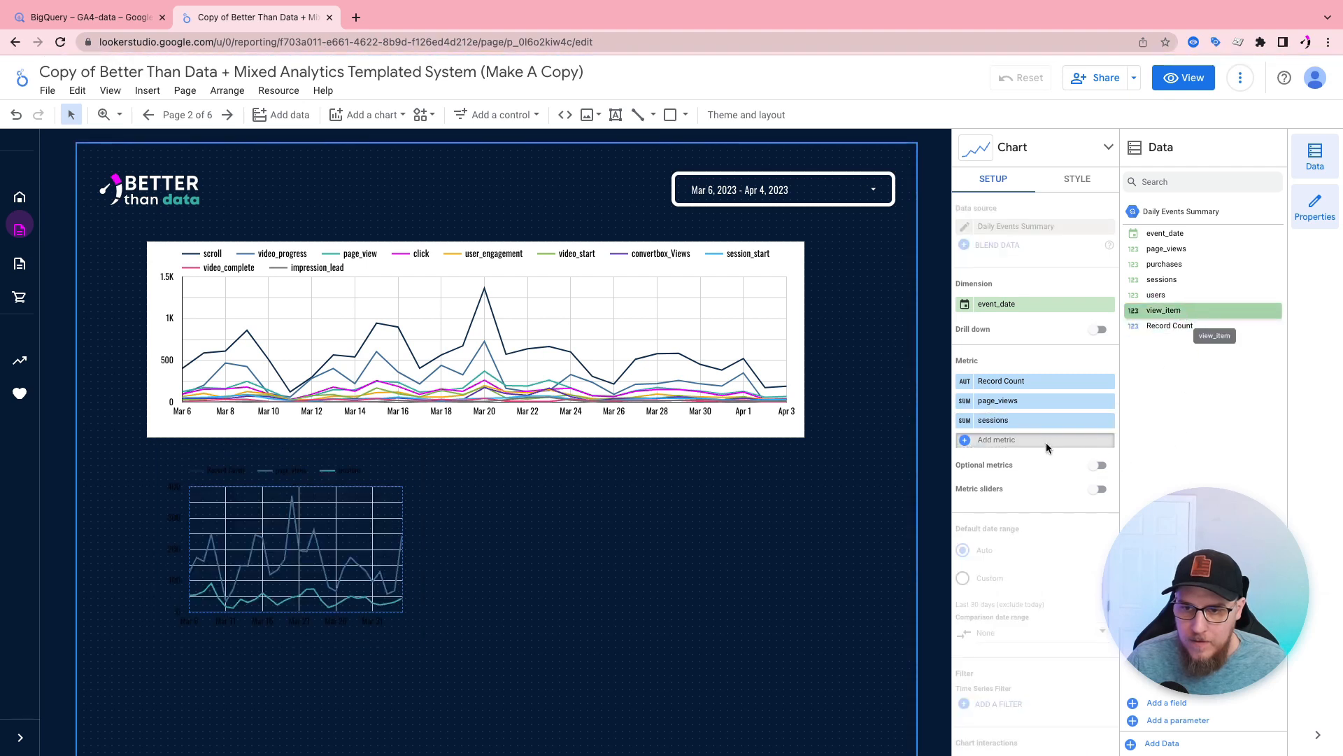
pyautogui.click(1163, 310)
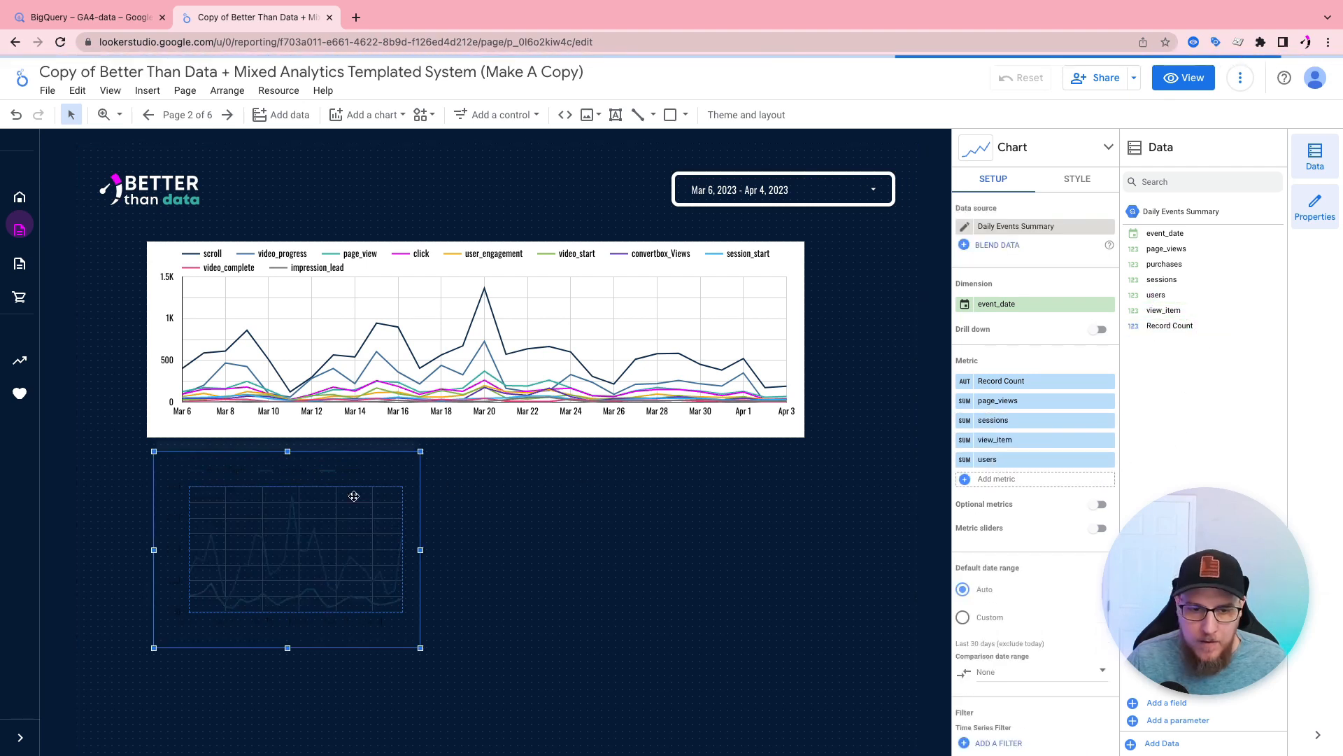
pyautogui.moveTo(420, 548); pyautogui.dragTo(770, 549)
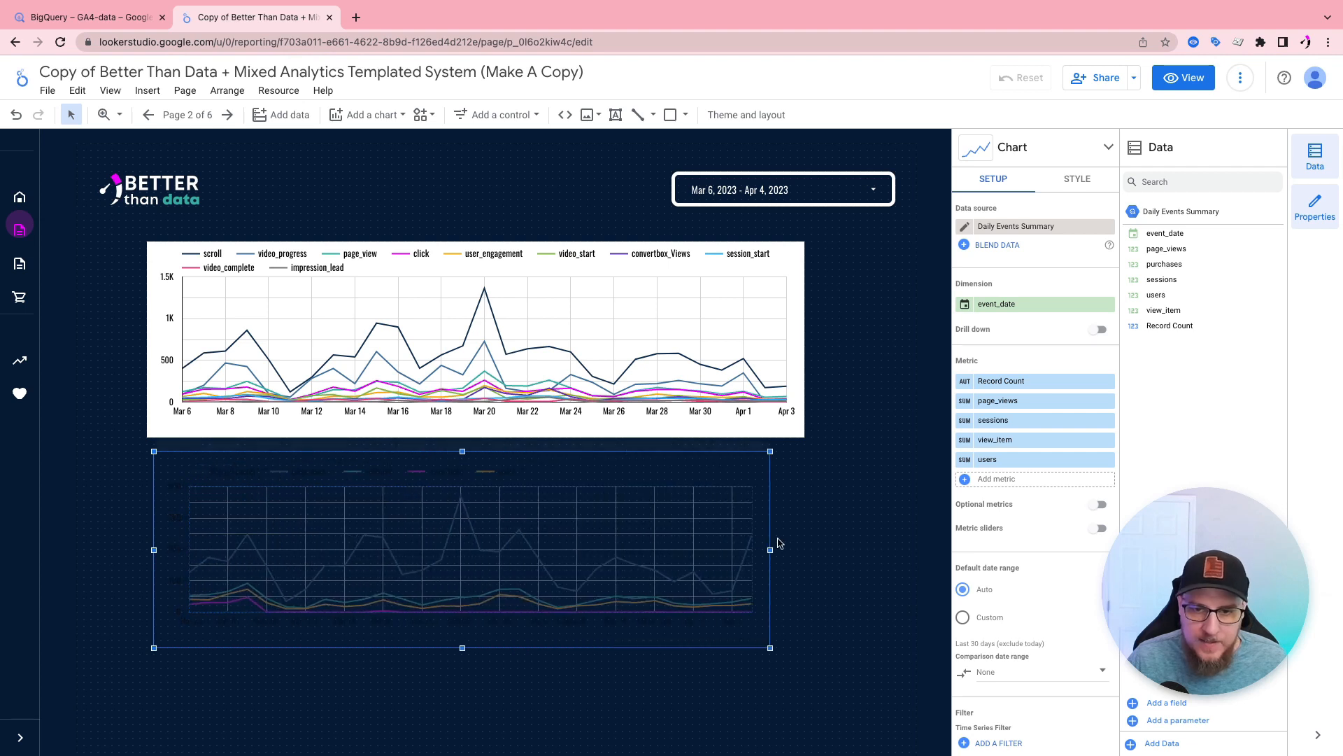
# Step: Open the new chart's Style settings
pyautogui.click(1076, 179)
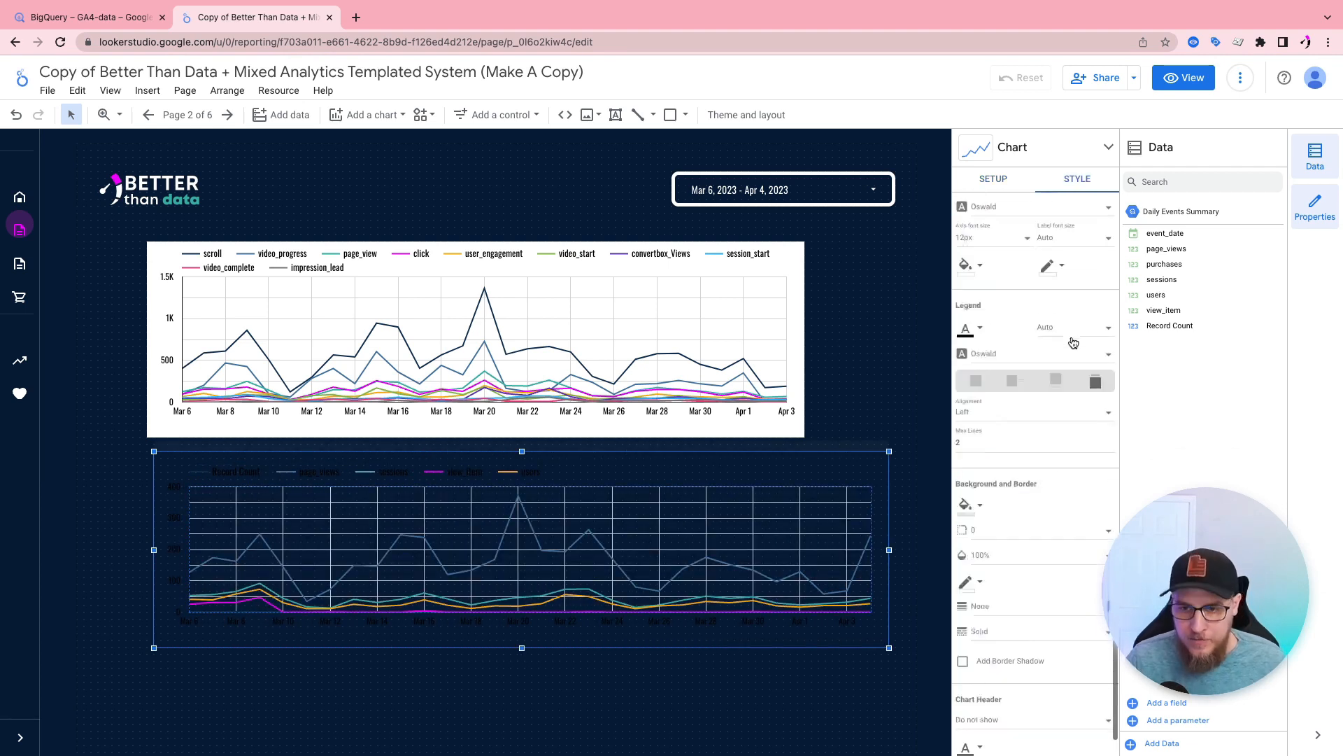
# Step: Convert the second chart into a table of page_views, sessions, view_item, users and purchases per event_date
pyautogui.click(969, 503)
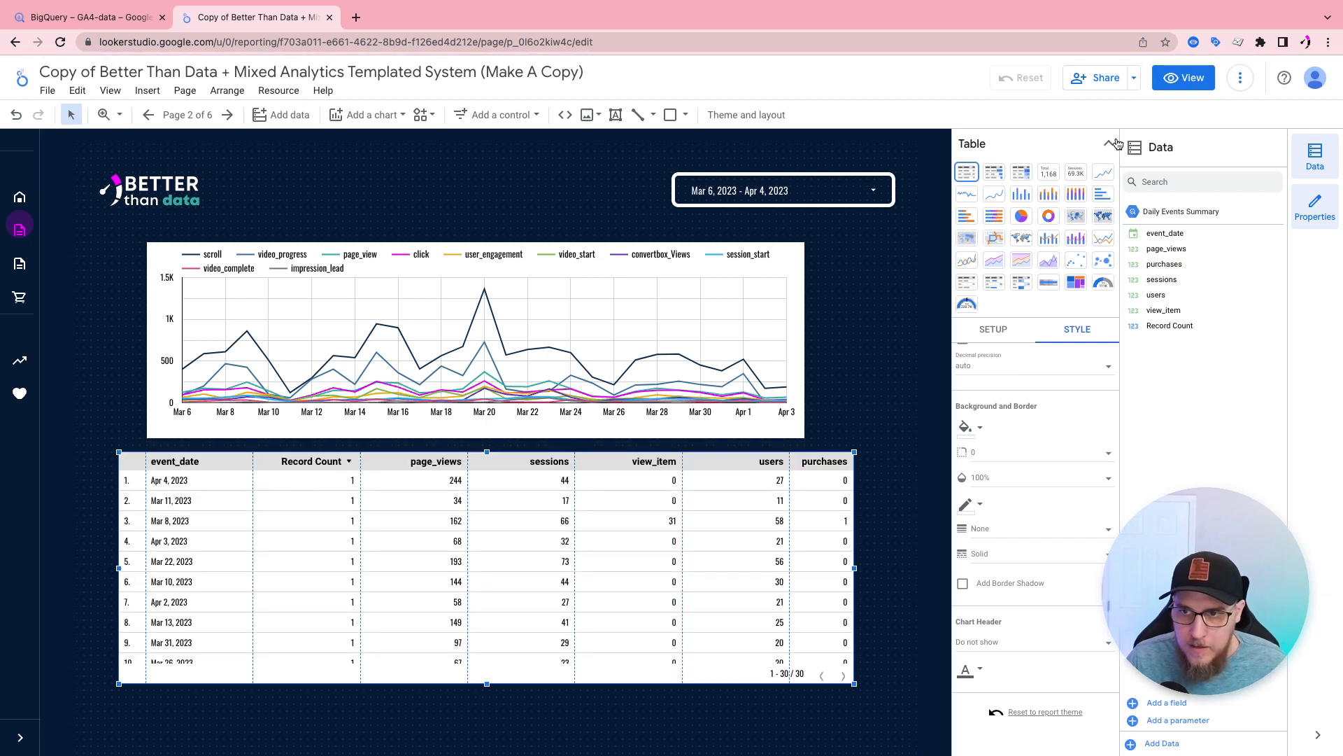
pyautogui.click(993, 181)
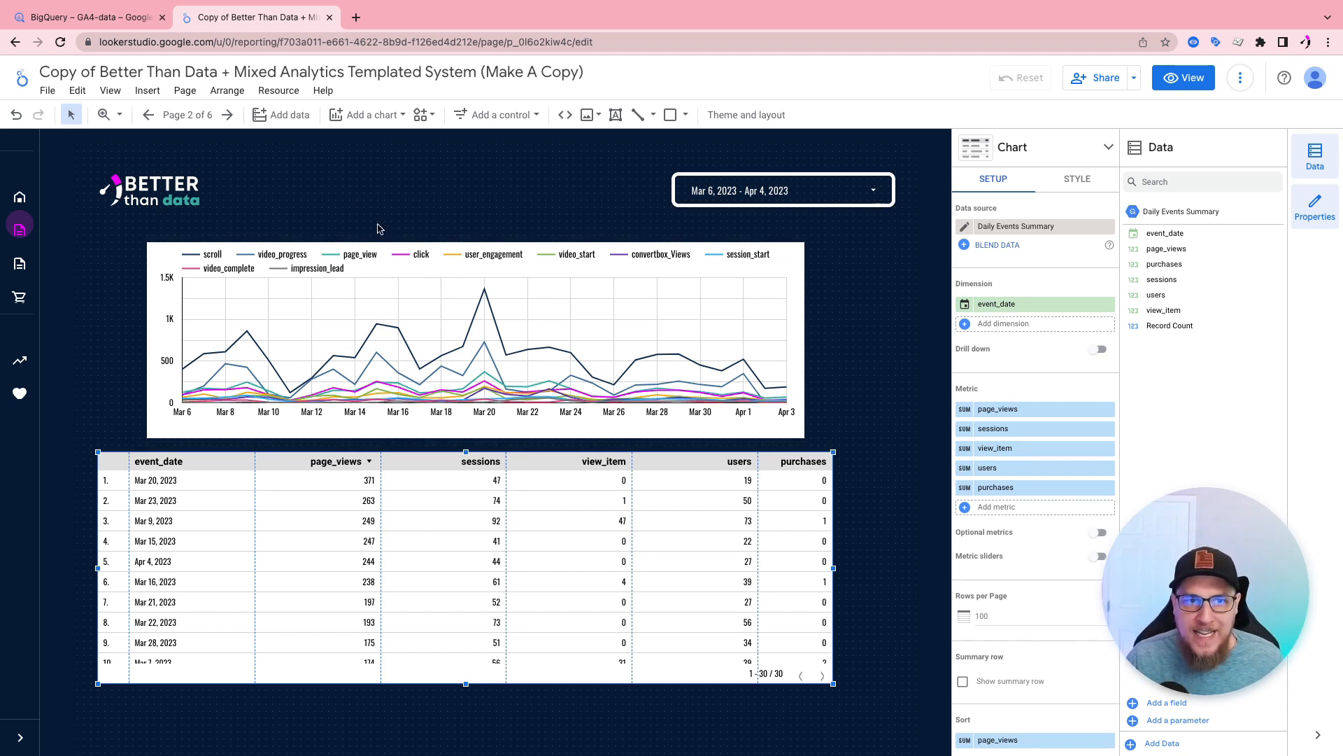
# Step: Start a new BigQuery Custom Query data source from the report's data sources list
pyautogui.click(278, 90)
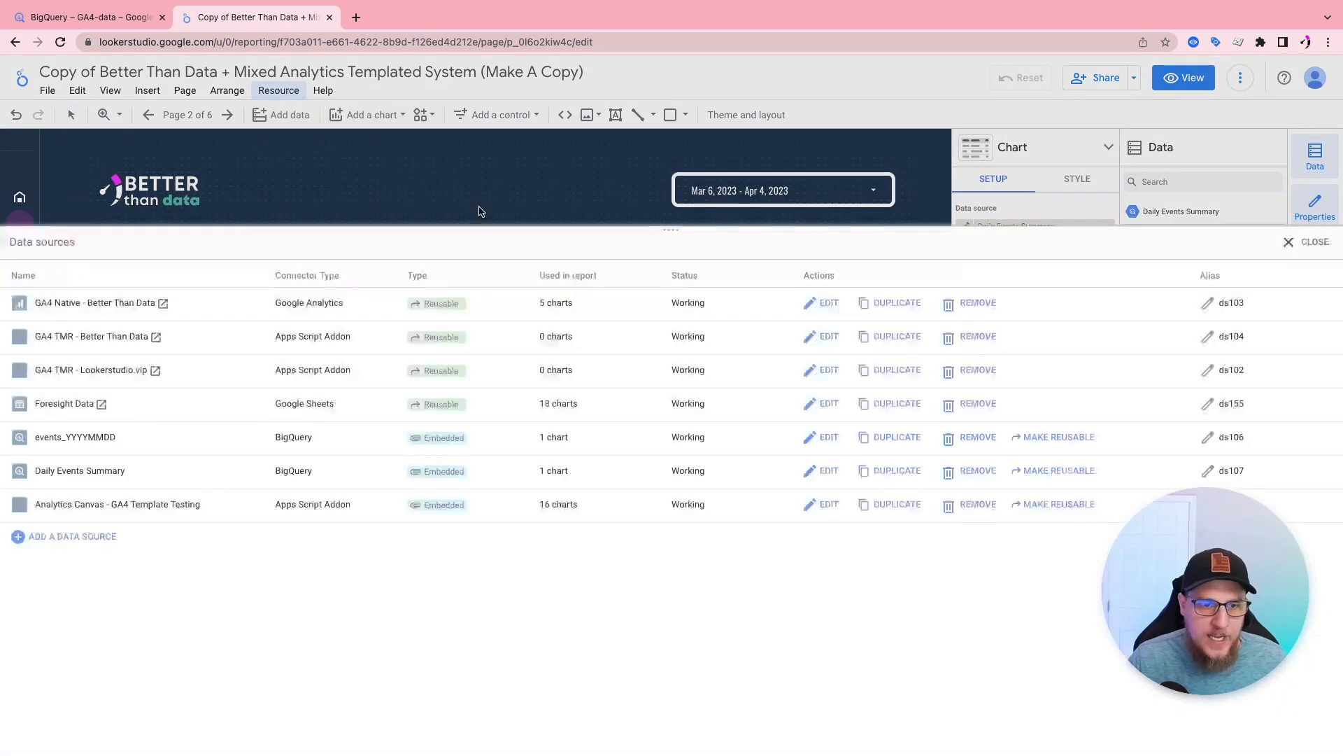
pyautogui.click(72, 535)
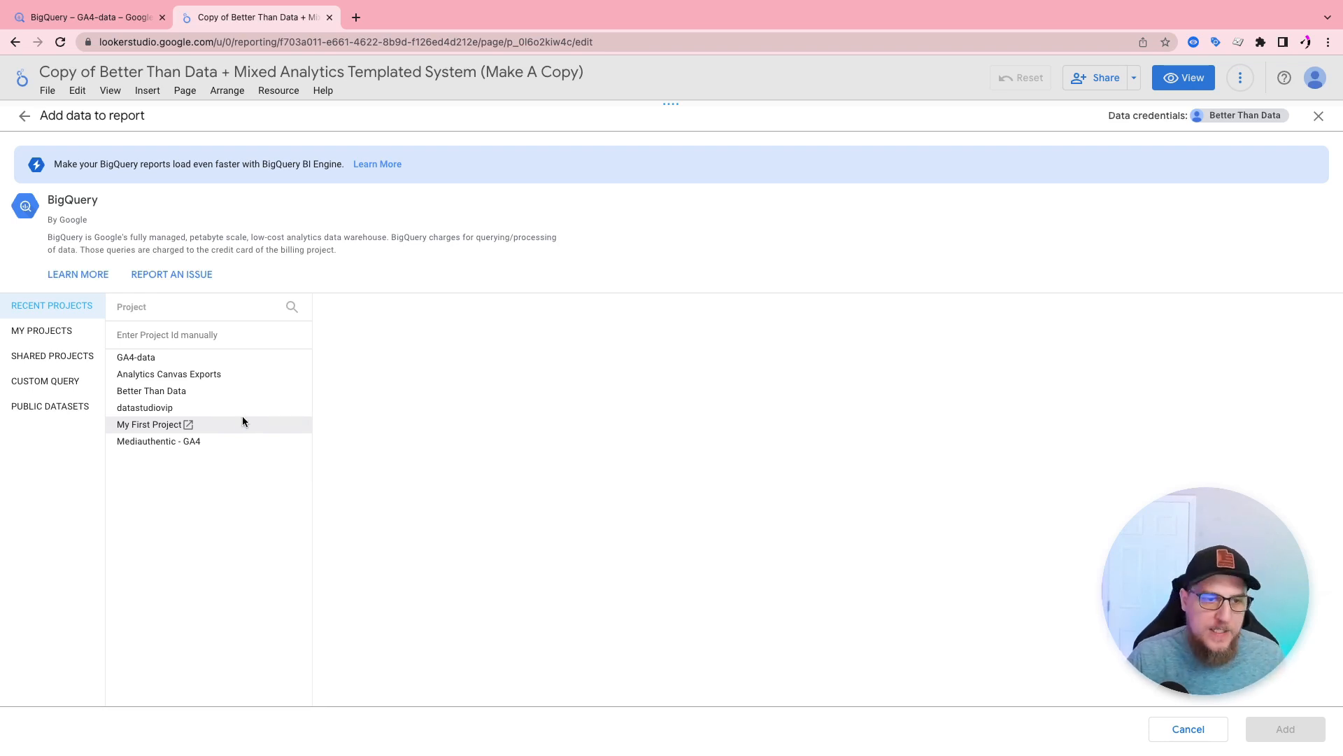
pyautogui.click(44, 380)
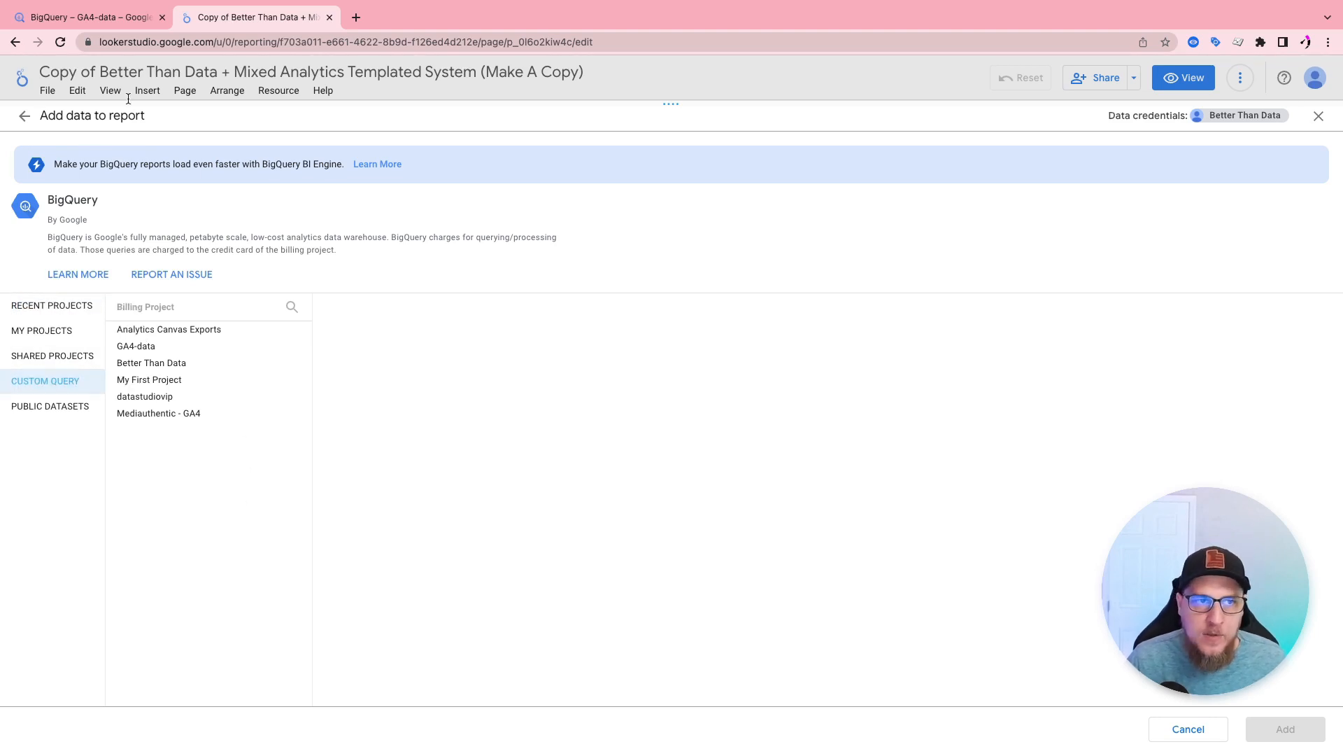
pyautogui.click(86, 17)
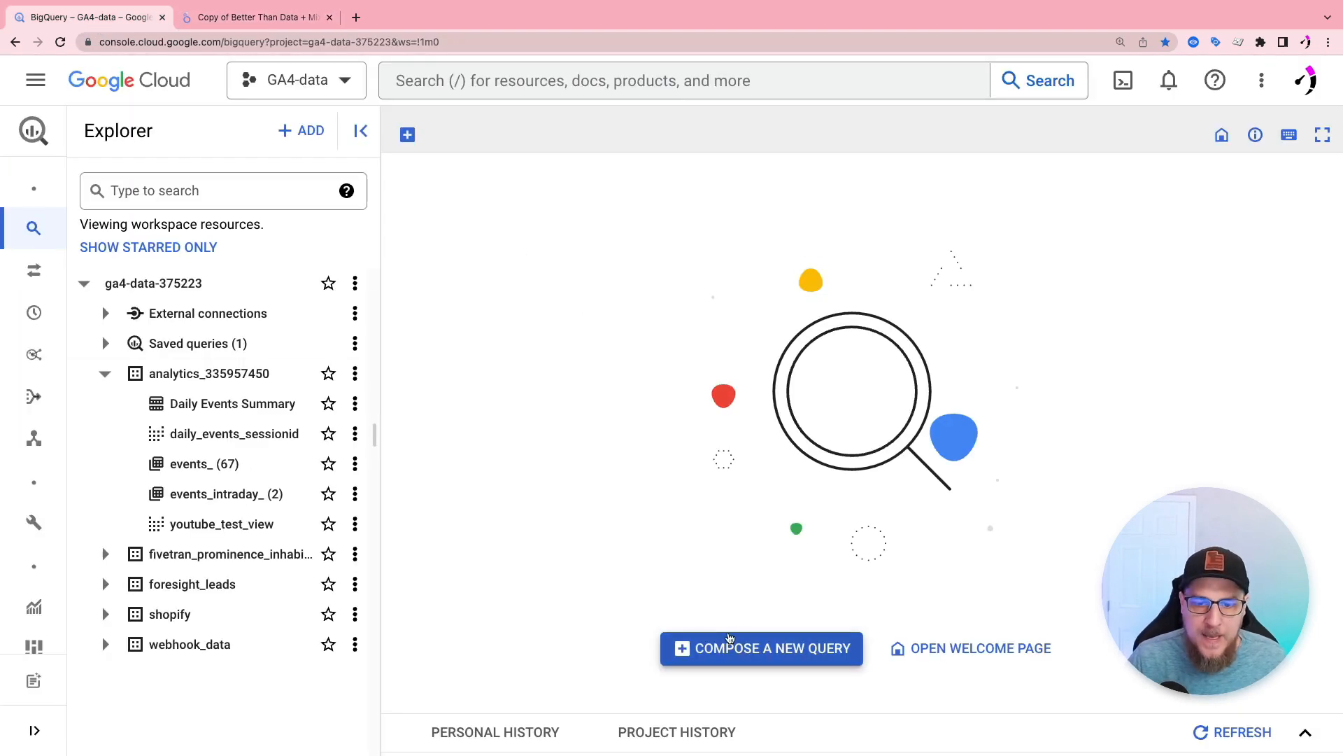
pyautogui.click(761, 648)
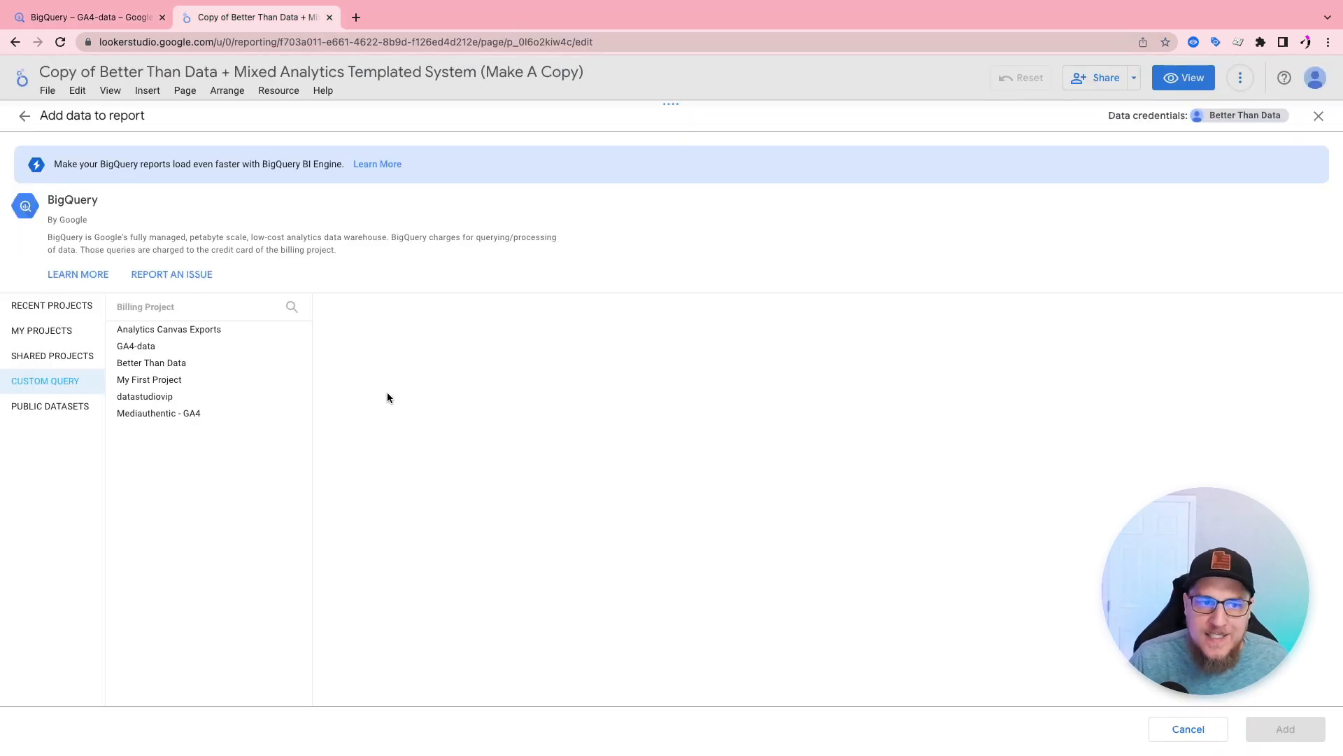
pyautogui.moveTo(137, 345)
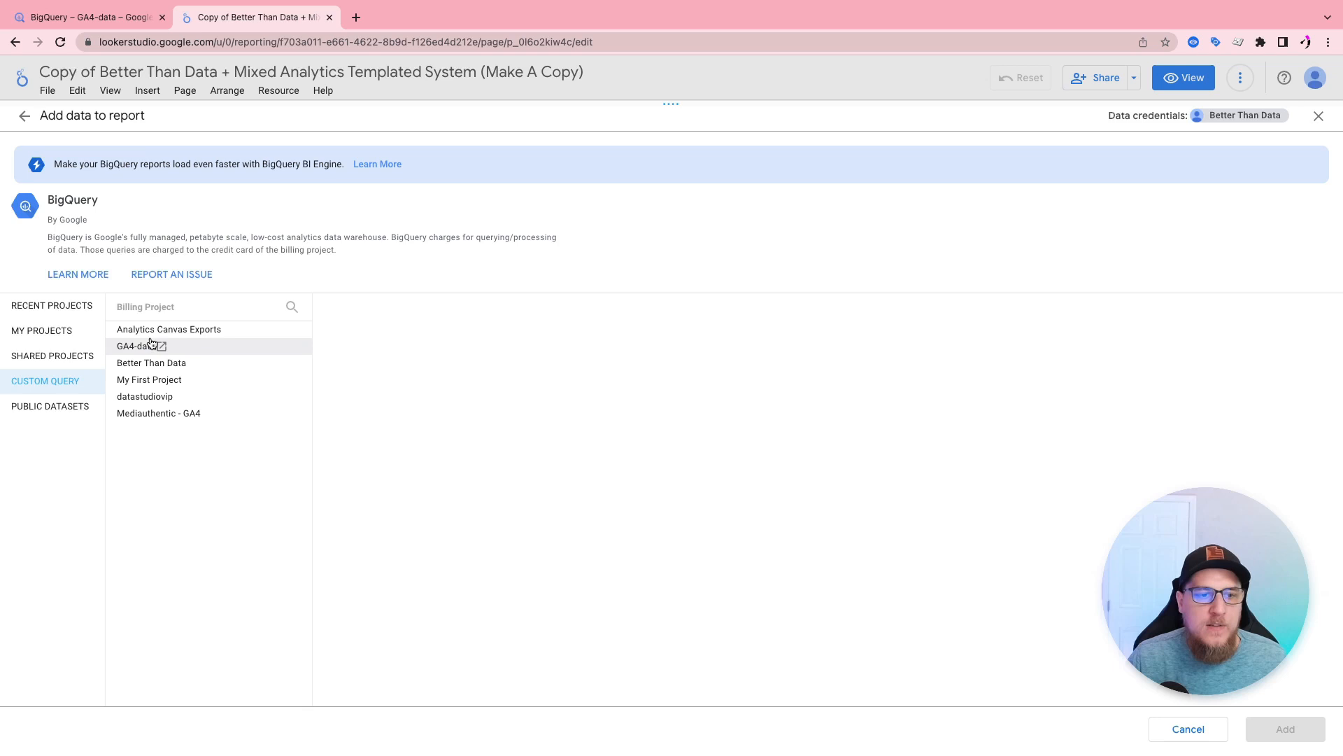
# Step: Use GA4-data as the custom query's billing project and begin writing the query
pyautogui.click(134, 347)
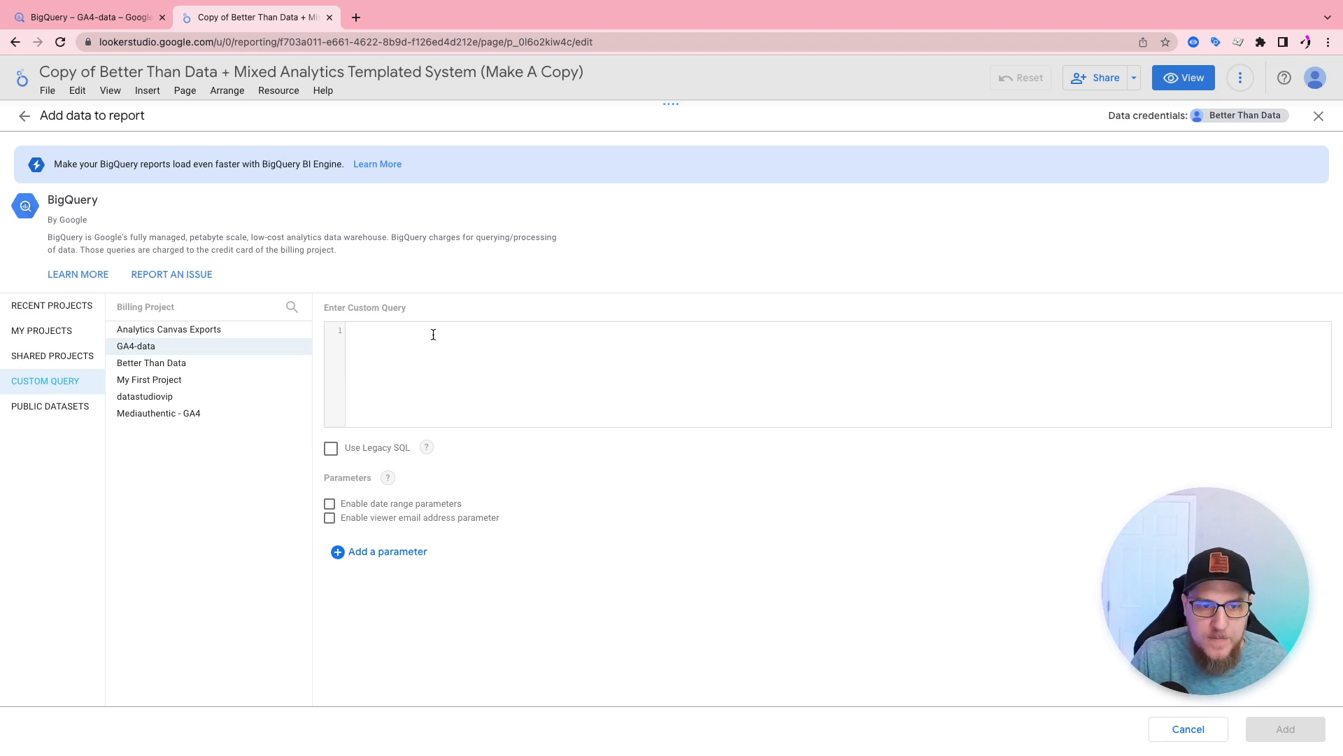
pyautogui.moveTo(416, 363)
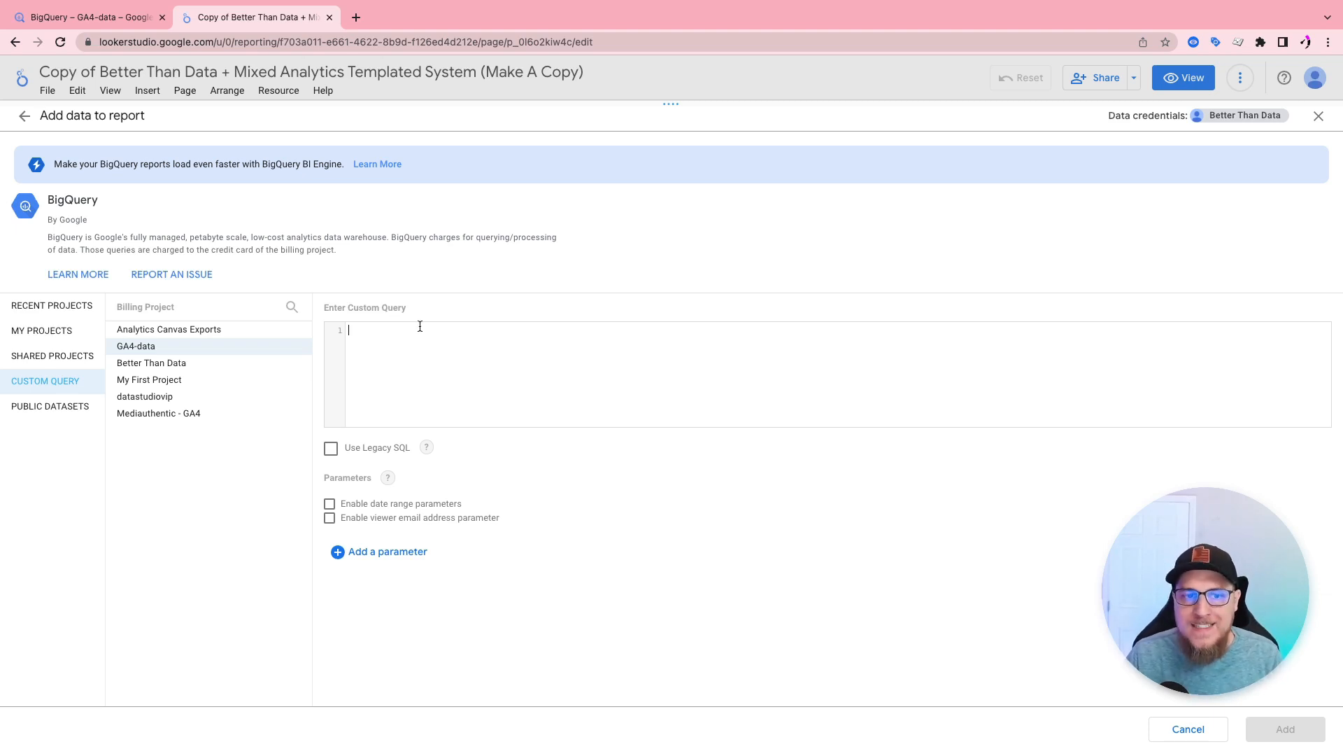
pyautogui.click(86, 17)
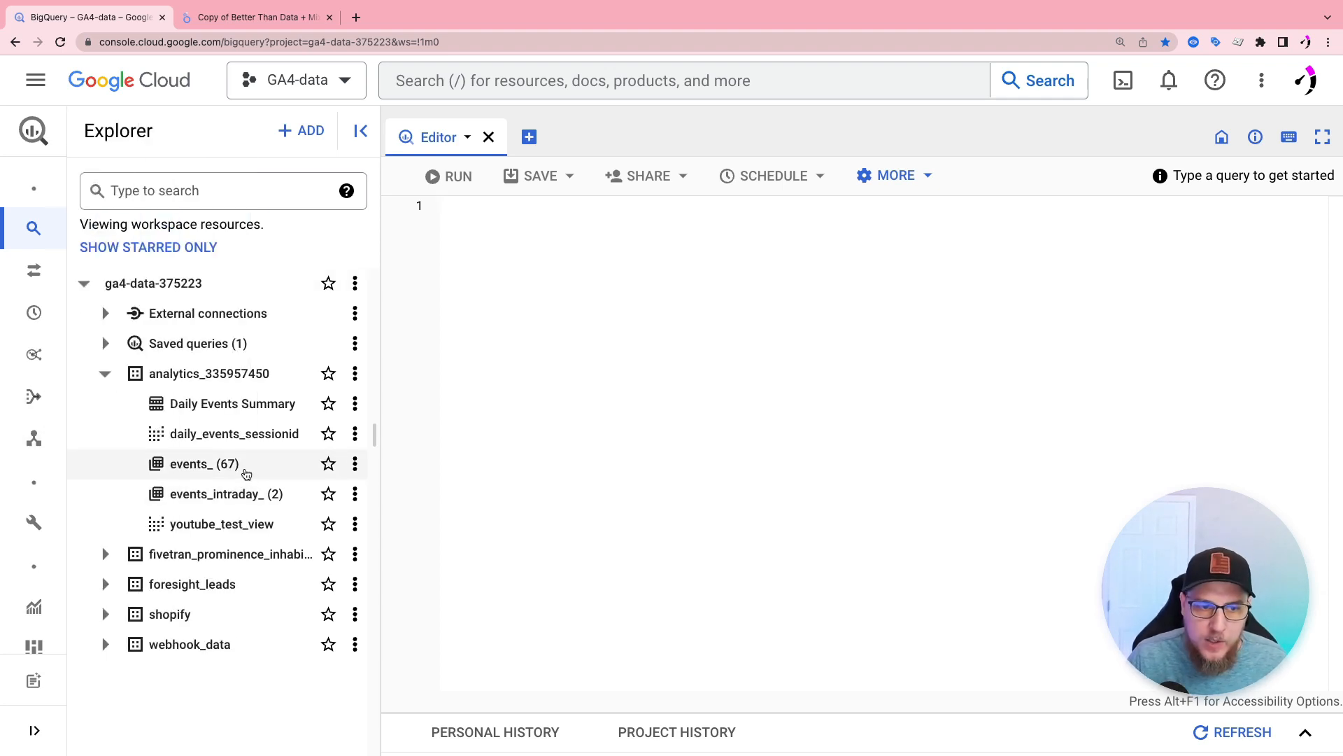
pyautogui.moveTo(234, 433)
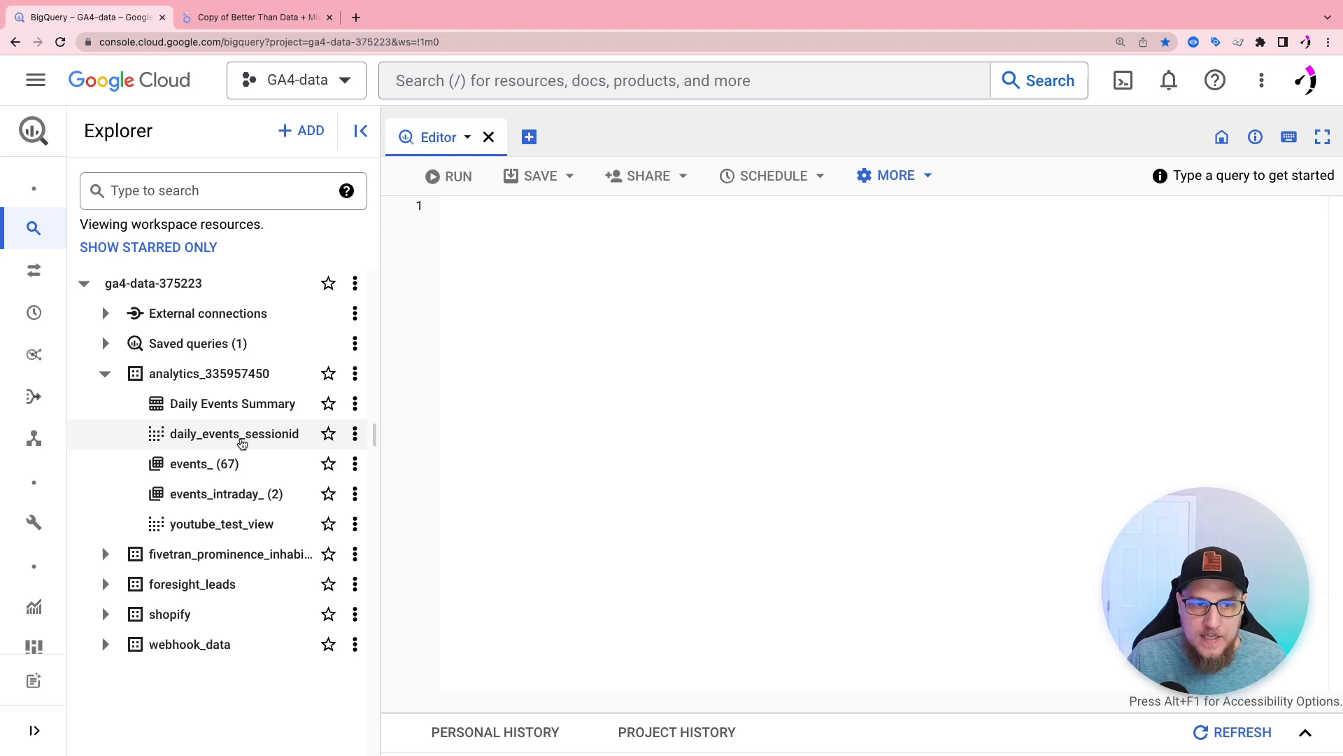
# Step: Open the daily_events_sessionid view's SQL in a new query editor tab
pyautogui.click(234, 434)
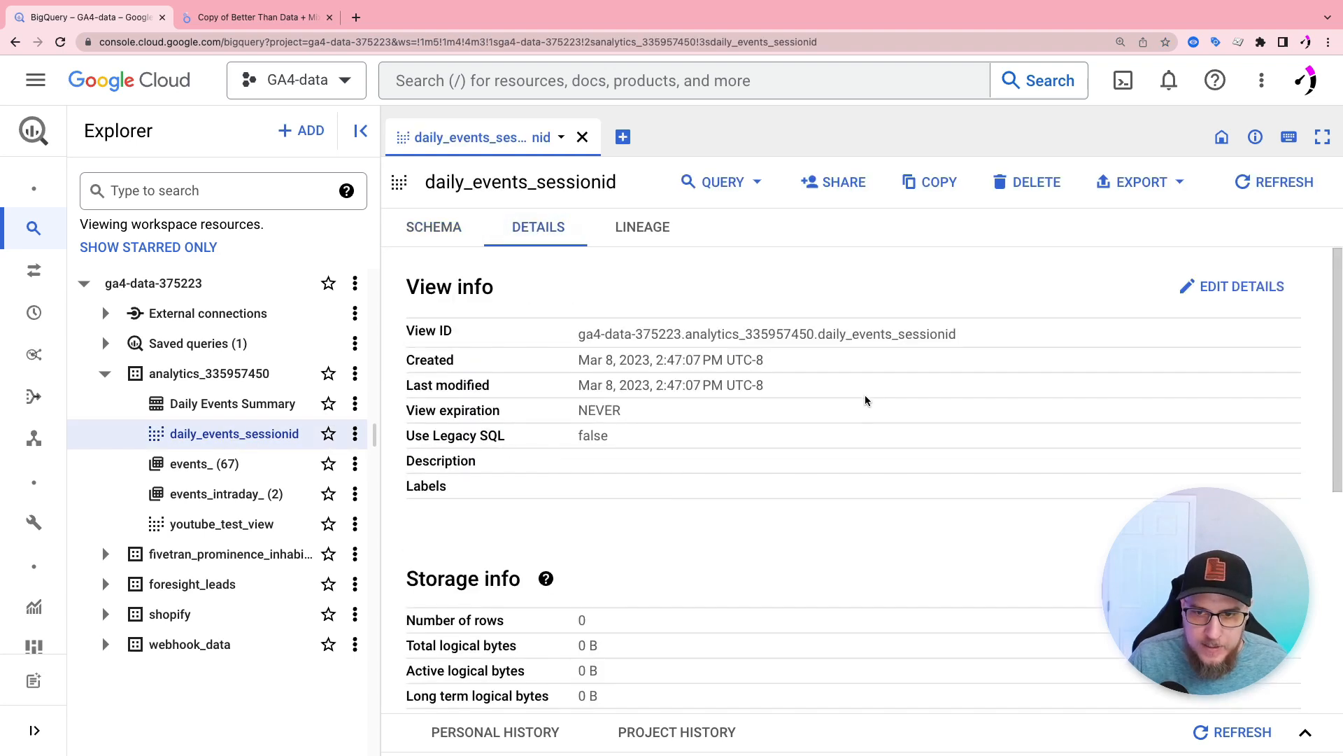
pyautogui.scroll(-3)
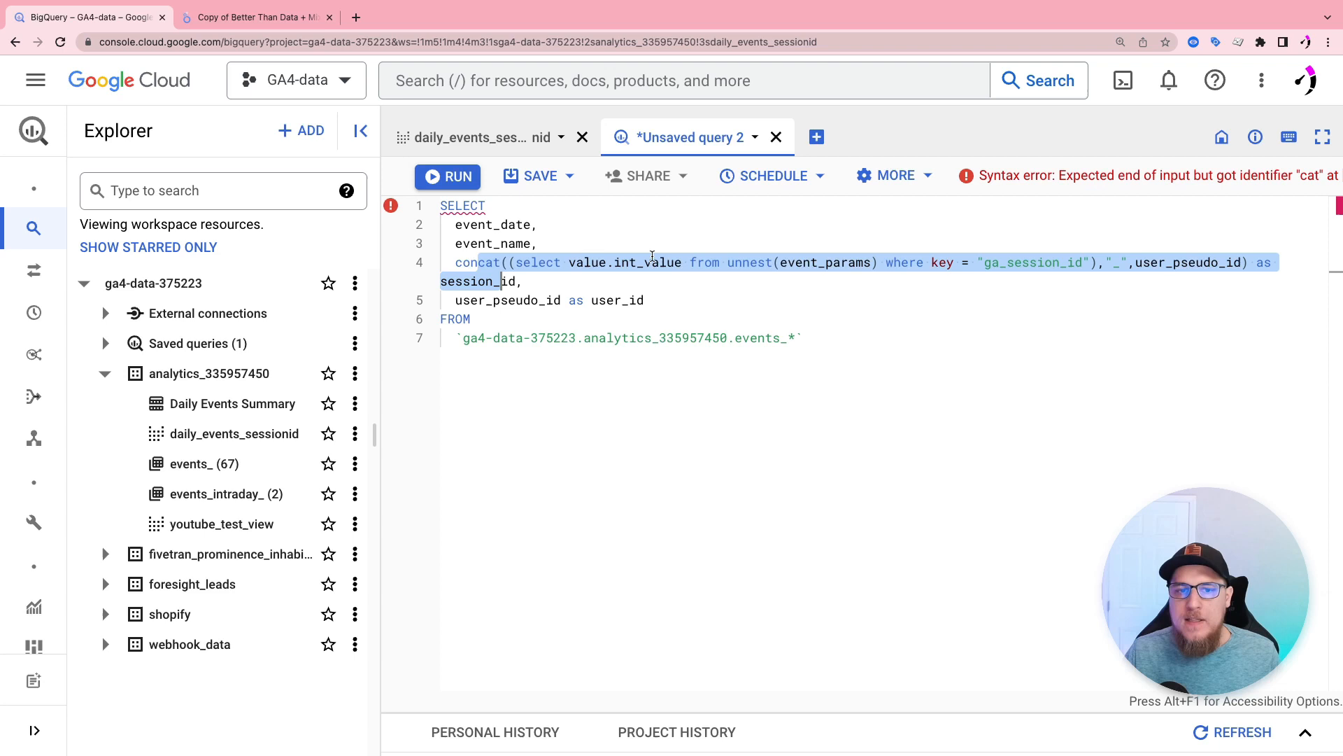
pyautogui.click(653, 262)
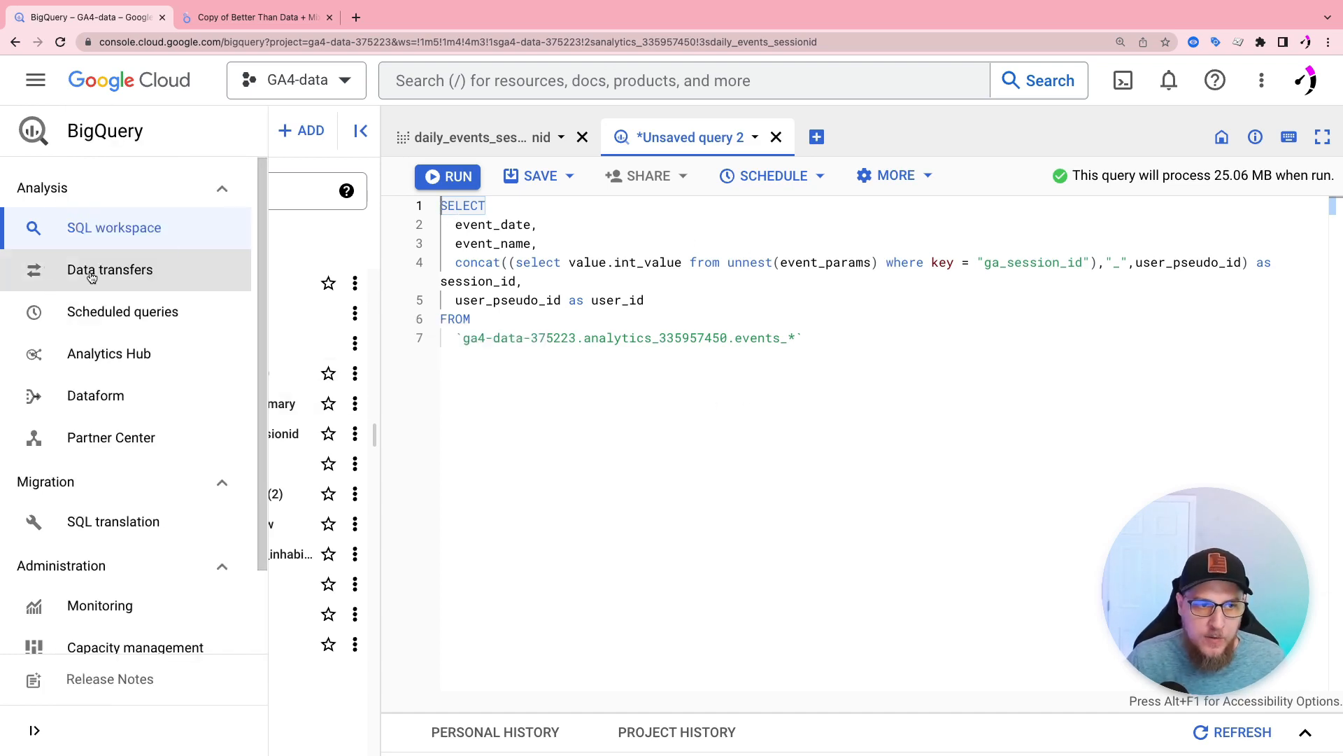
# Step: Leave the unsaved query and open the Daily Events Summary scheduled query
pyautogui.click(109, 269)
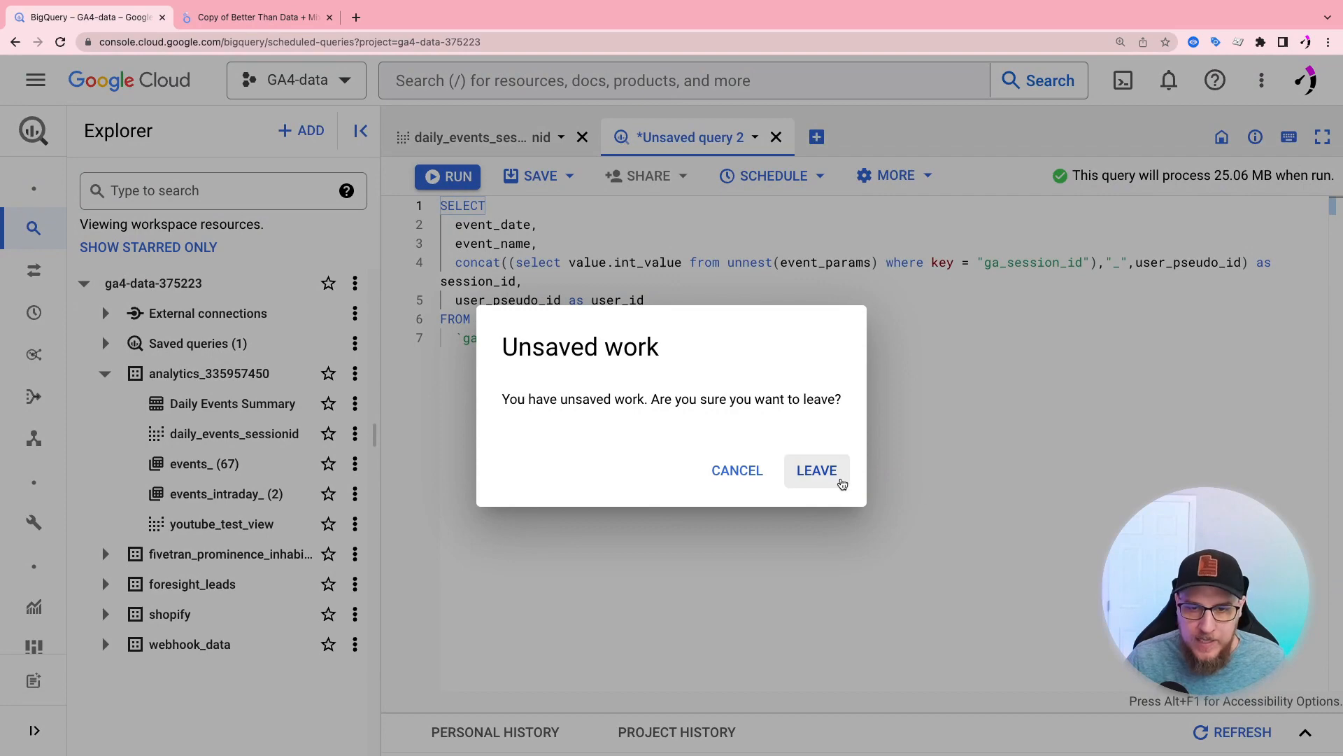
pyautogui.click(814, 470)
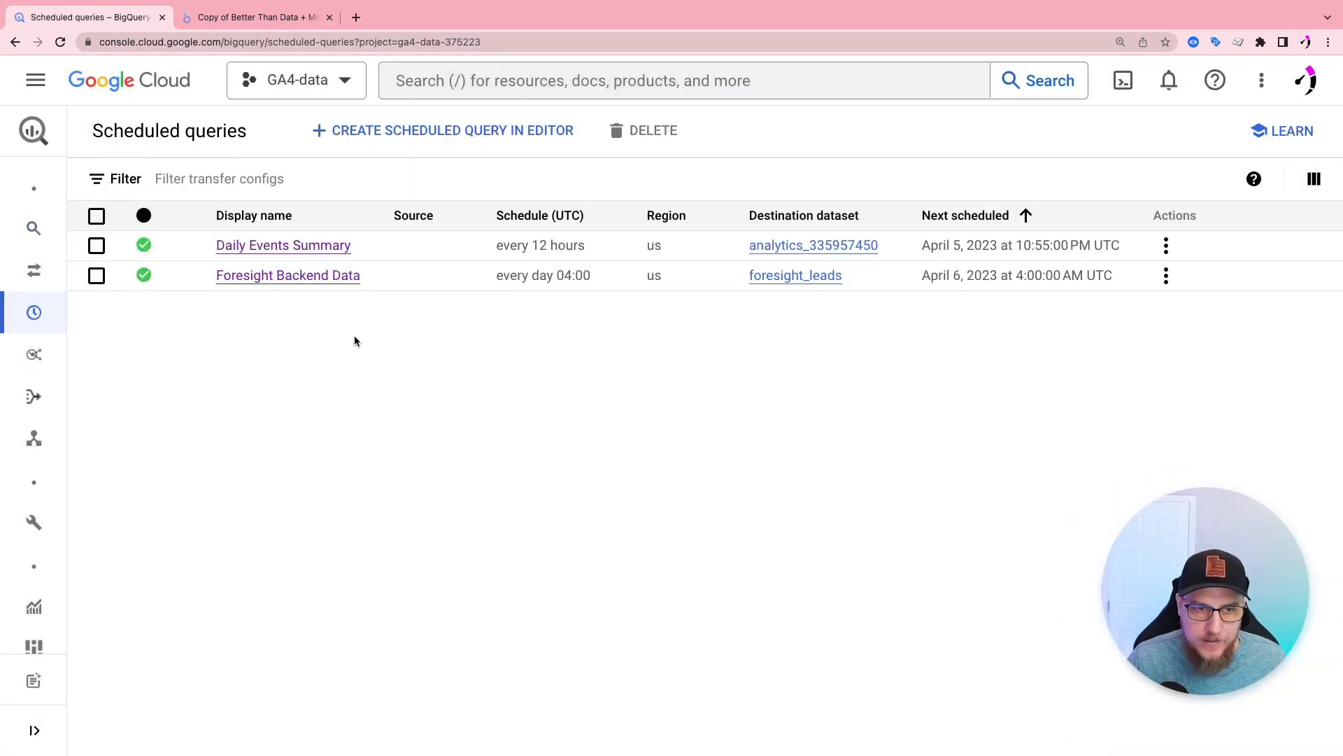
pyautogui.click(287, 275)
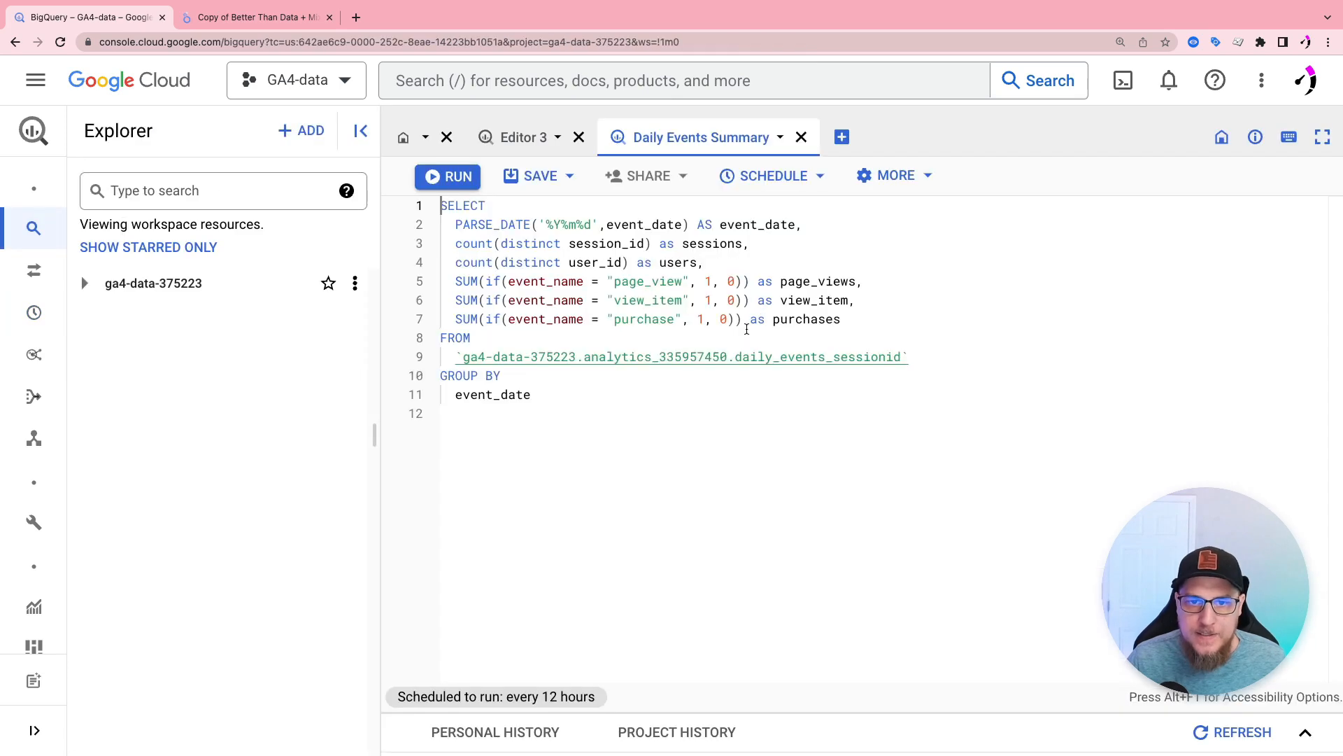
# Step: Select the SQL and expand ga4-data-375223 and analytics_335957450 in Explorer
pyautogui.press('ctrl+a')
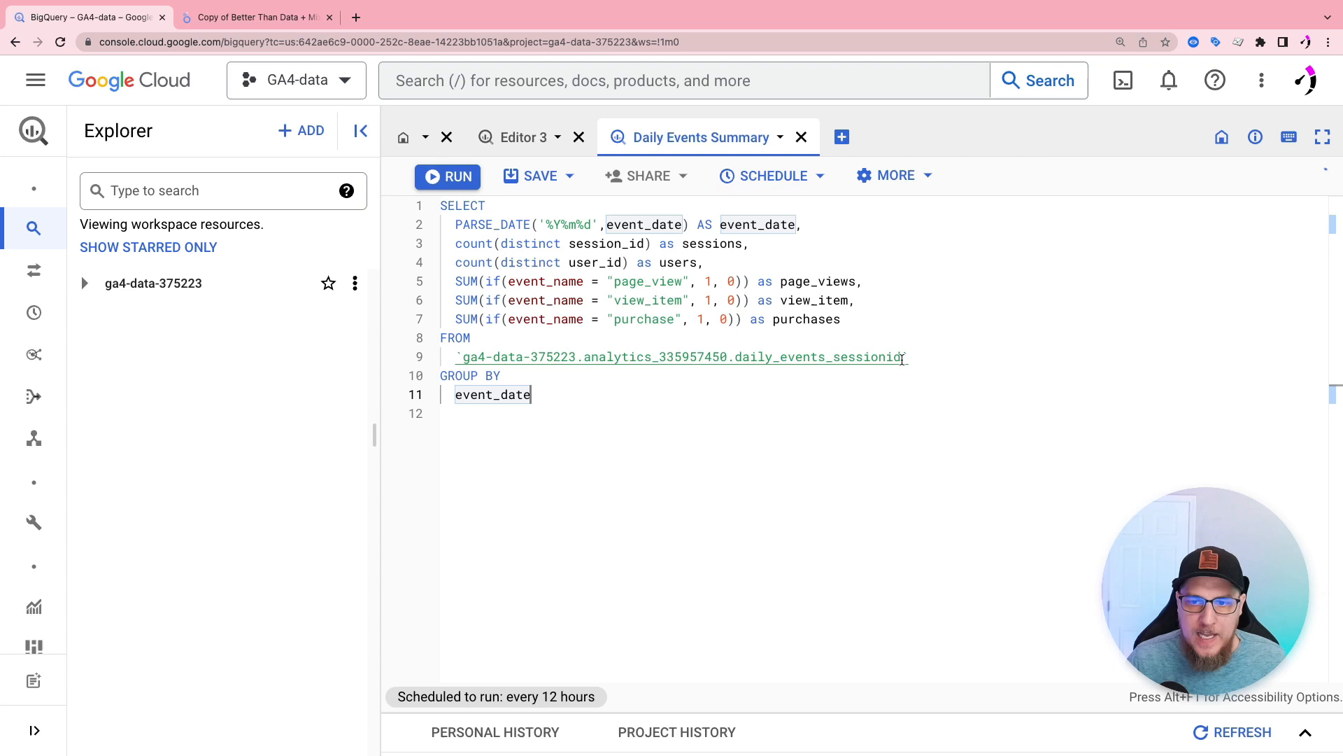
pyautogui.doubleClick(681, 357)
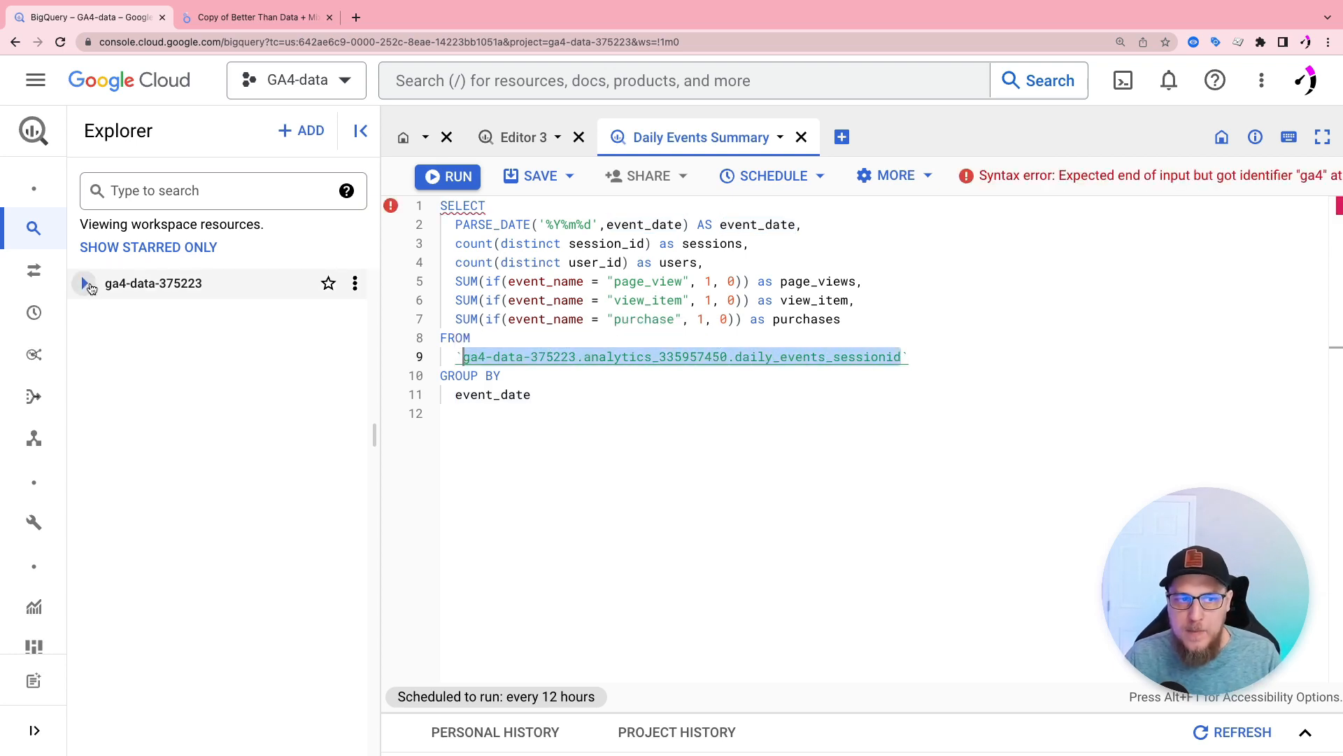
pyautogui.click(84, 283)
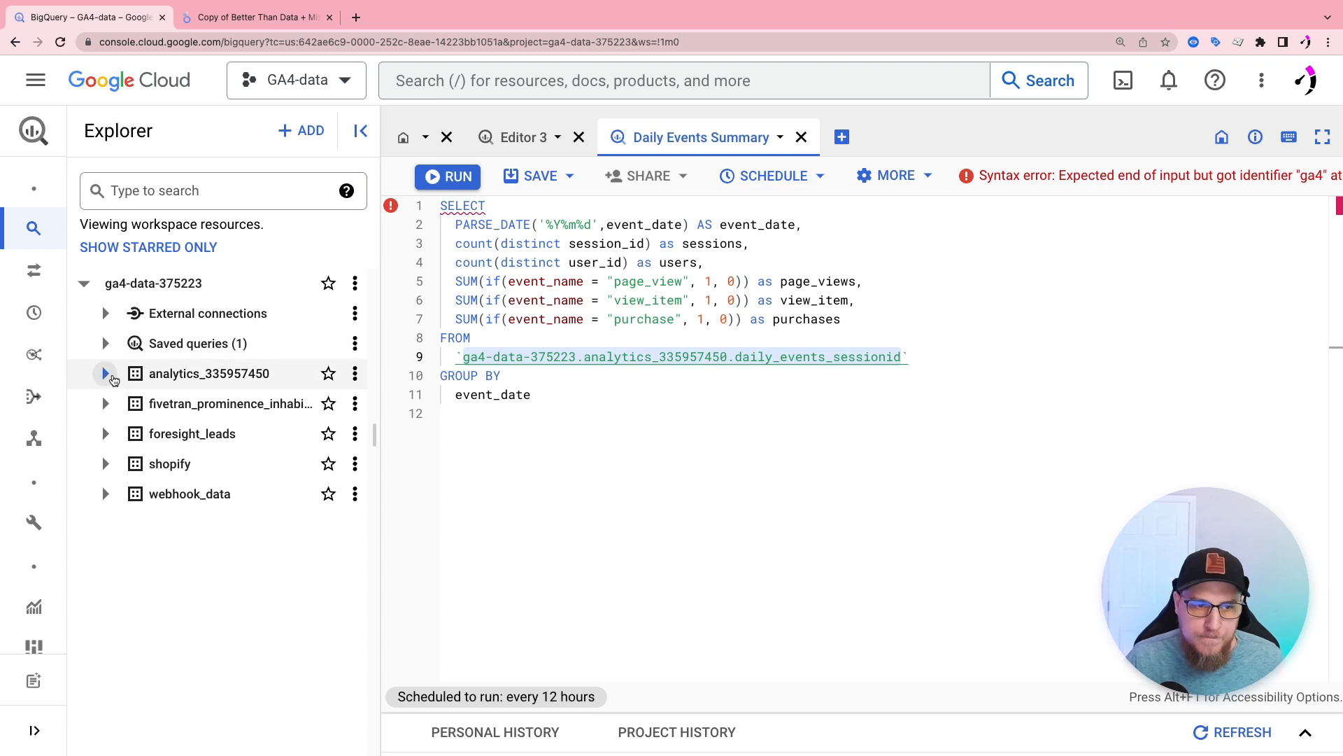
pyautogui.click(104, 373)
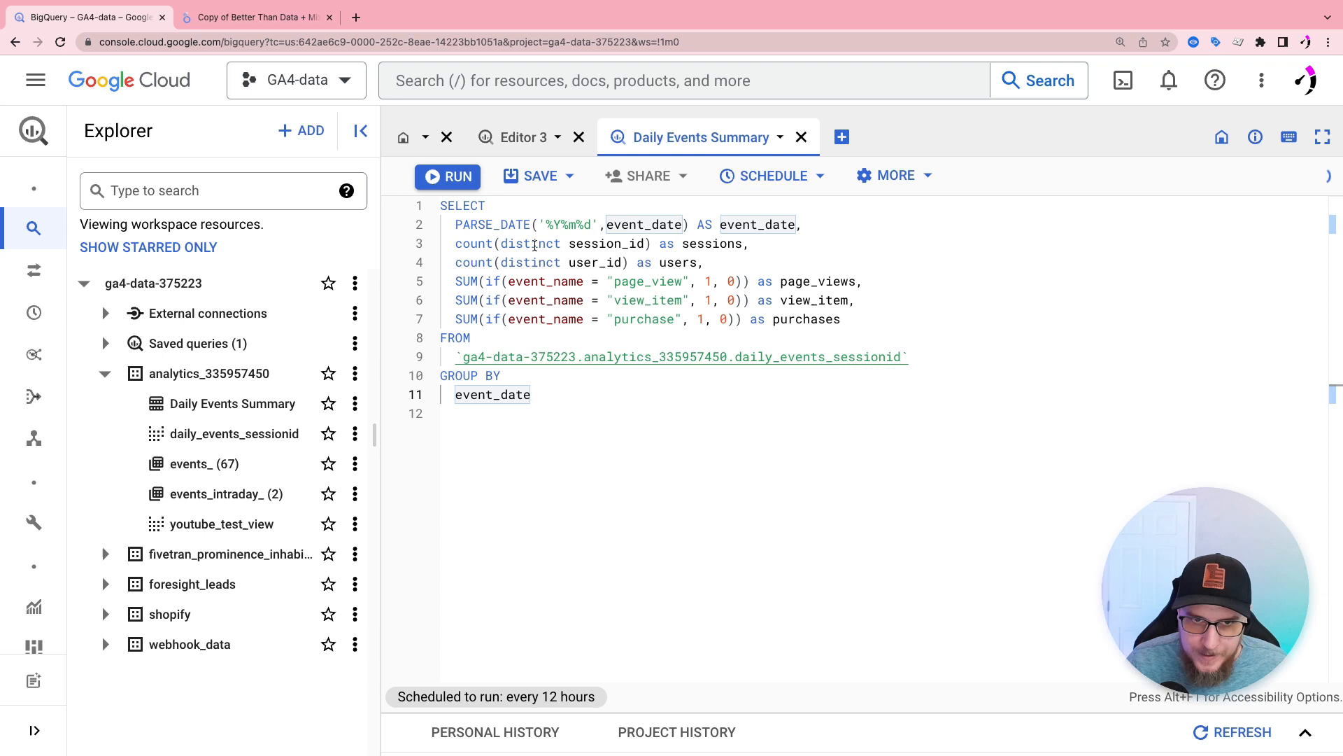
# Step: Run the Daily Events Summary query, returning 69 daily rows, and enlarge the editor
pyautogui.click(447, 175)
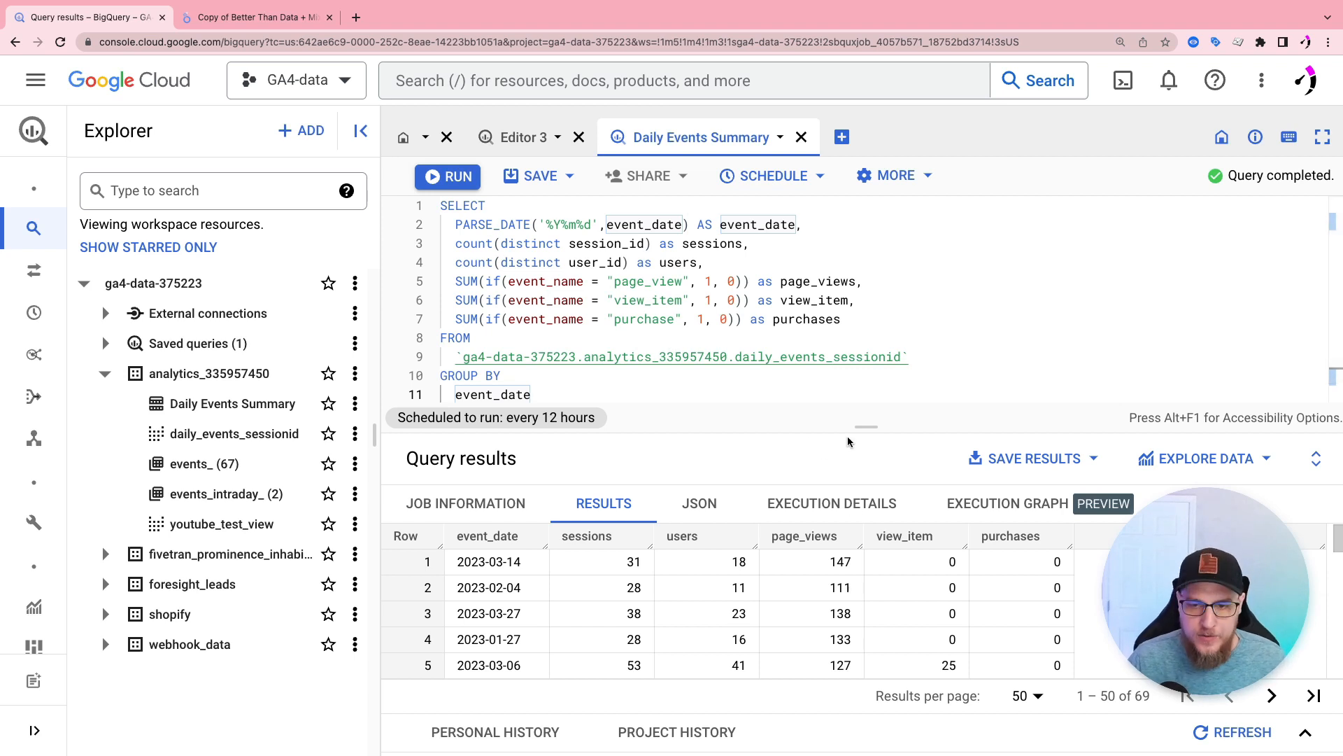
pyautogui.moveTo(866, 427); pyautogui.dragTo(866, 386)
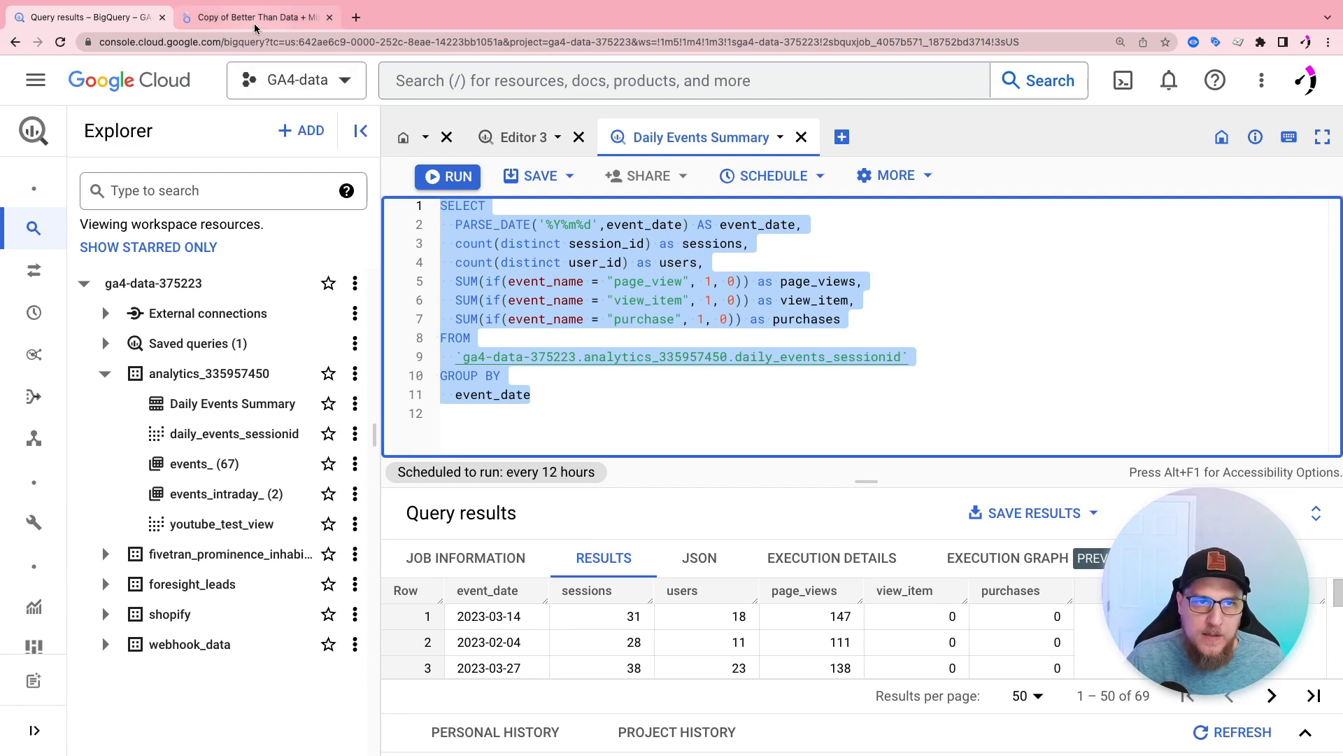
pyautogui.click(248, 17)
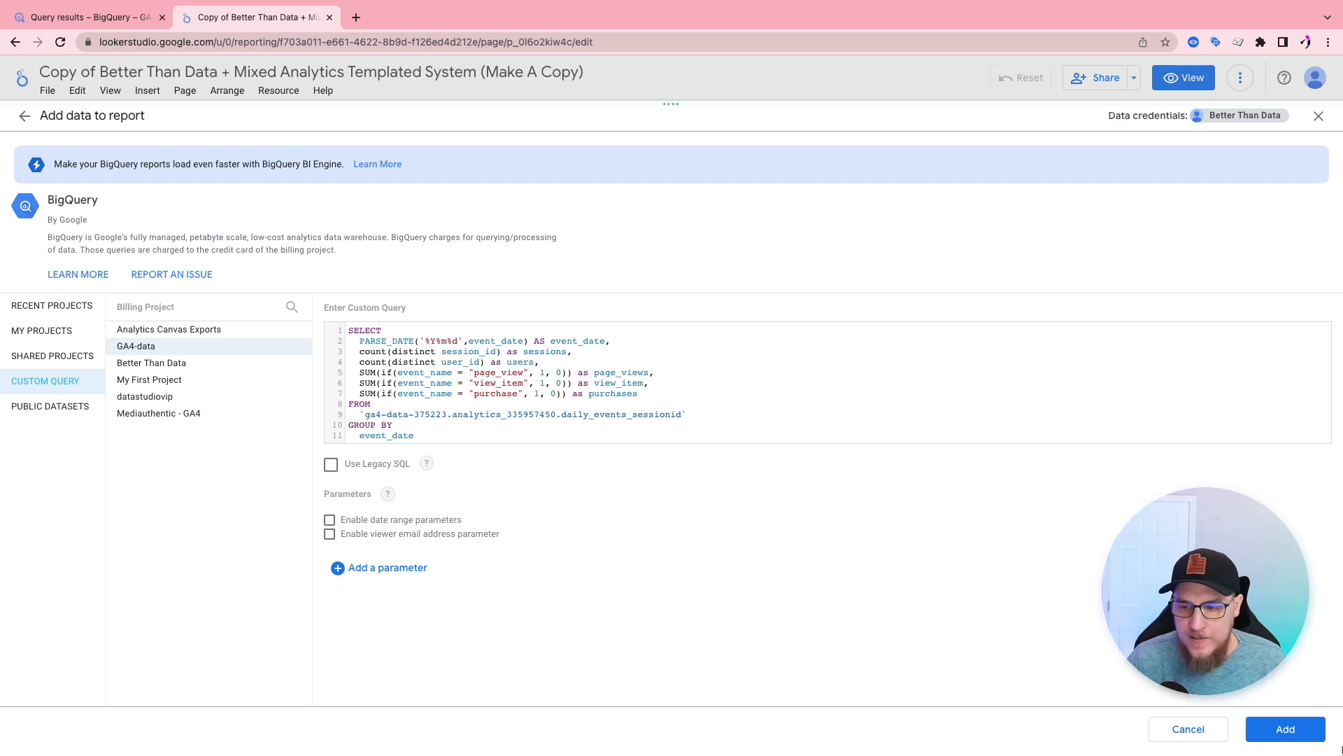
# Step: Add the pasted SQL as a BigQuery custom query source and list the report's data sources
pyautogui.click(1285, 728)
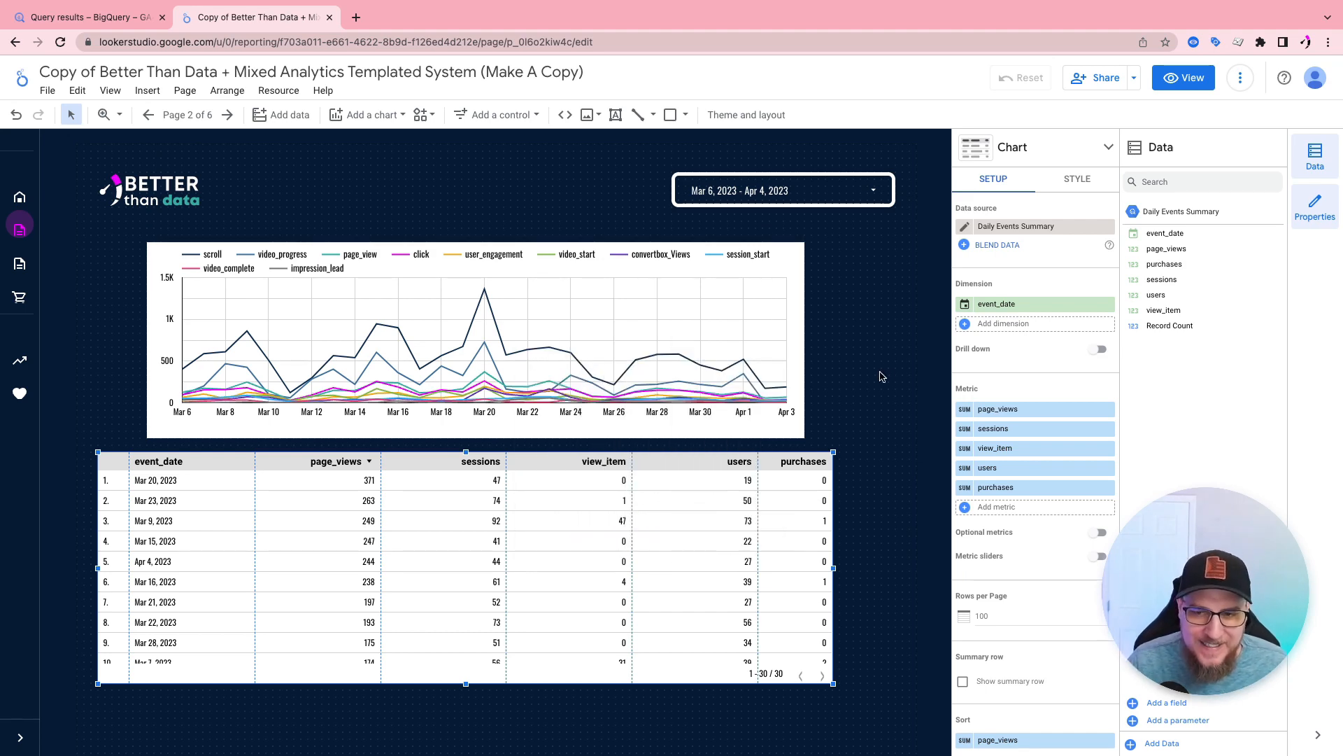
pyautogui.click(278, 90)
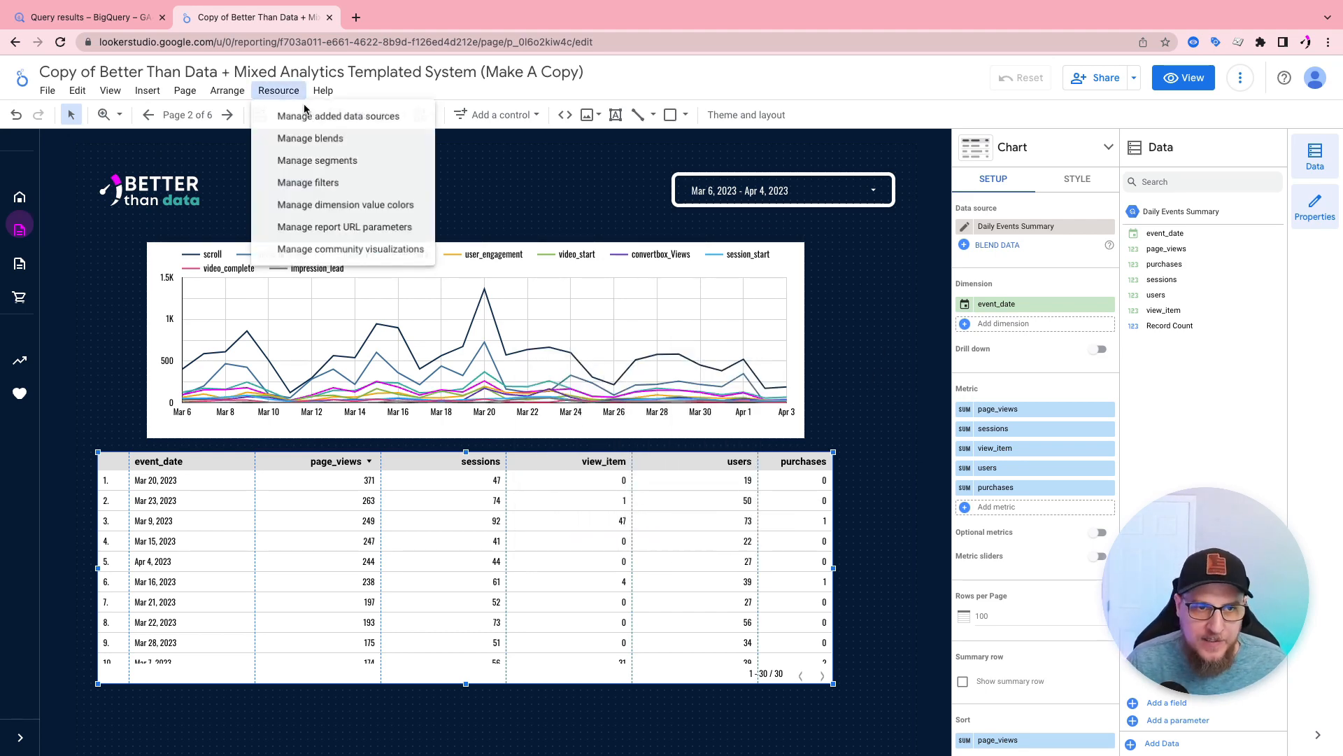
pyautogui.click(337, 116)
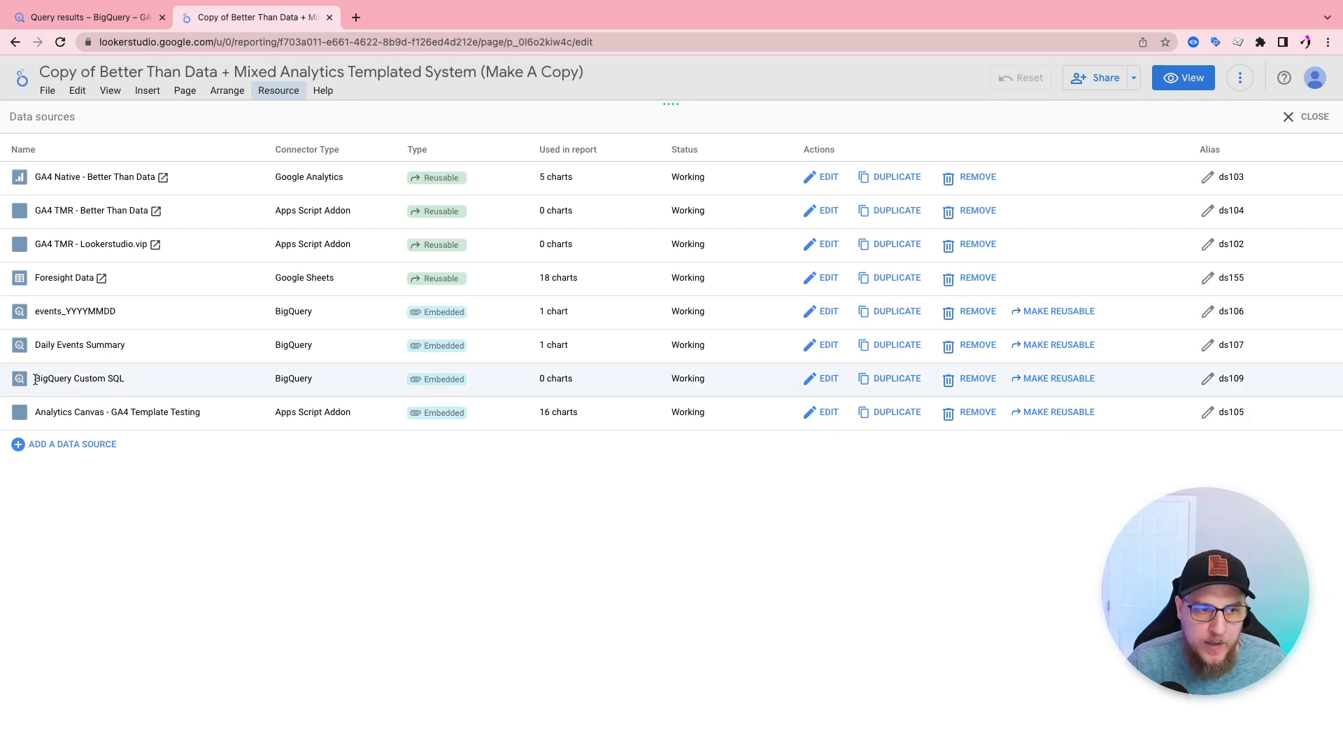
# Step: Check the BigQuery Custom SQL source's name and close the Data sources panel
pyautogui.doubleClick(79, 378)
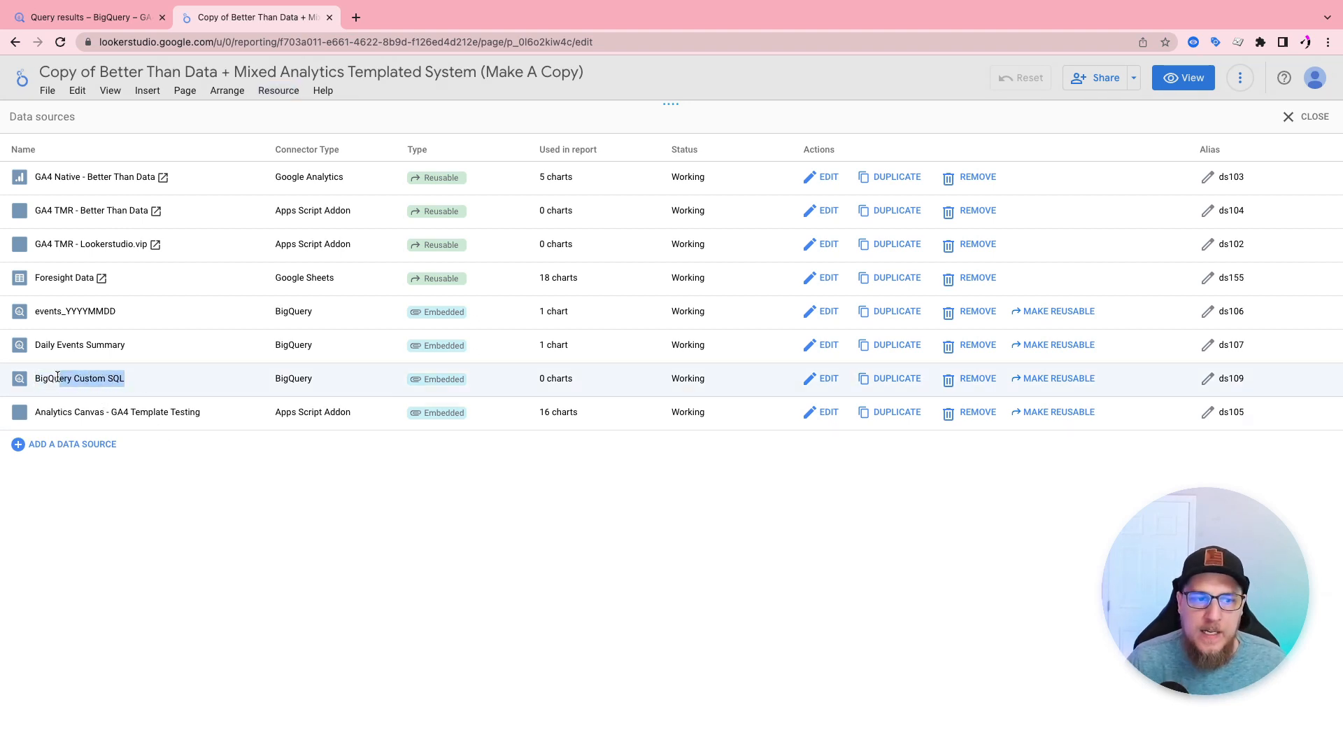
pyautogui.click(1317, 115)
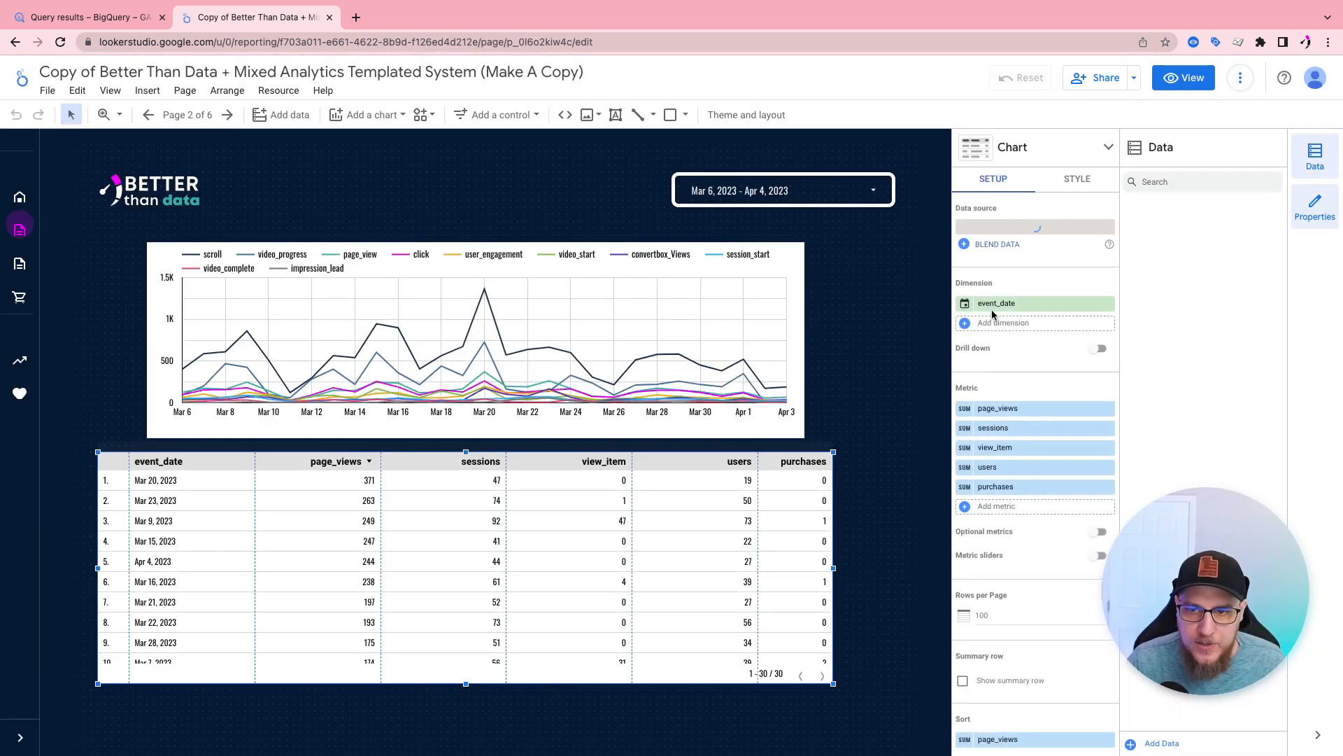
# Step: Switch the Daily Events table to the BigQuery Custom SQL source and reopen Resource
pyautogui.click(1035, 226)
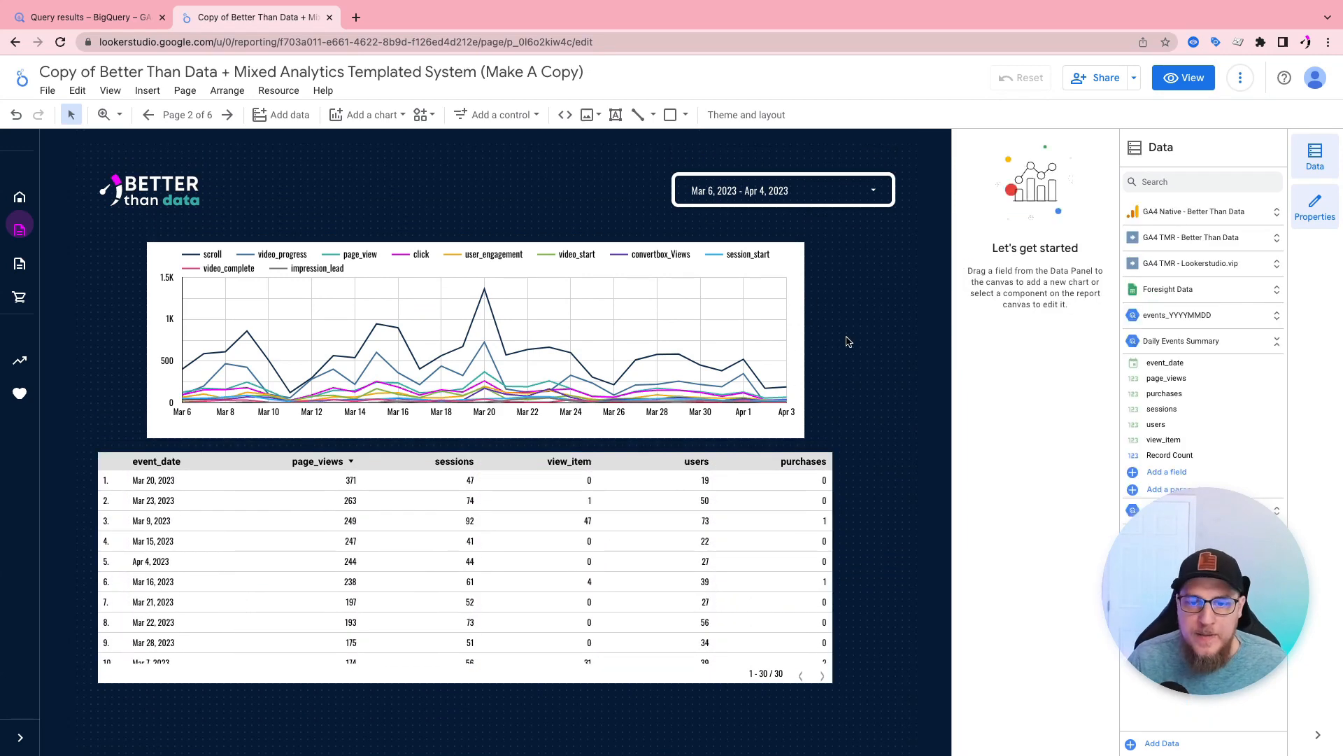
pyautogui.click(278, 91)
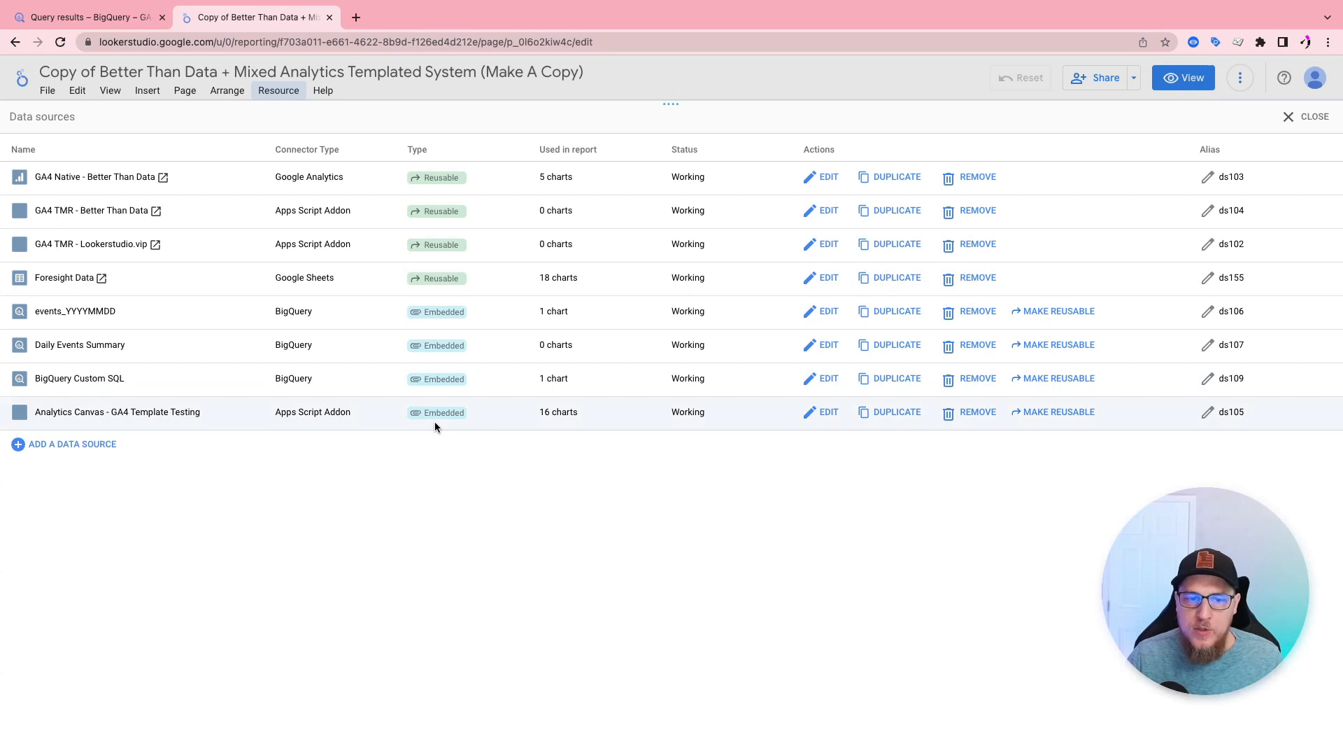
pyautogui.moveTo(305, 461)
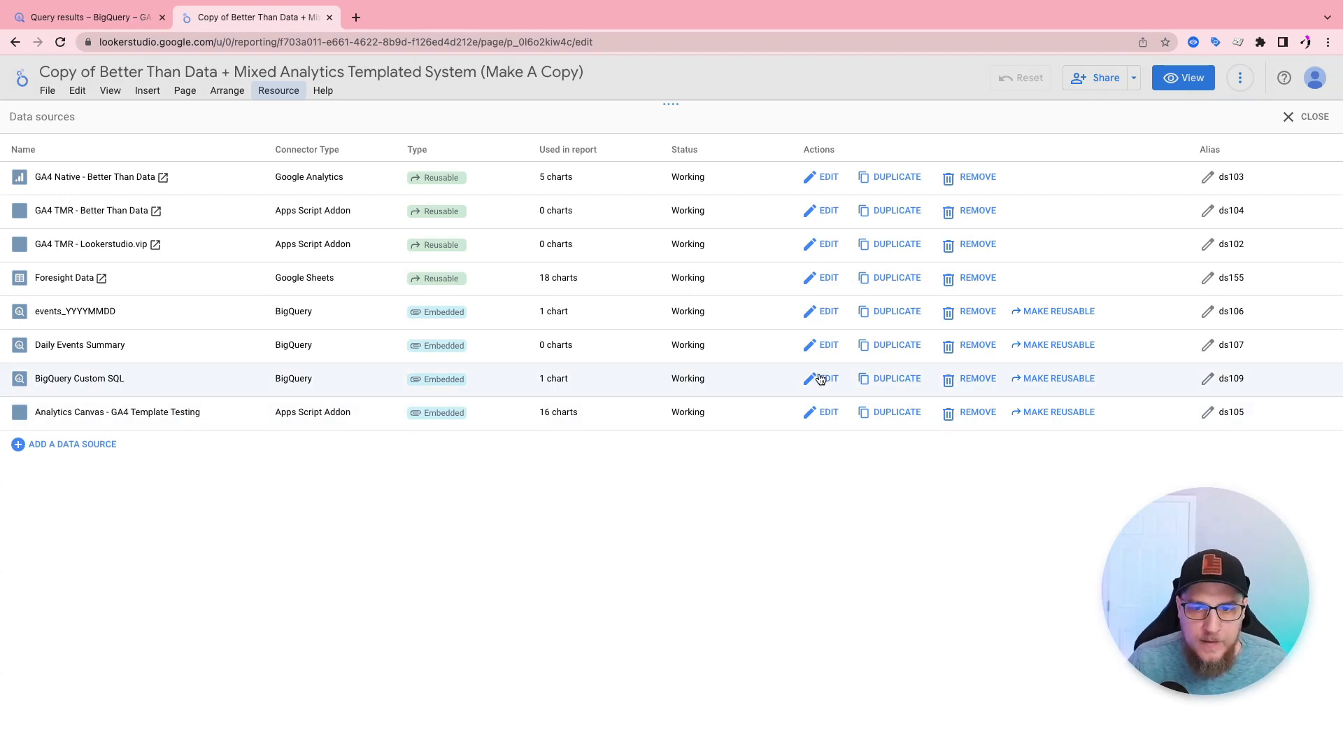
# Step: Edit the BigQuery Custom SQL source's connection to reveal its custom query
pyautogui.click(828, 378)
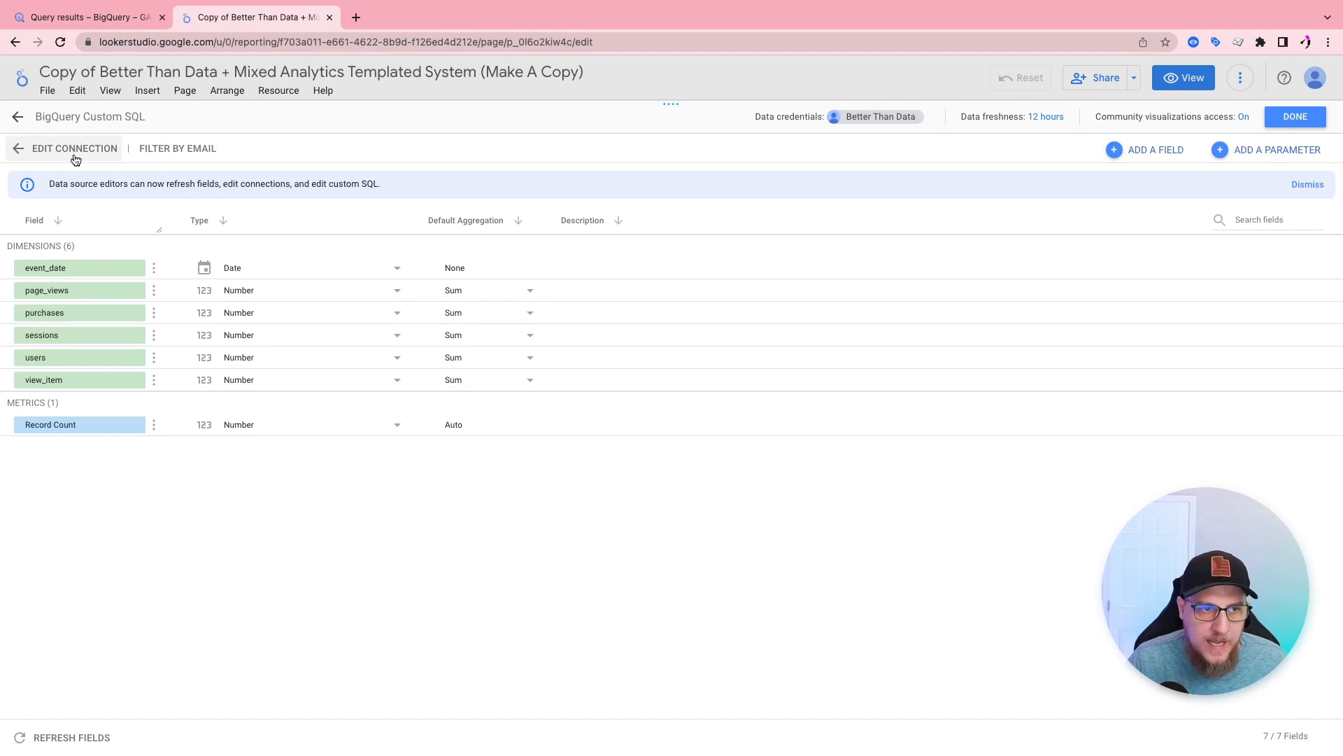
pyautogui.click(73, 148)
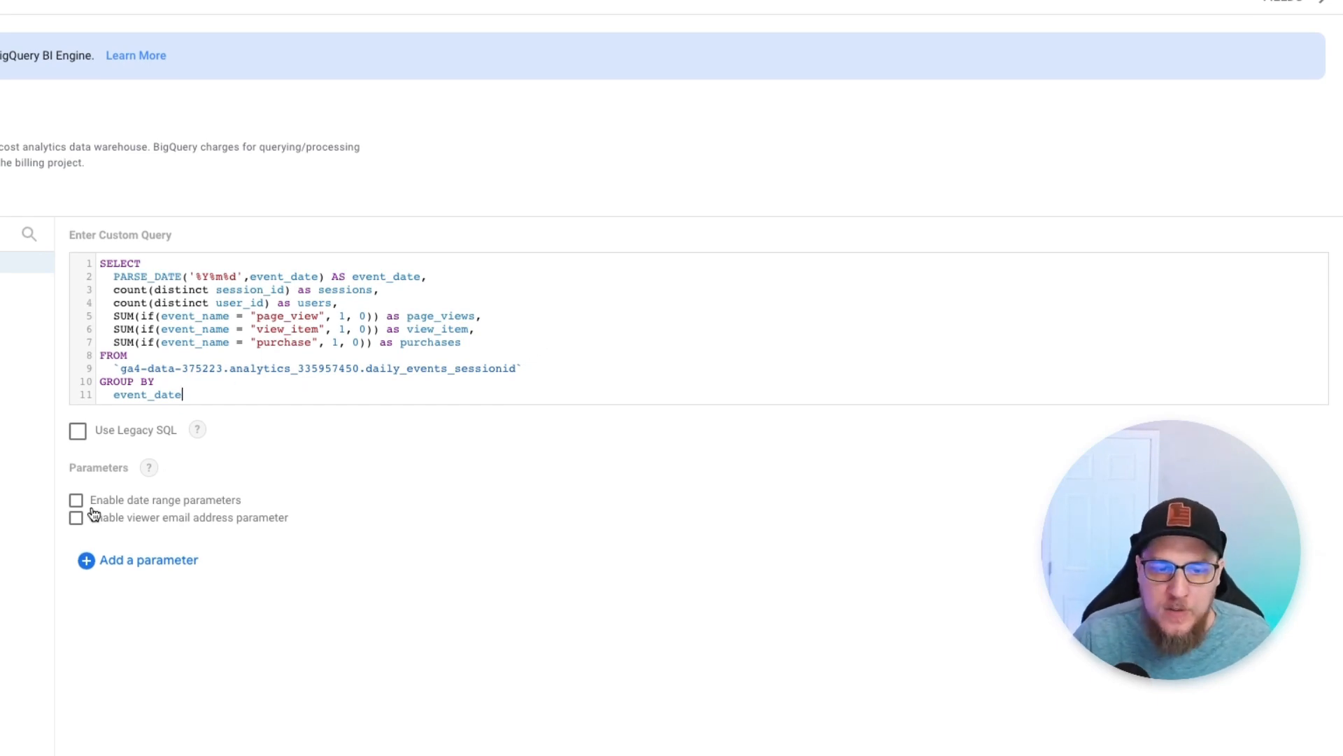
pyautogui.click(77, 499)
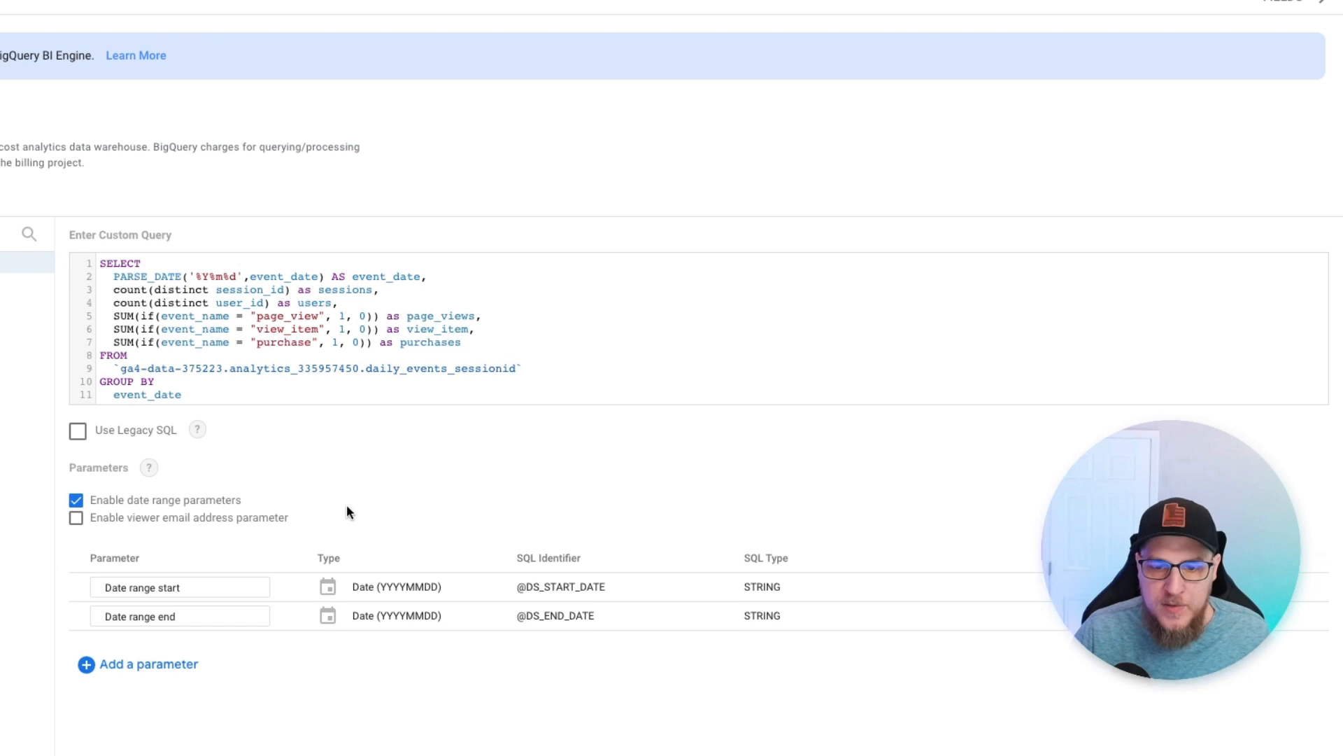
pyautogui.click(149, 587)
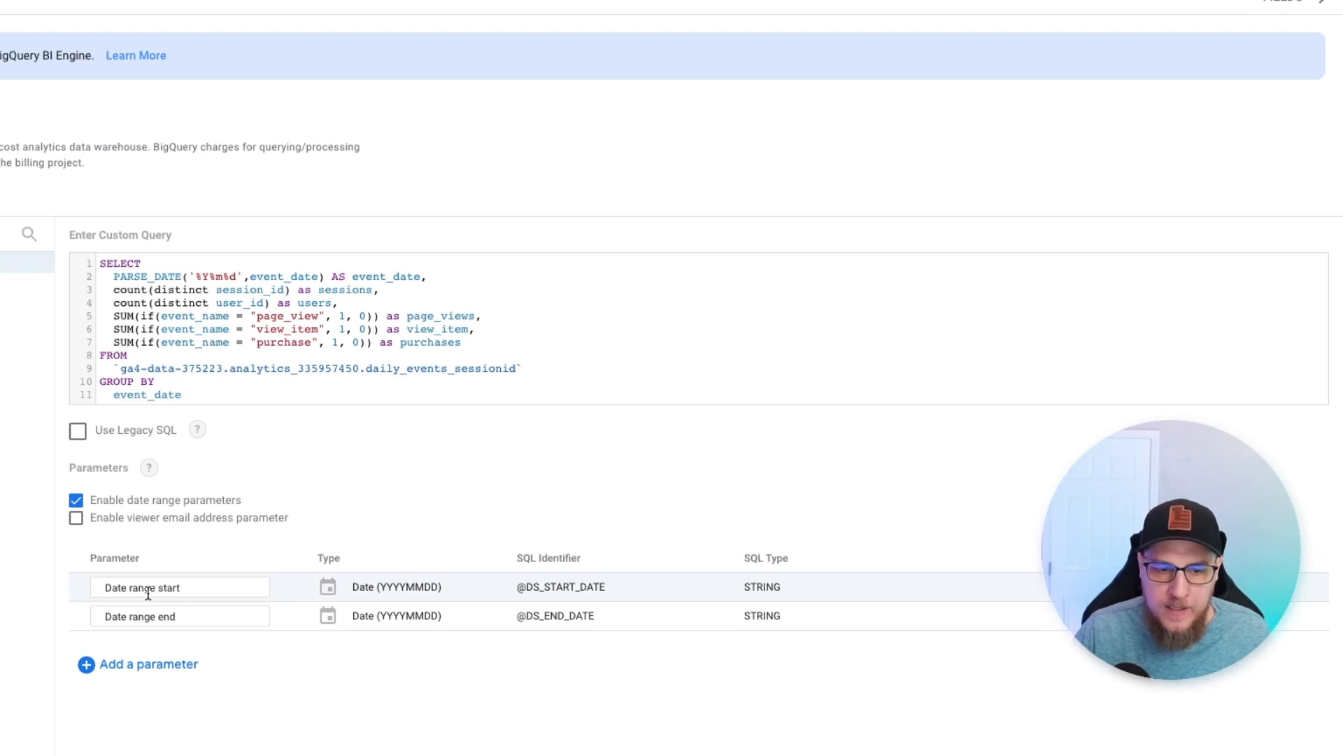
pyautogui.doubleClick(561, 586)
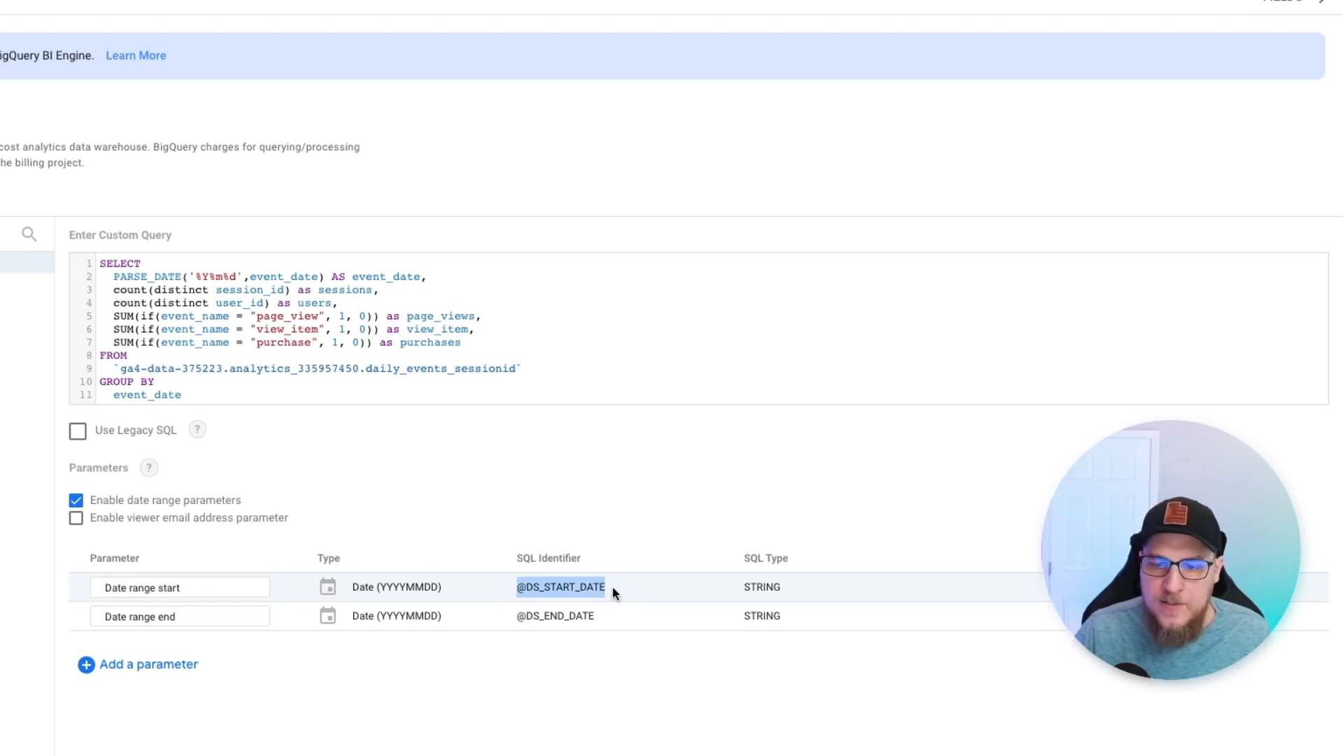
pyautogui.click(554, 615)
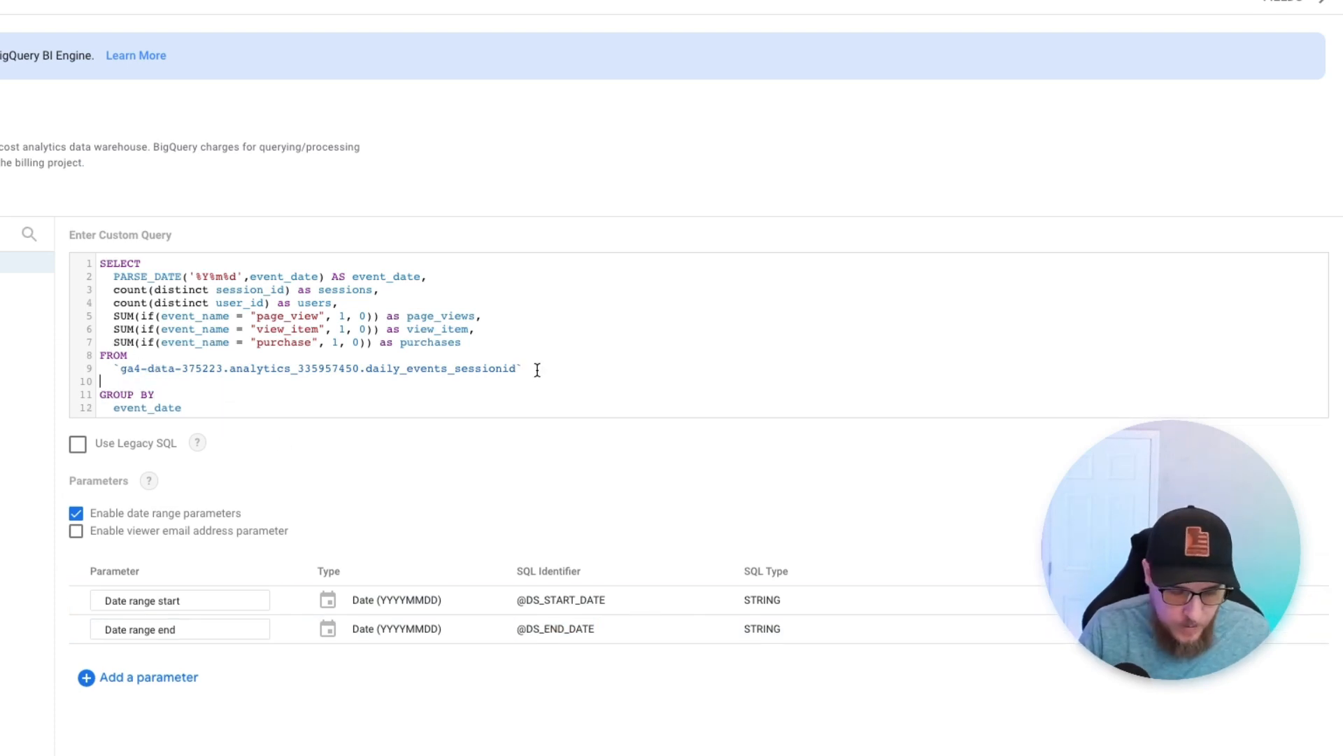
pyautogui.write('WHERE')
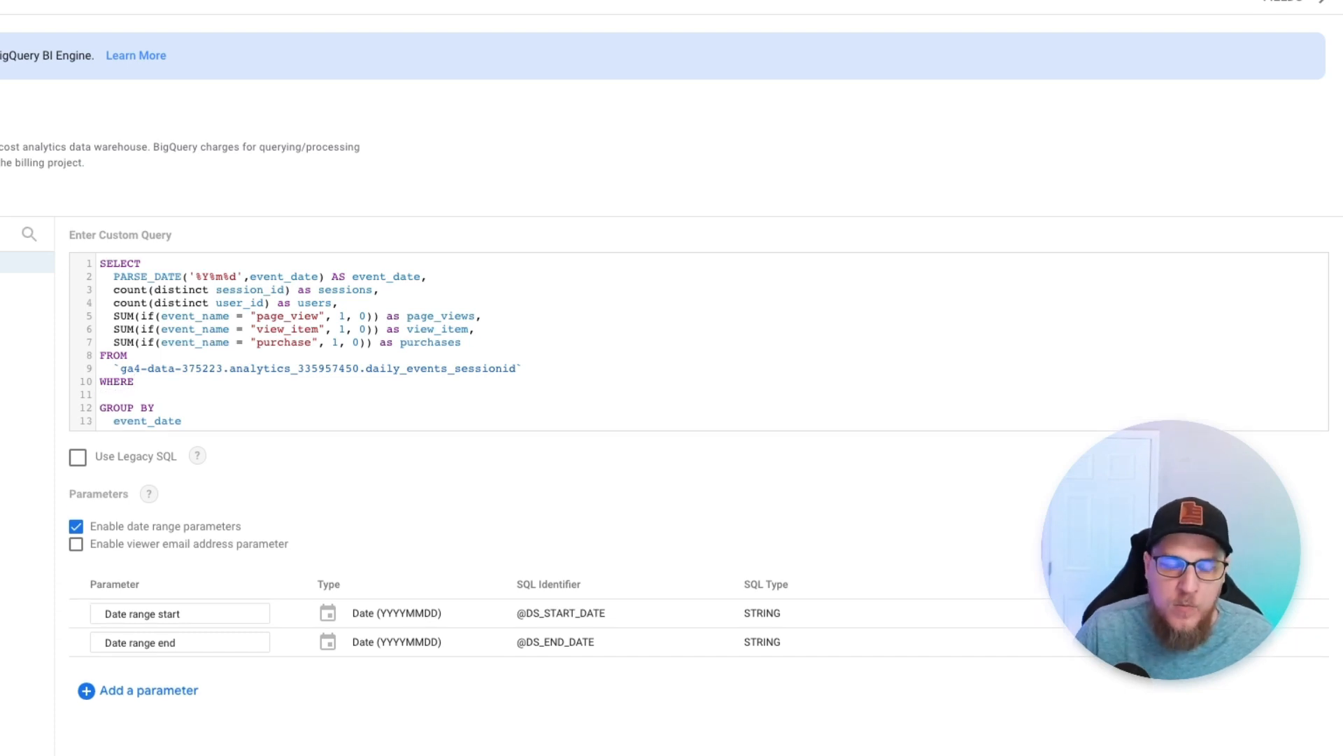
pyautogui.doubleClick(386, 276)
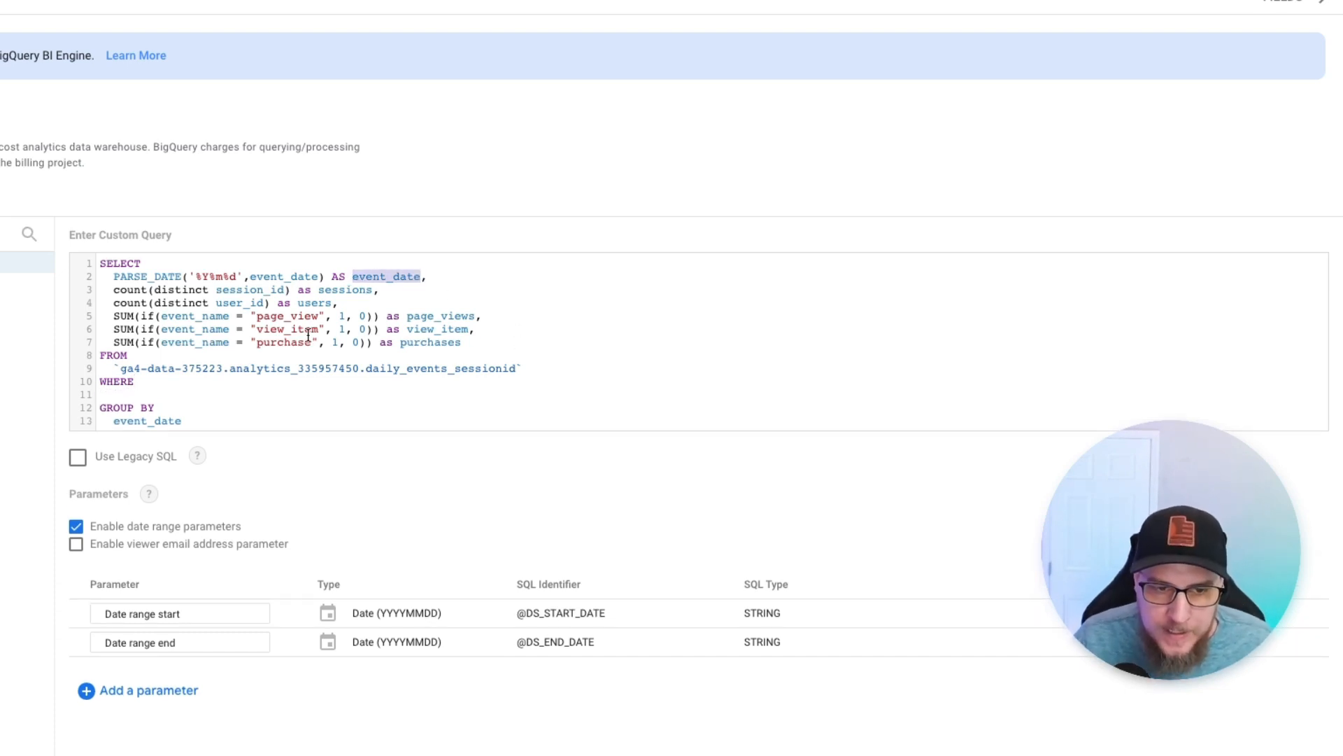
pyautogui.write('event_date is betw')
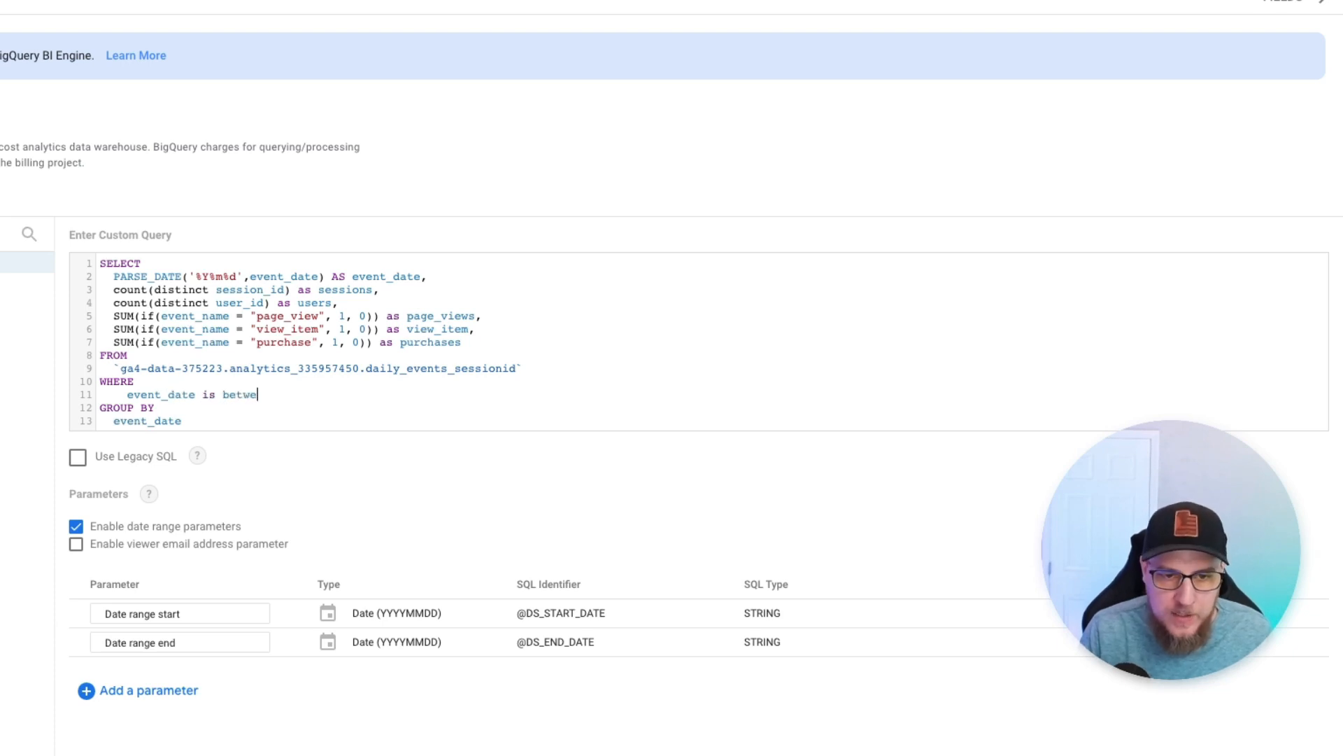
pyautogui.write('en @')
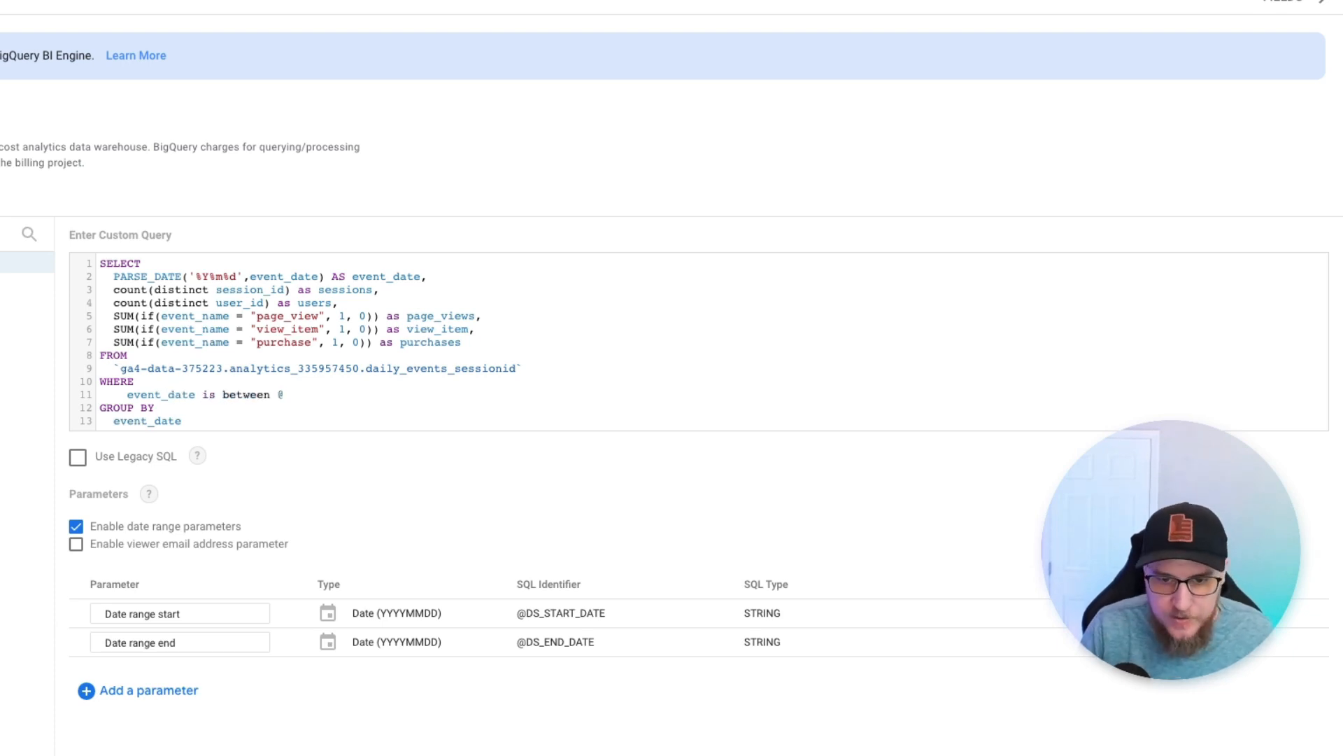
pyautogui.write('DS_START_DATE')
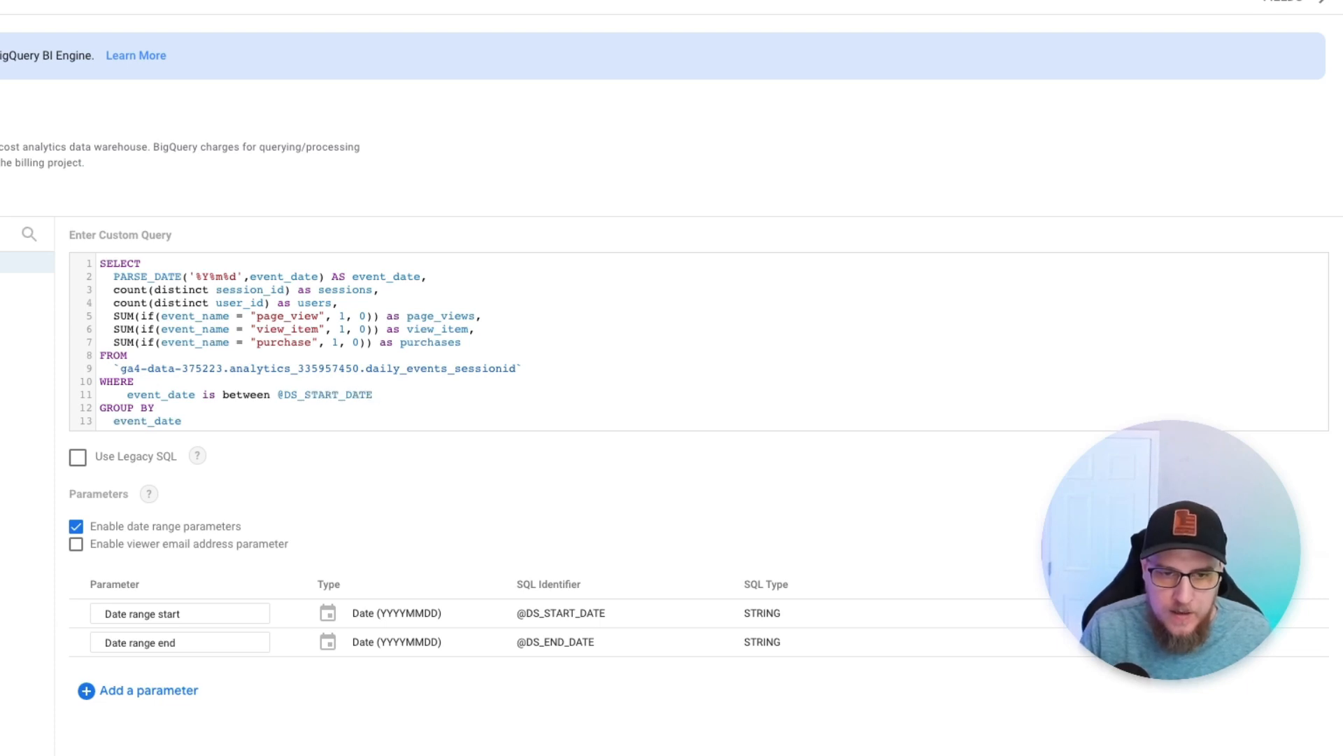
pyautogui.write('and')
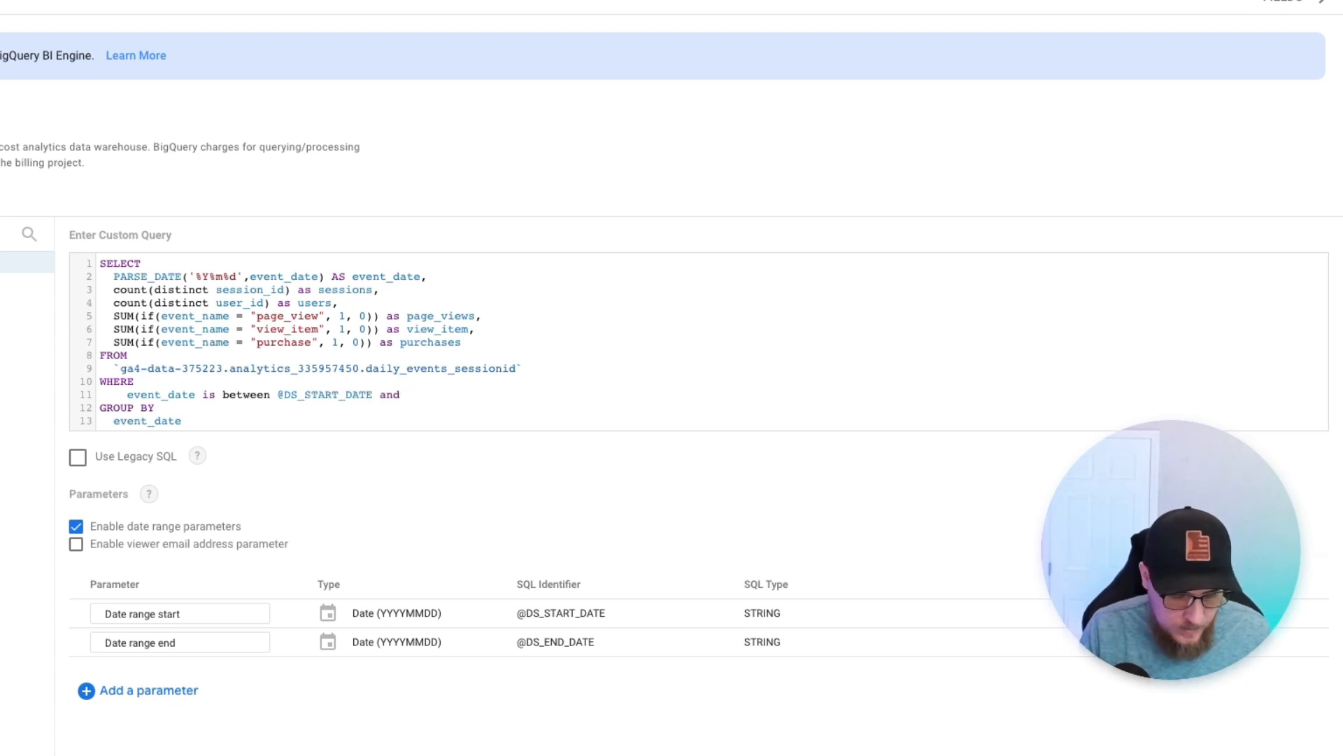
pyautogui.write('@DS')
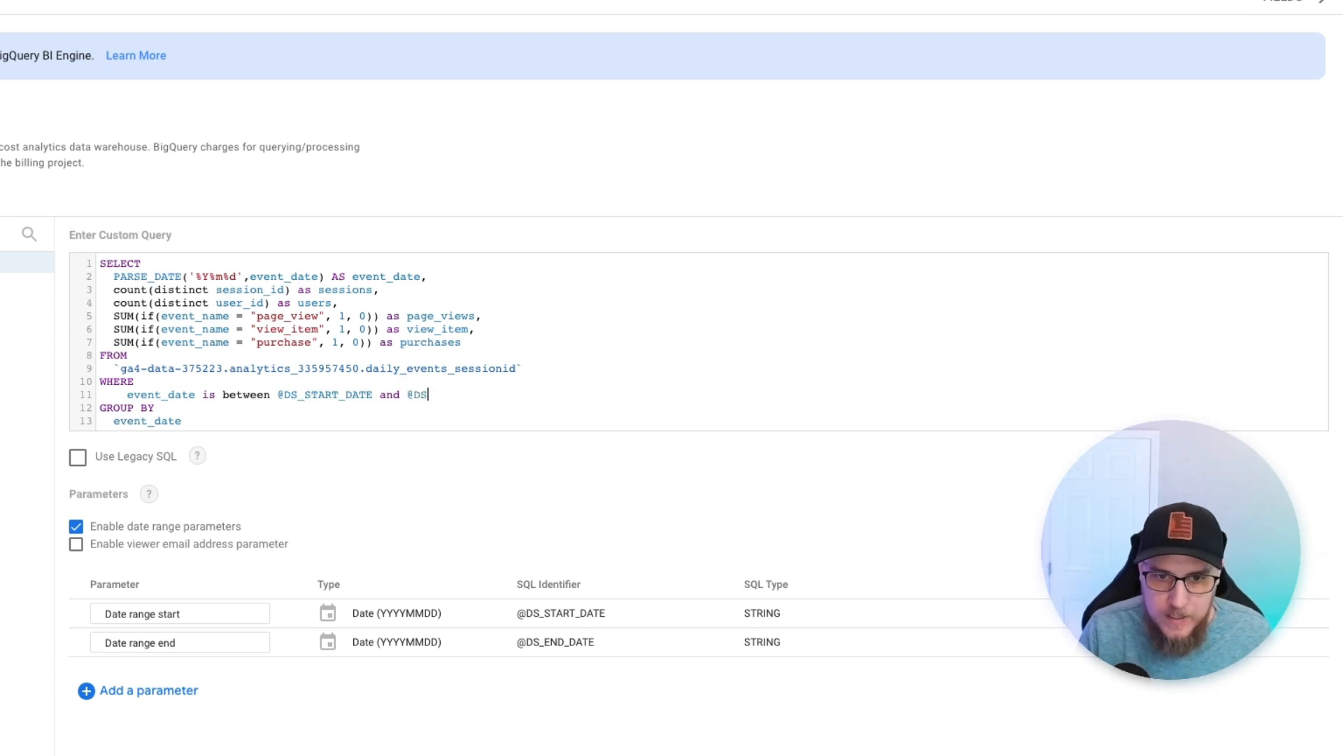
pyautogui.write('_END_DATE')
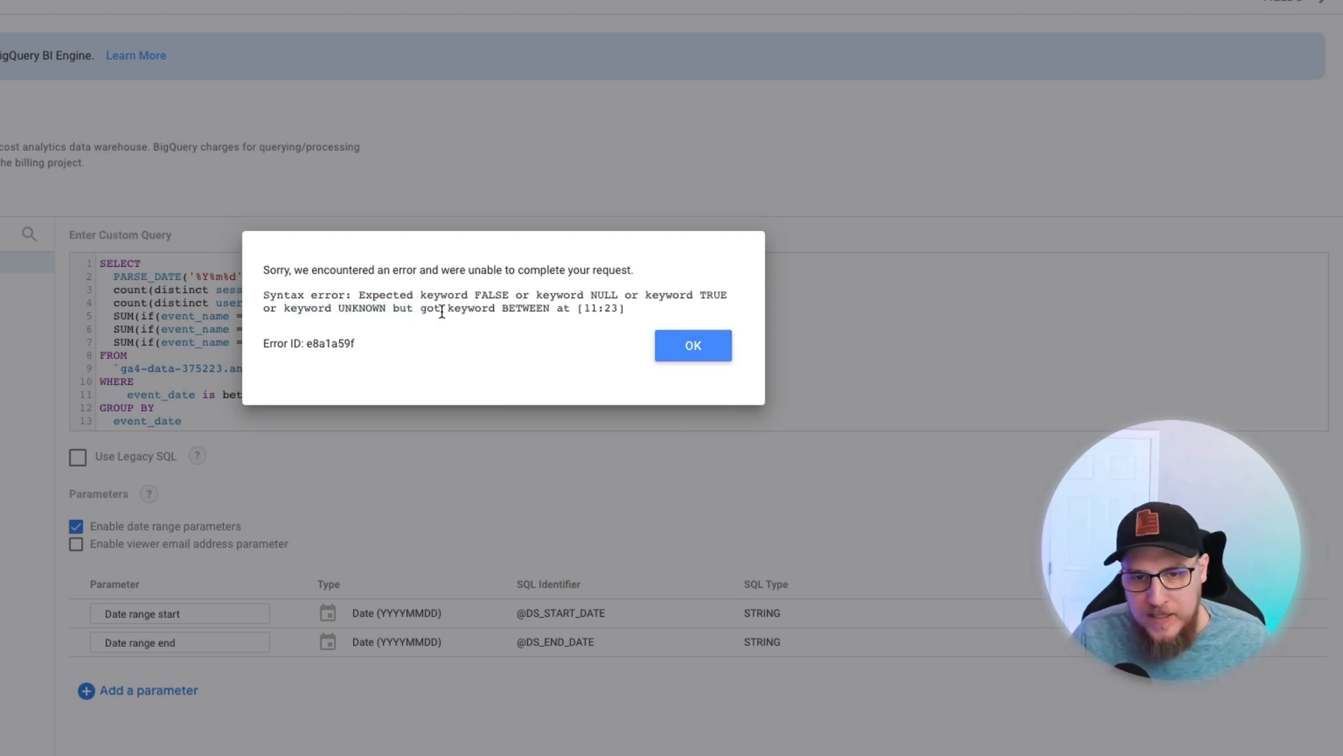
# Step: Dismiss the BETWEEN syntax error and delete the stray 'is' before 'between'
pyautogui.click(692, 345)
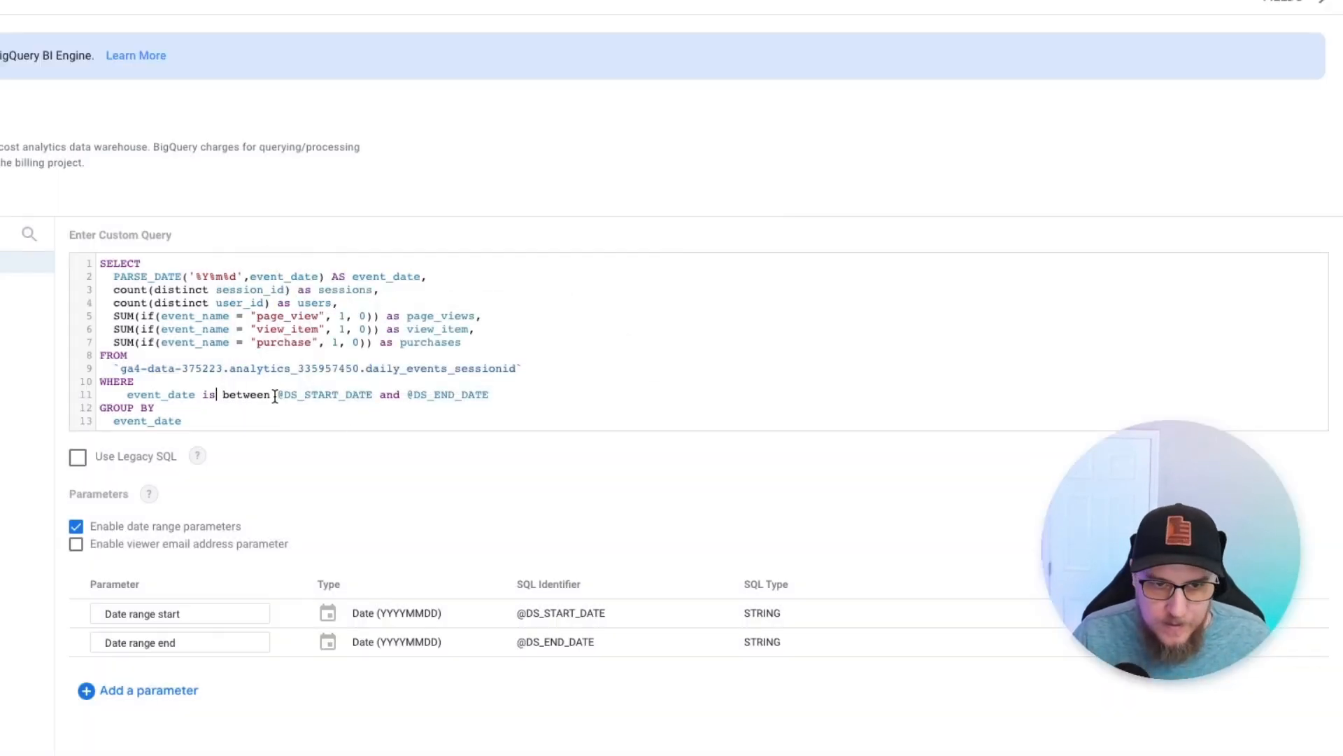
pyautogui.press('Backspace')
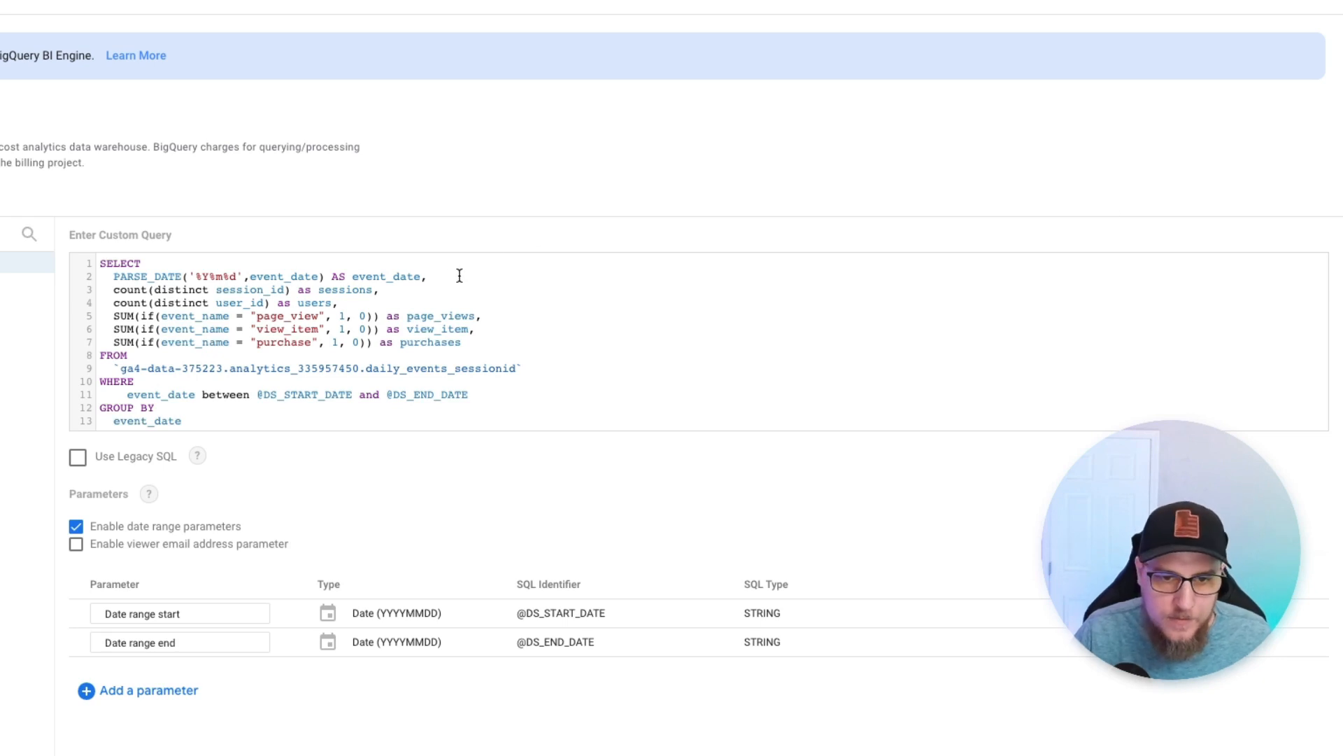
pyautogui.moveTo(436, 248)
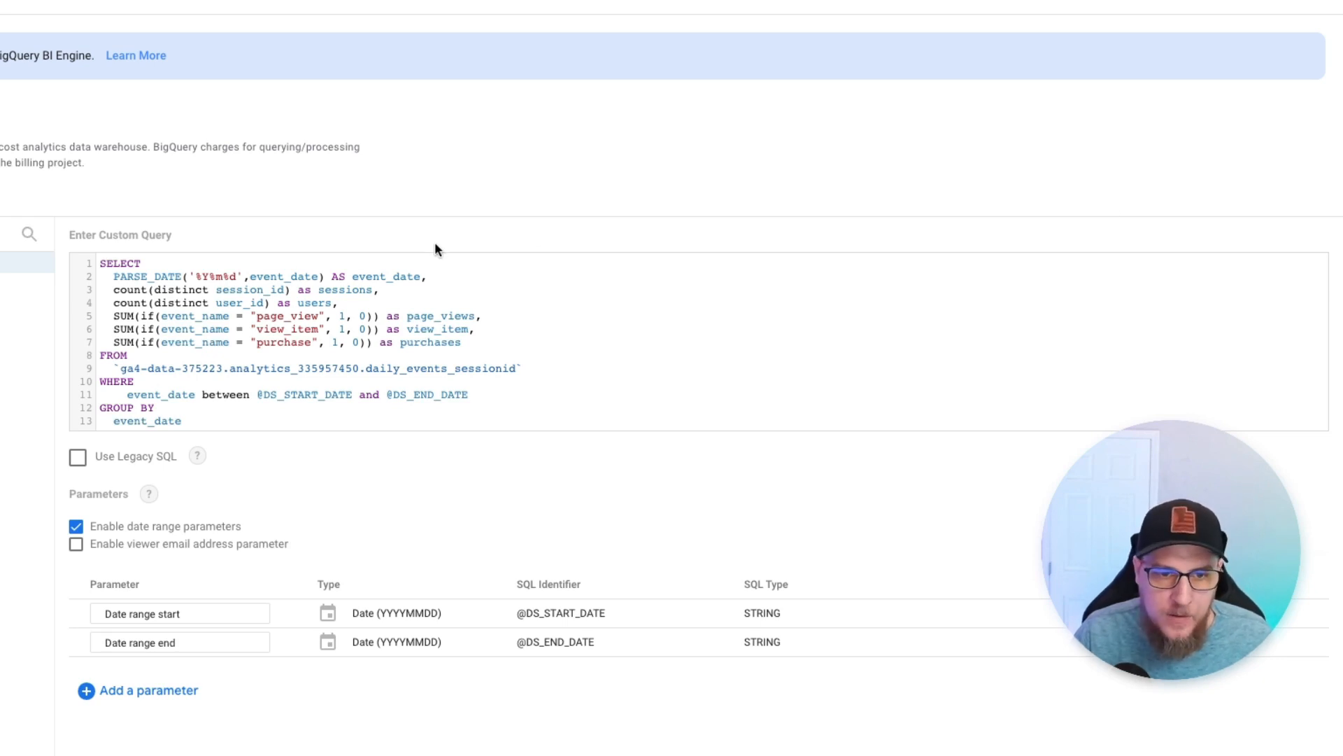
pyautogui.moveTo(410, 207)
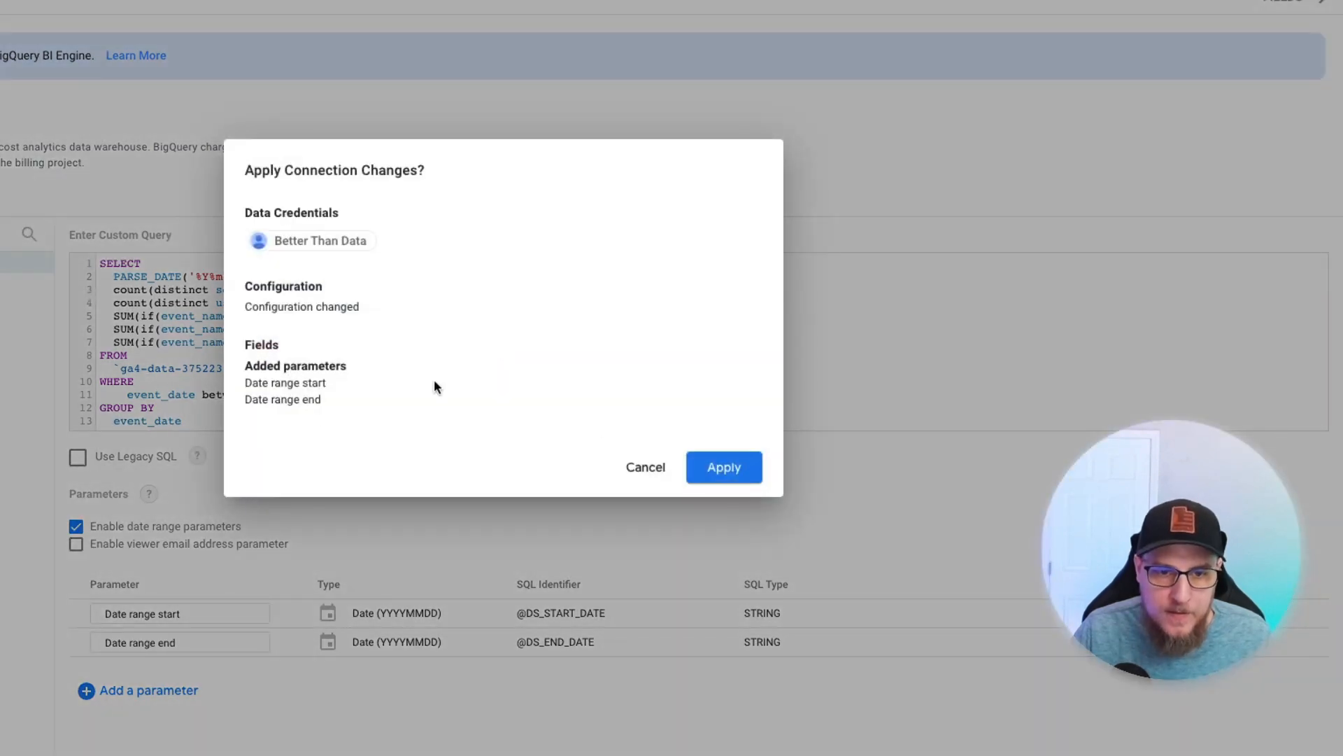
pyautogui.moveTo(332, 396)
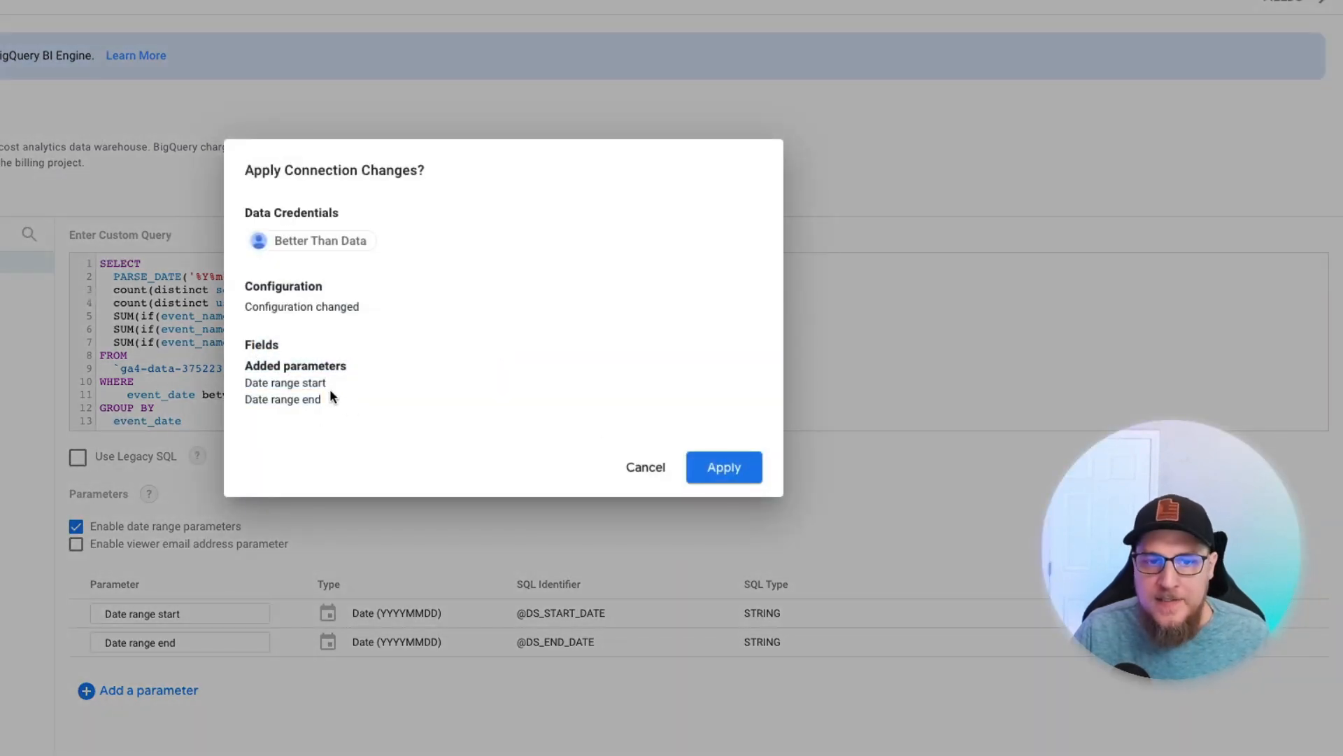
# Step: Apply the corrected query's new date range start and end parameters, and finish editing the source
pyautogui.click(723, 467)
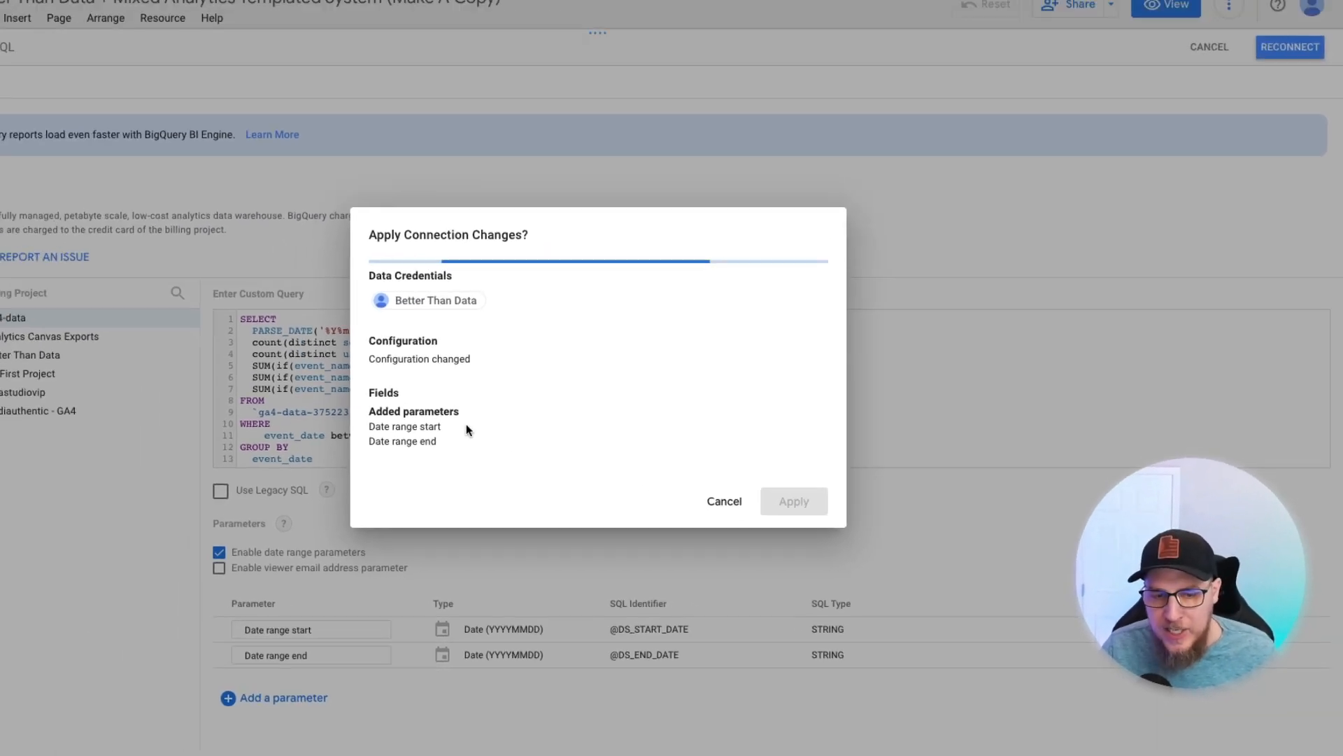
pyautogui.click(792, 501)
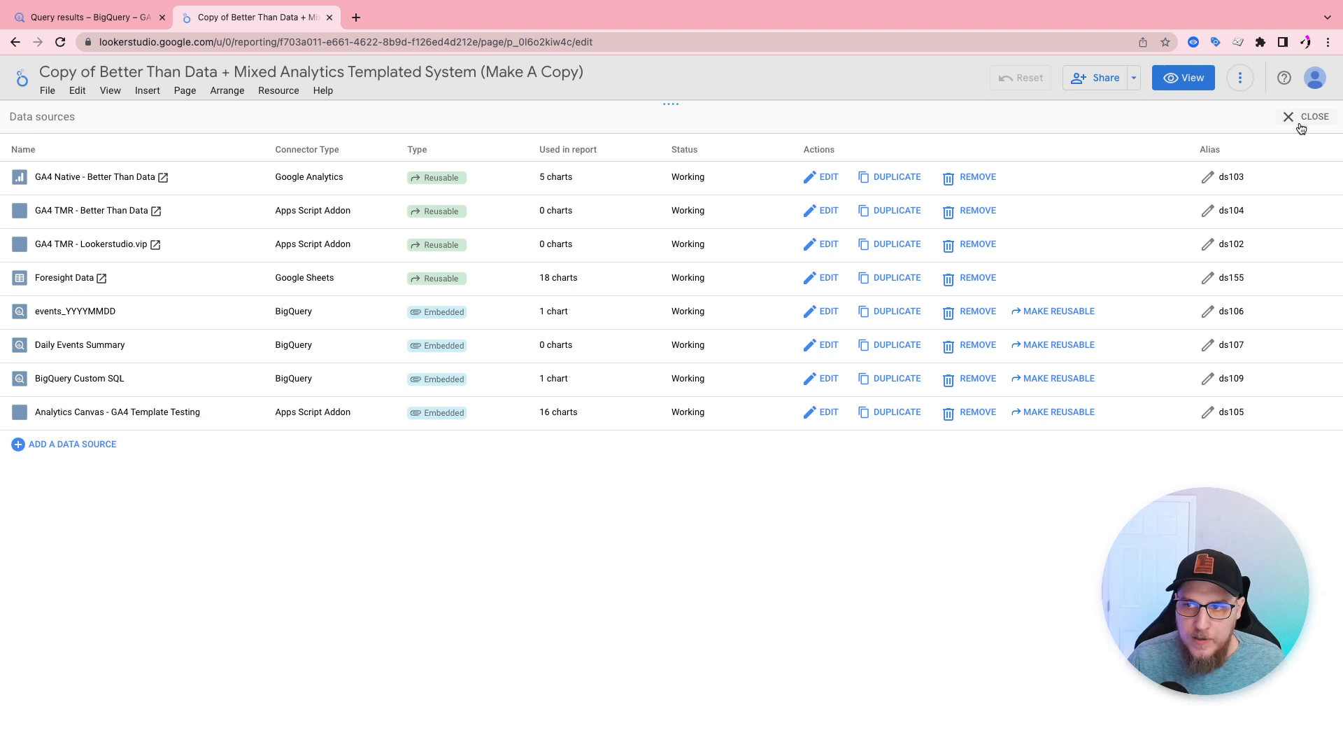
# Step: Set the report date range to Last 7 days (Mar 29 – Apr 4, 2023), then reopen Data sources
pyautogui.click(1313, 115)
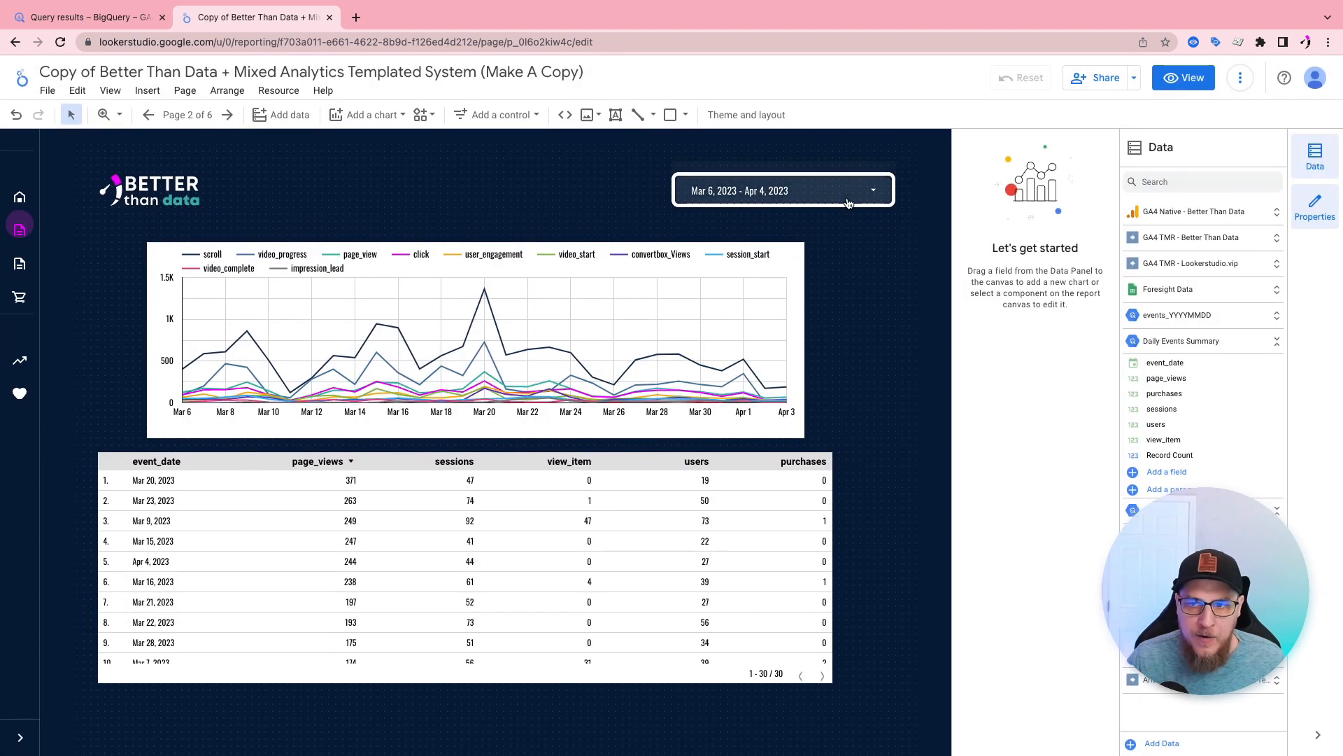
pyautogui.click(781, 190)
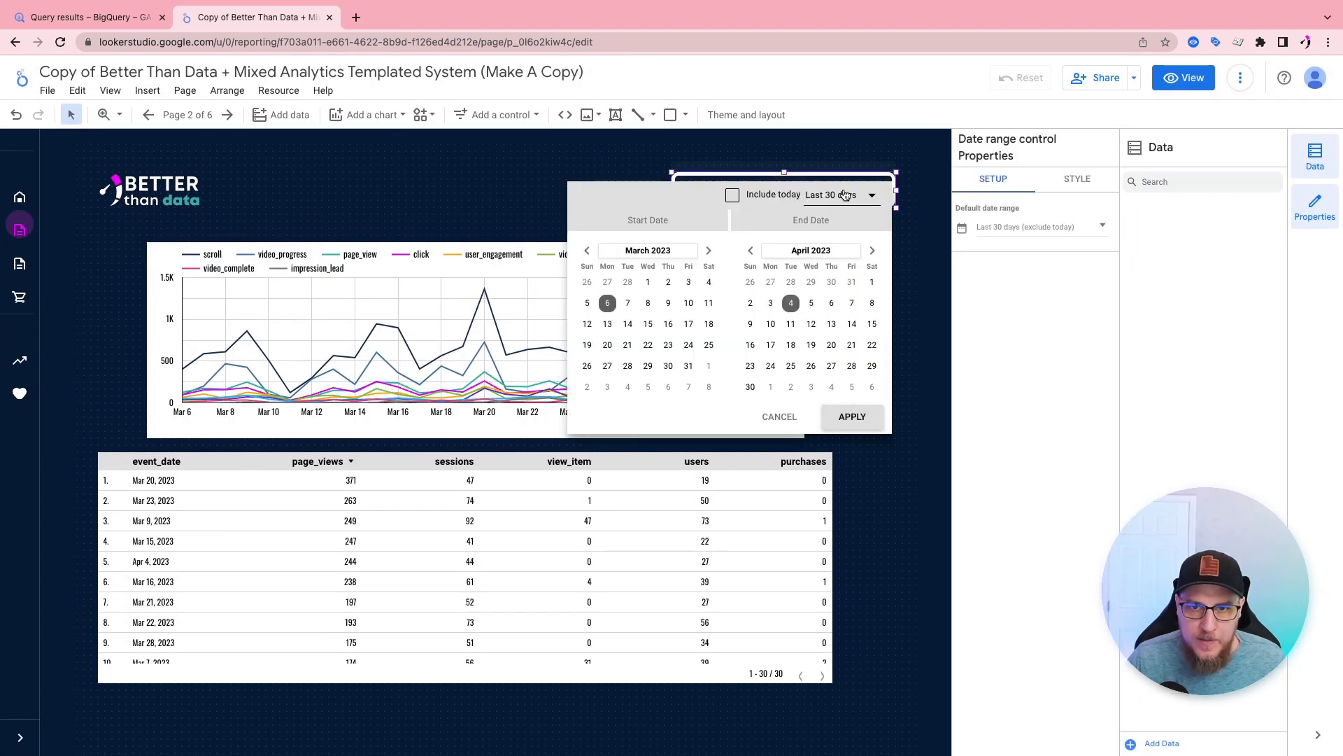
pyautogui.click(840, 195)
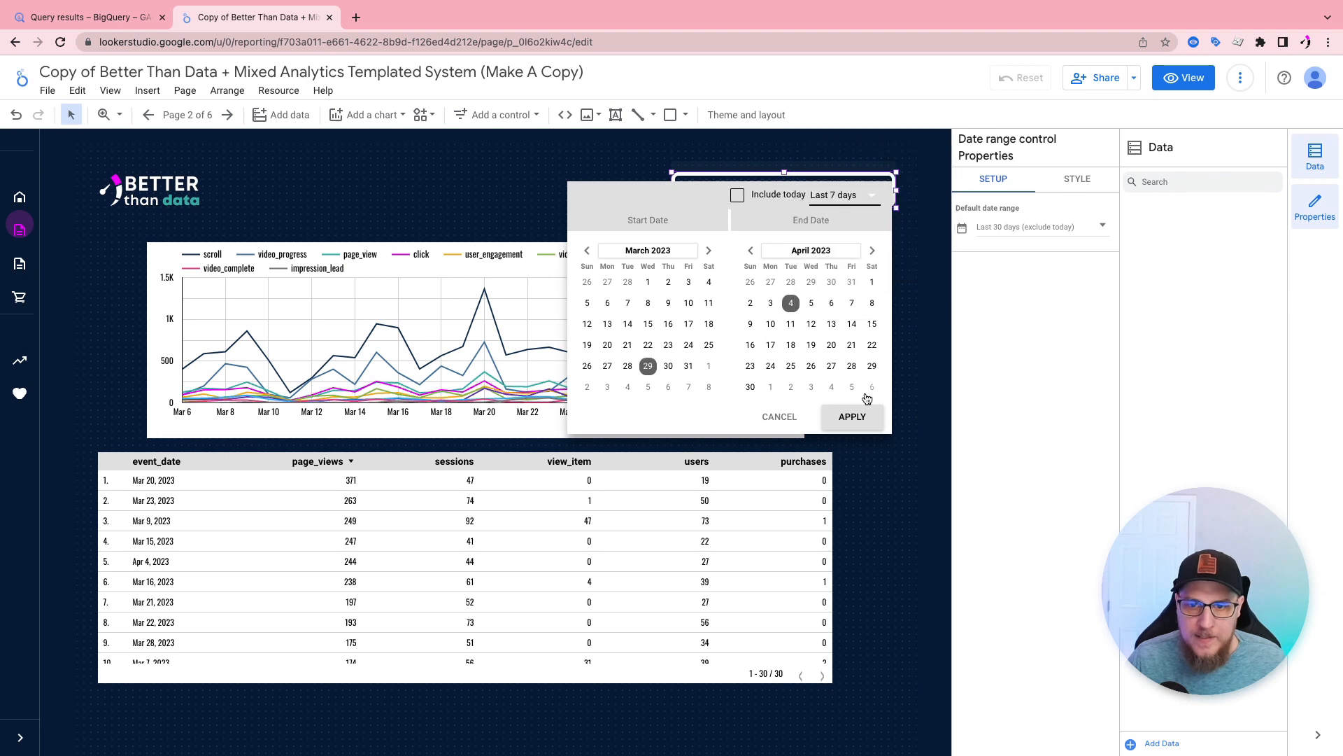
pyautogui.click(851, 417)
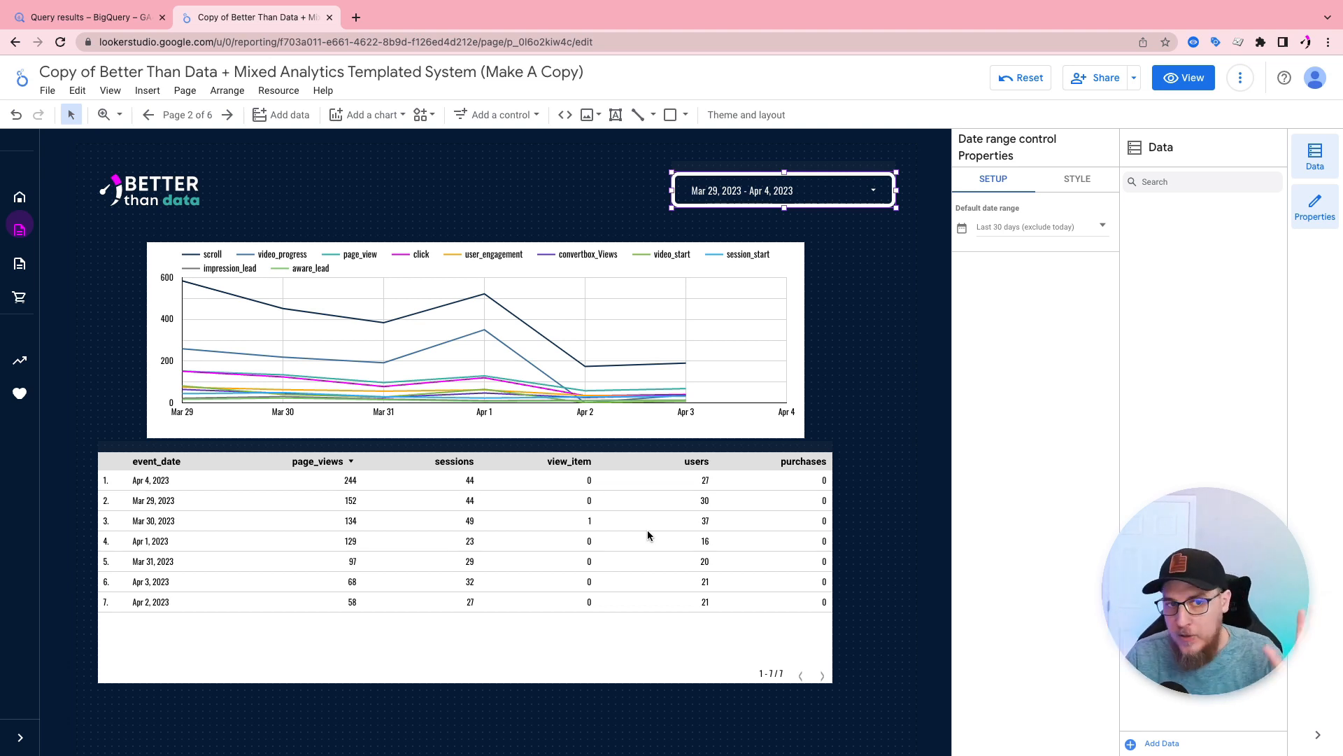
pyautogui.moveTo(629, 501)
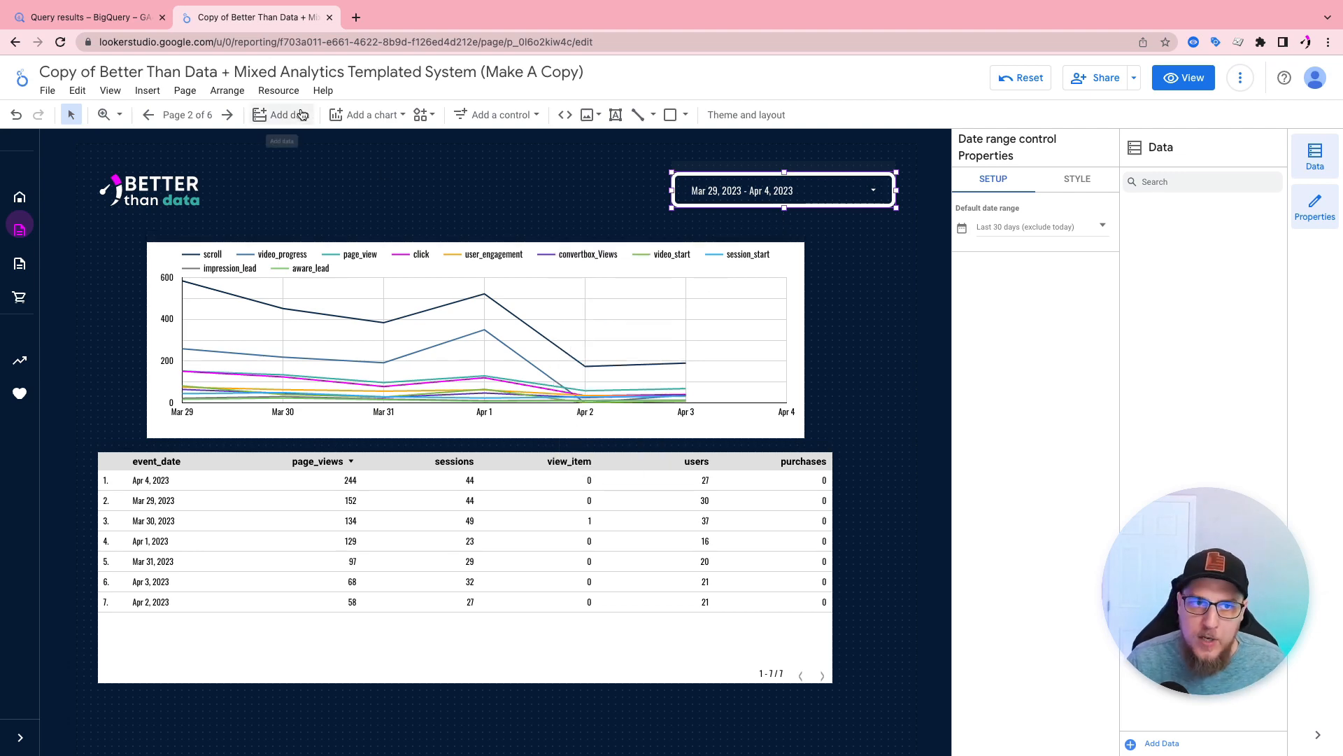
pyautogui.click(277, 91)
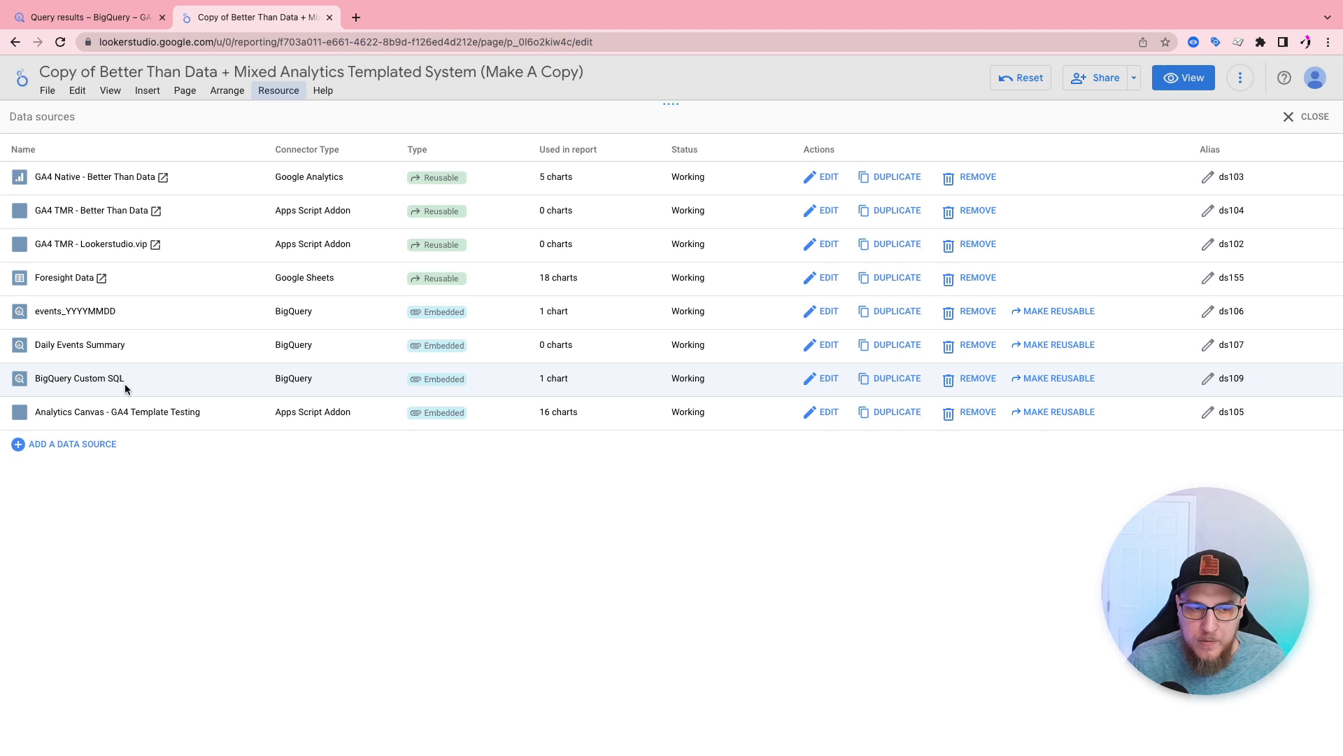
pyautogui.moveTo(774, 370)
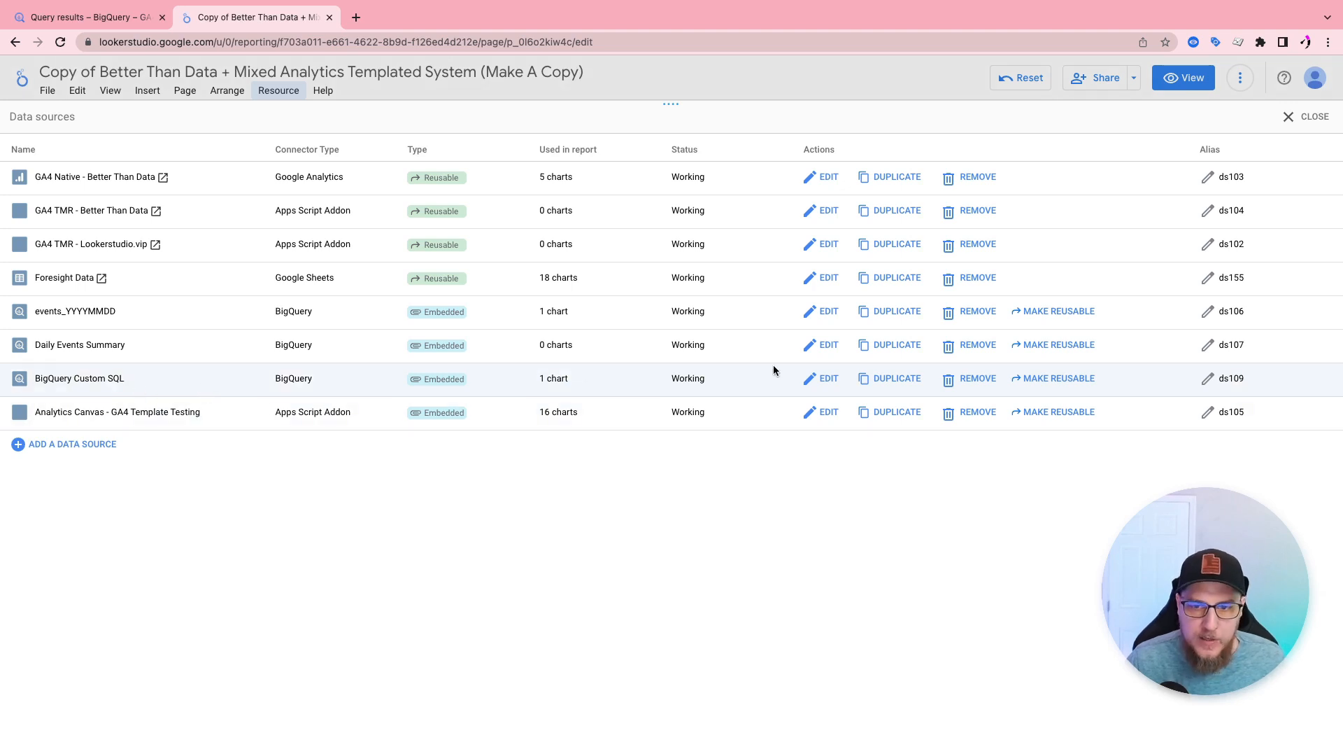
pyautogui.click(828, 378)
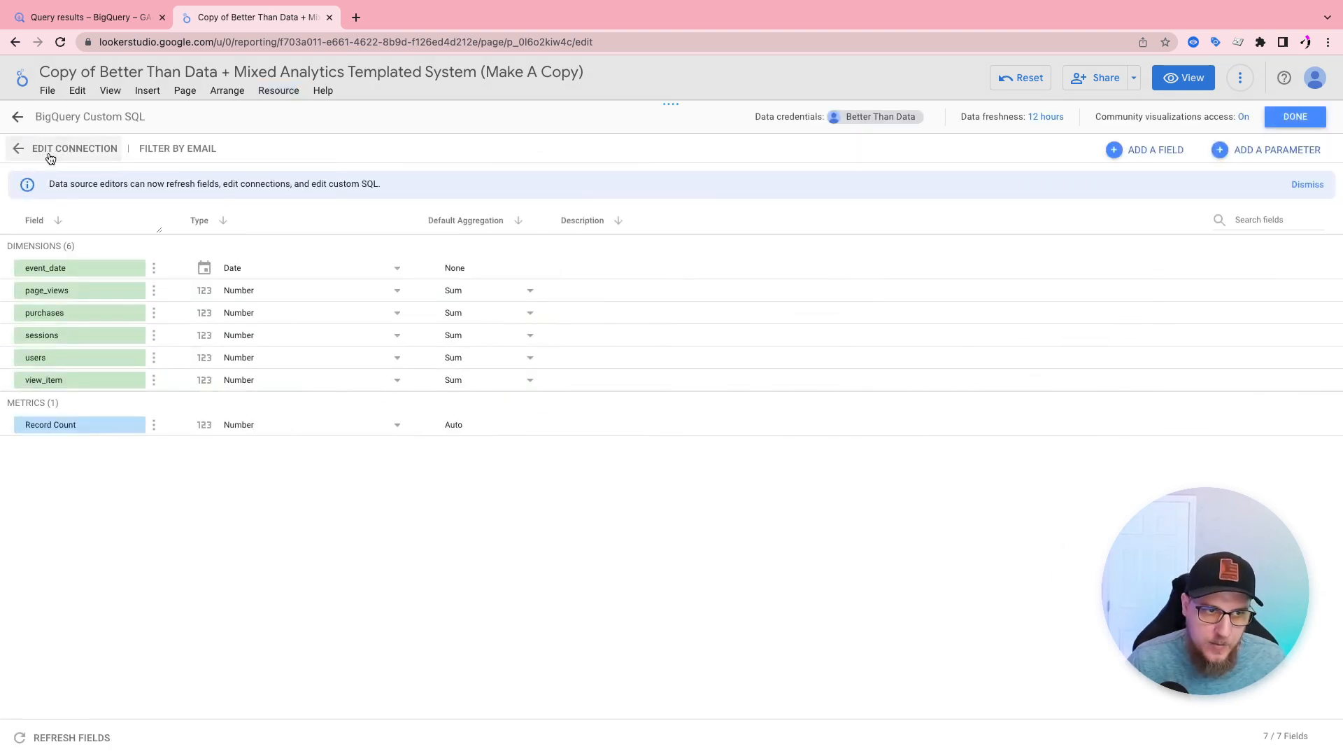
pyautogui.click(74, 148)
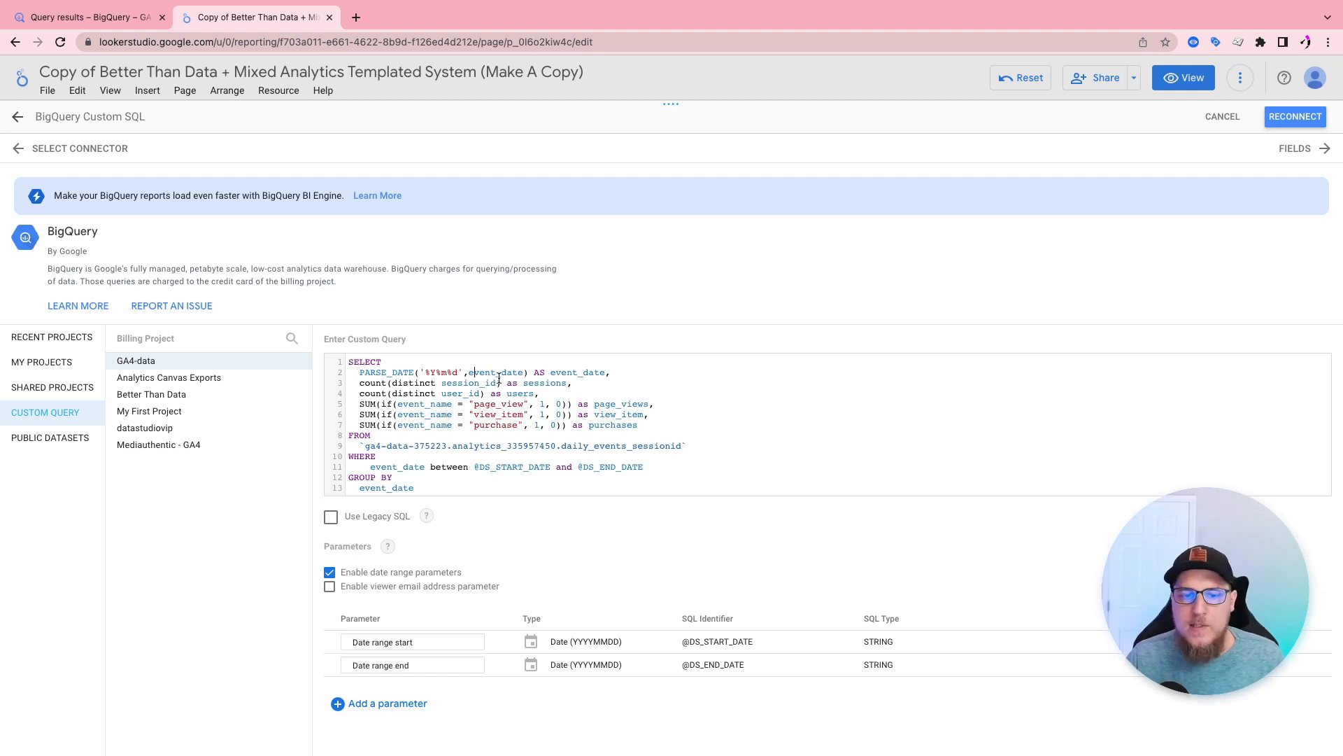
pyautogui.doubleClick(496, 371)
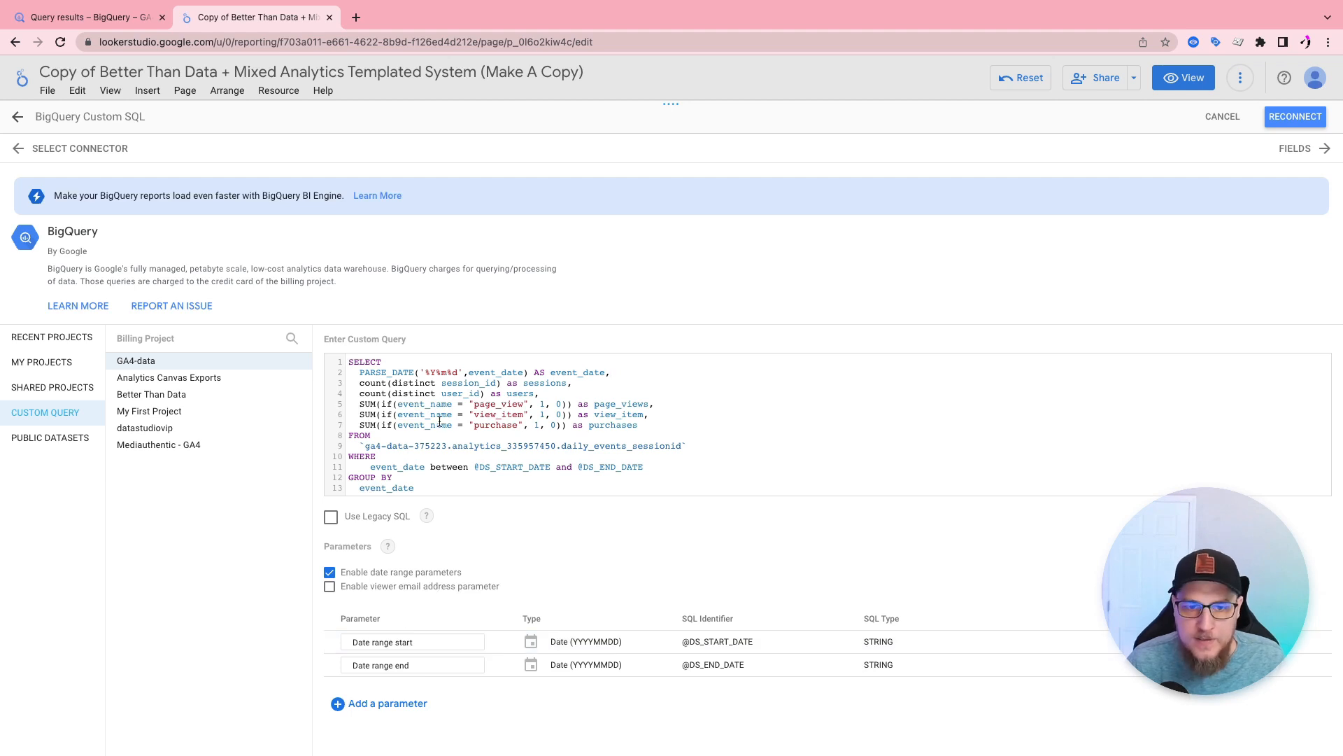
pyautogui.click(1294, 115)
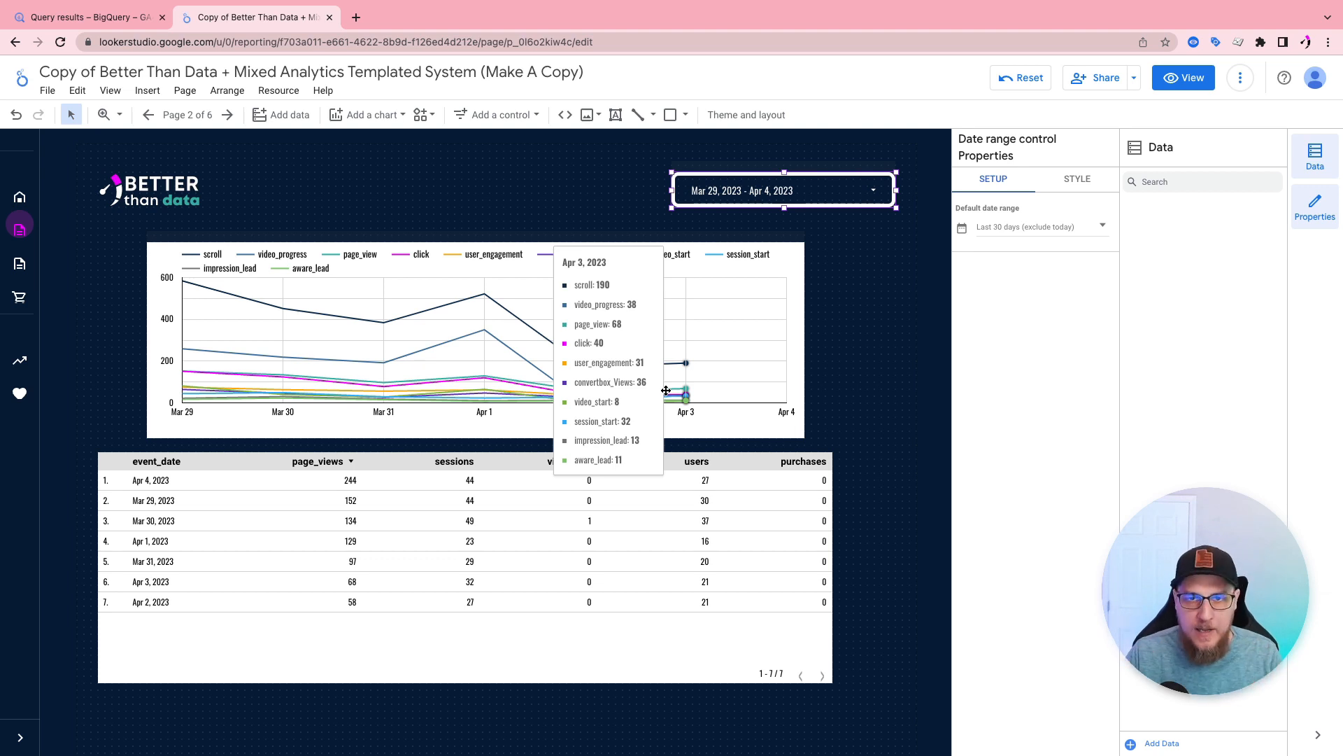
pyautogui.click(863, 346)
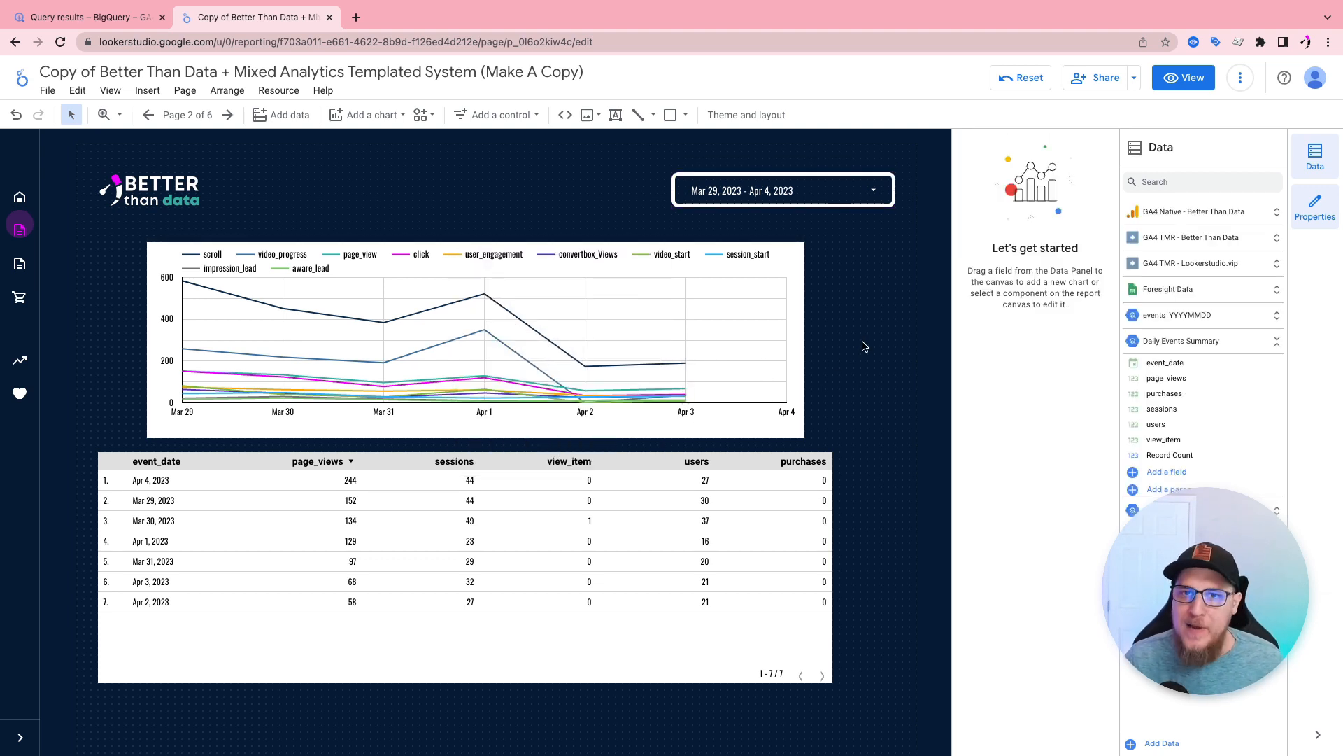